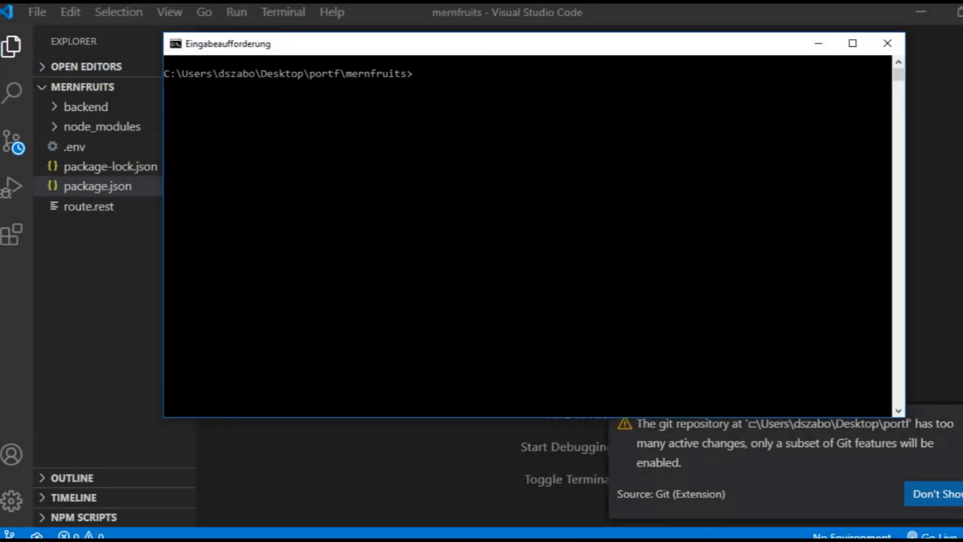
Step: Run npx create-react-app frontend in the terminal to scaffold the React app
click(886, 42)
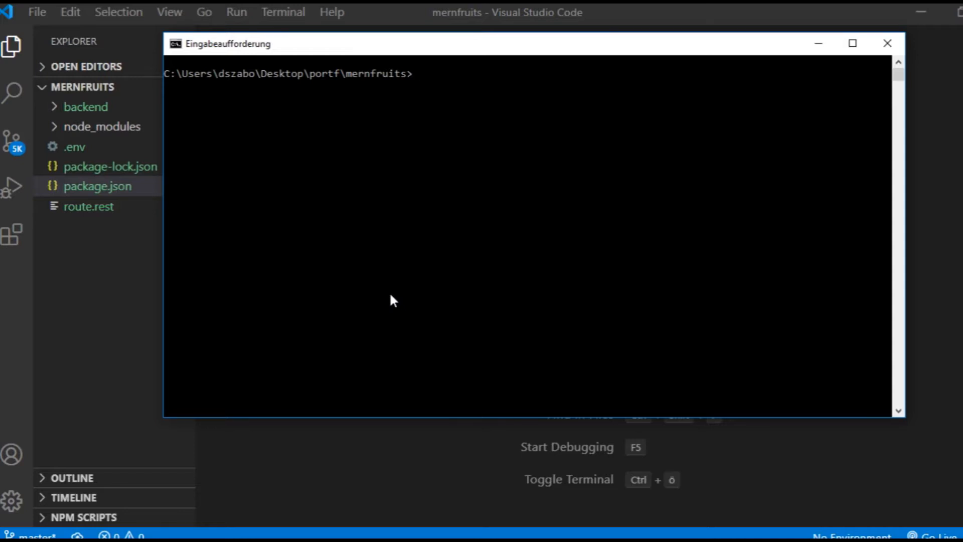
text(npx c)
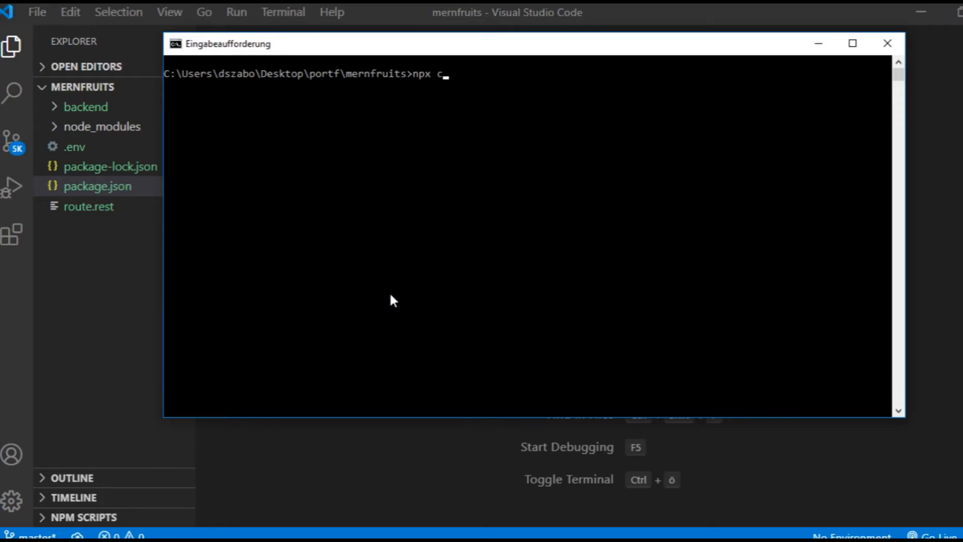
text(reate-react)
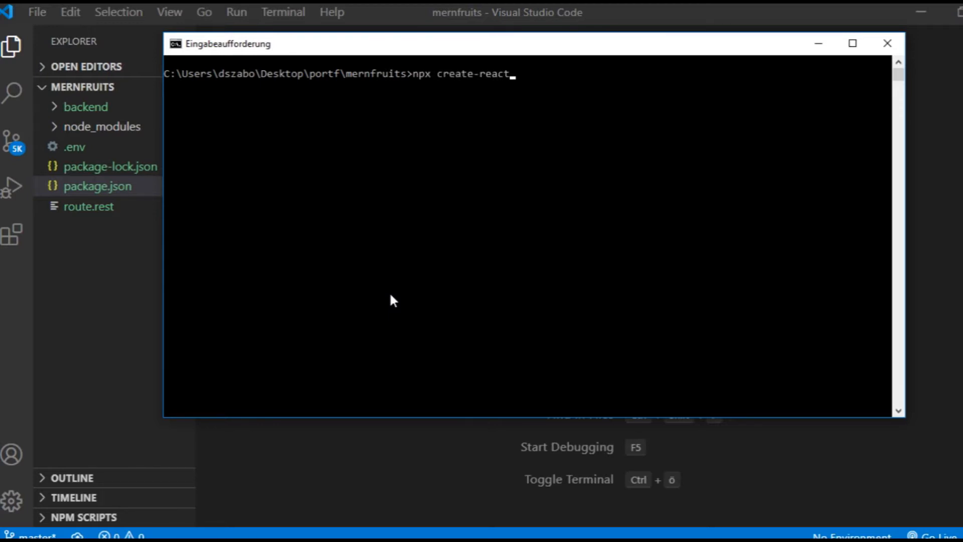
text(-app frontend)
text(cd)
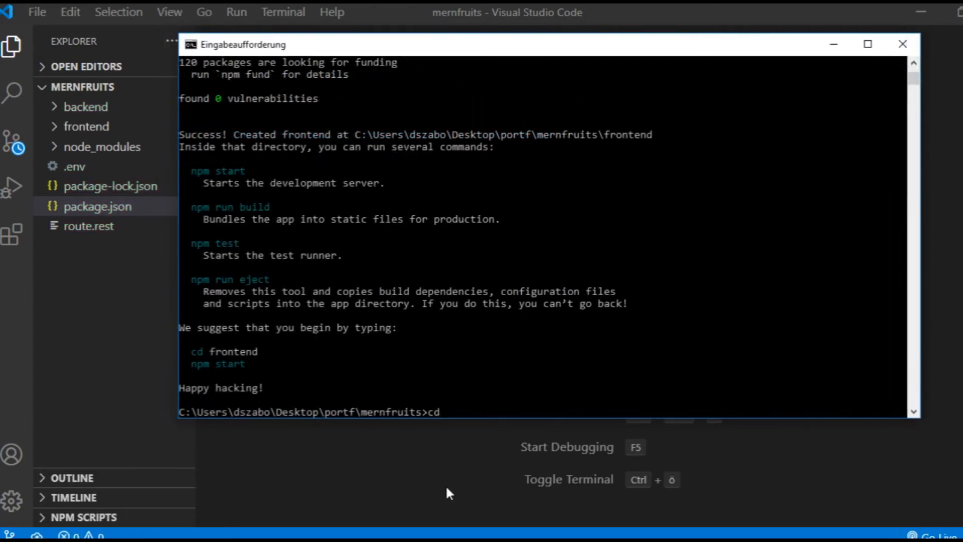
Step: Move into the frontend folder and start the dev server with npm start
text(frontend)
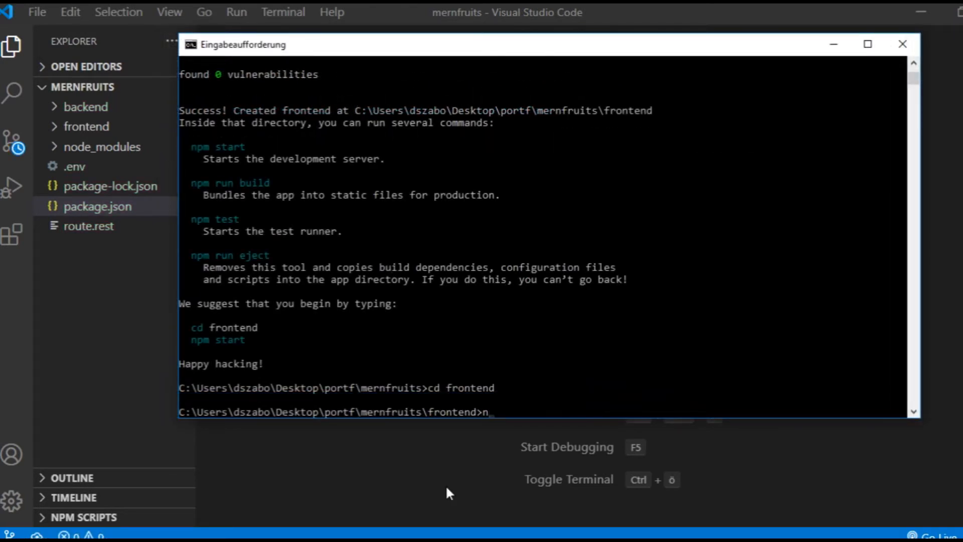
text(pm start)
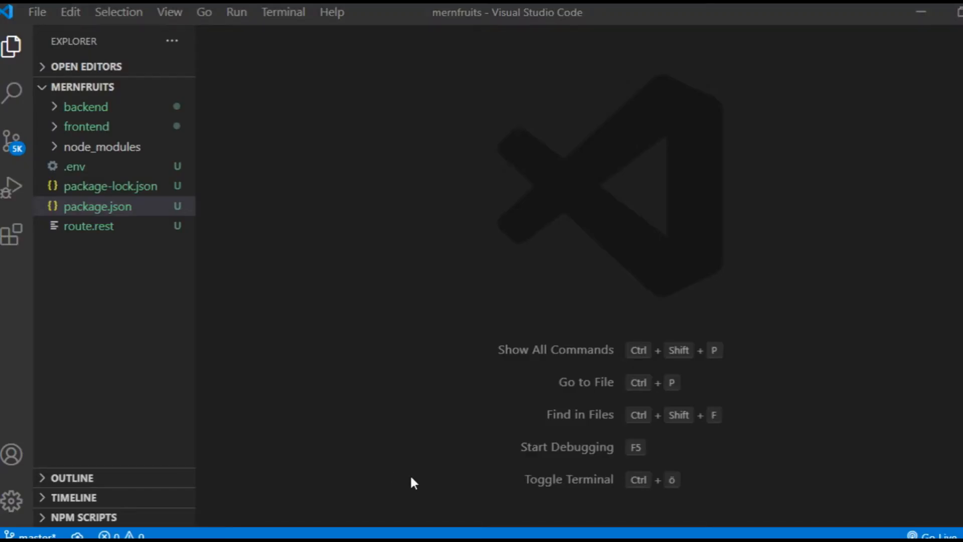
Step: Change the page title in frontend/public/index.html from React App to MERN Fruits
click(86, 126)
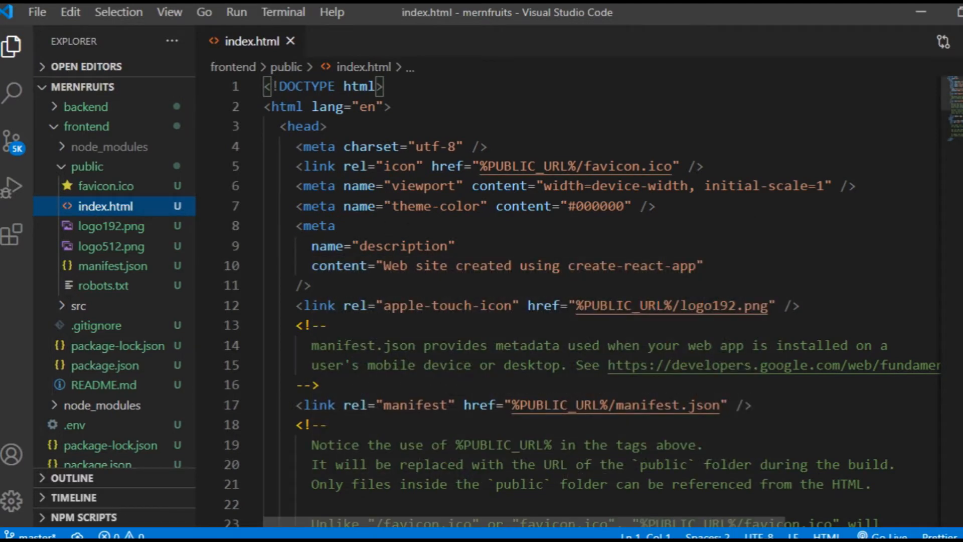
double_click(369, 281)
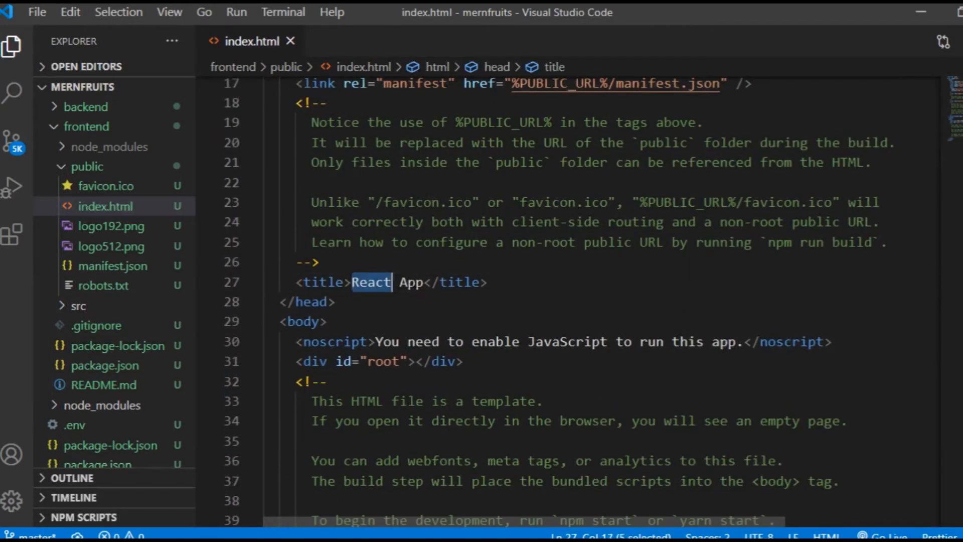
text(MERN F)
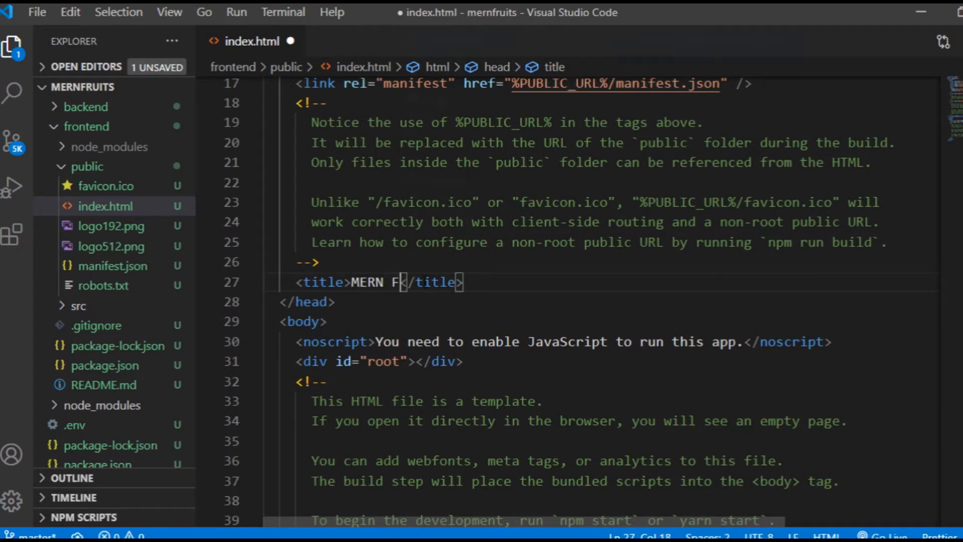
text(ruits)
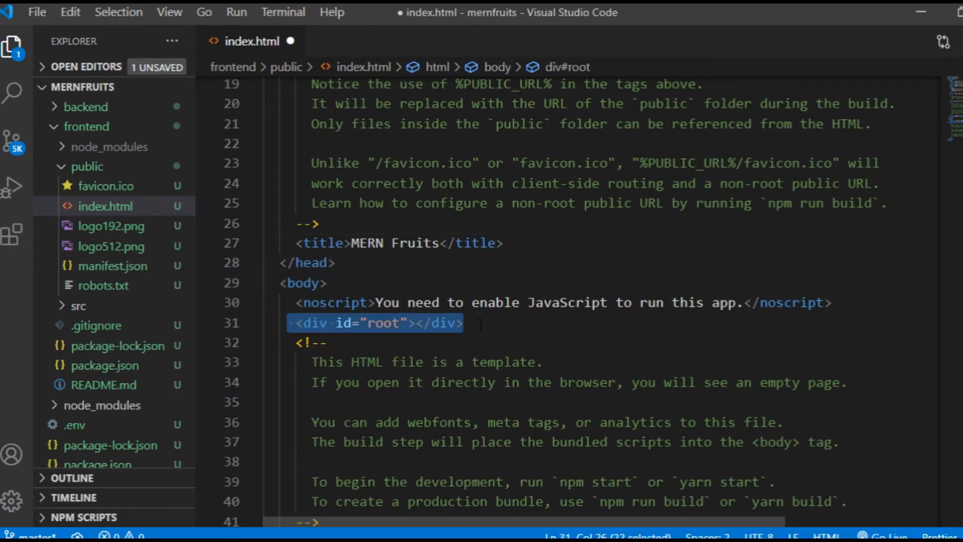
Step: Open src/index.js and mark the ReactDOM.render call
click(79, 305)
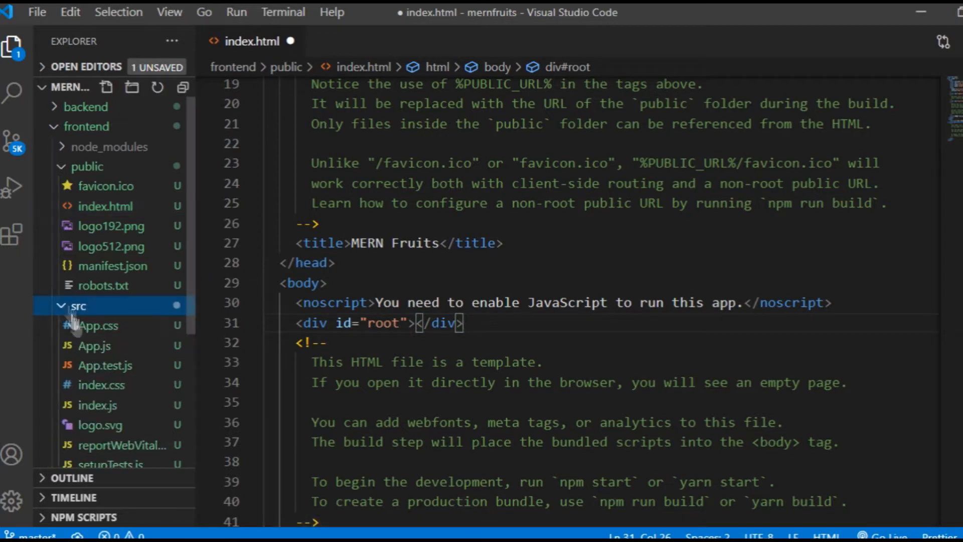
click(98, 404)
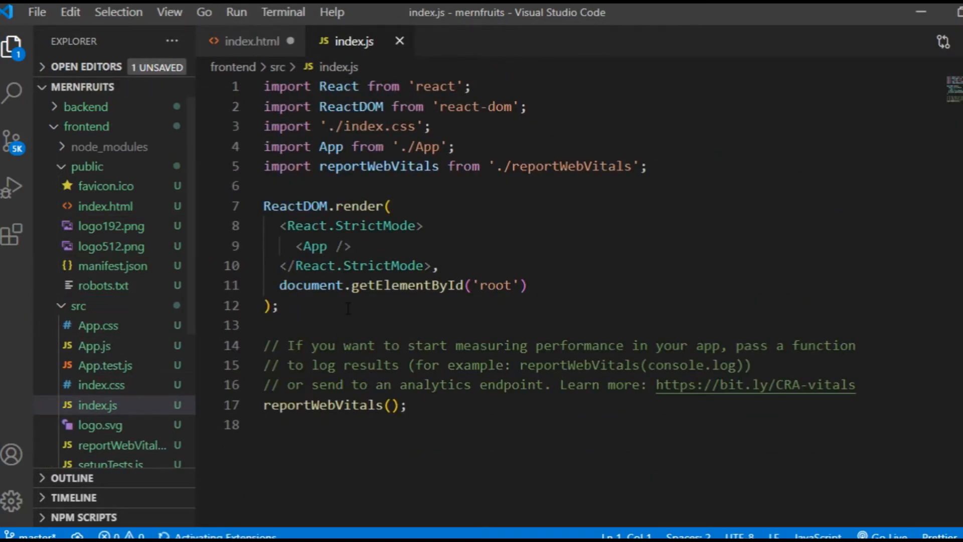
drag(264, 206, 390, 206)
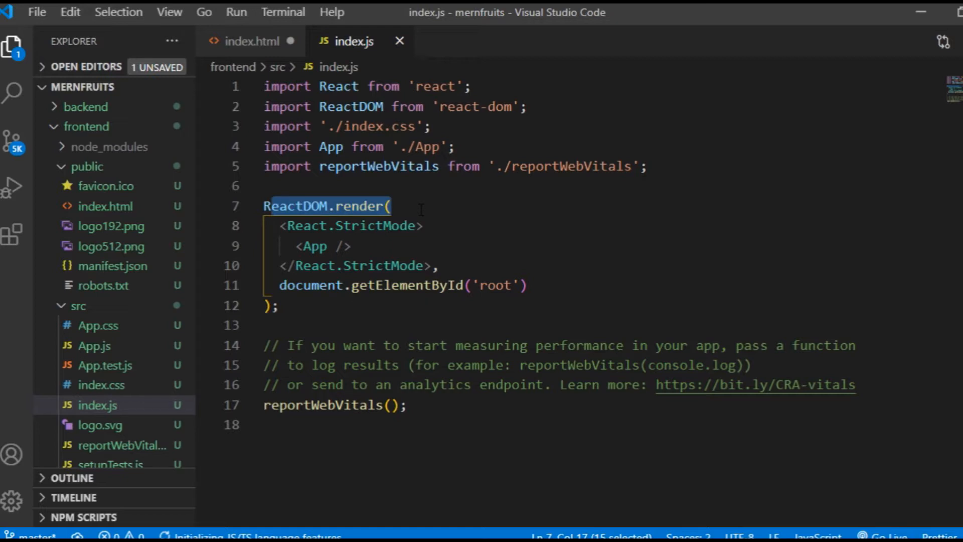
click(487, 285)
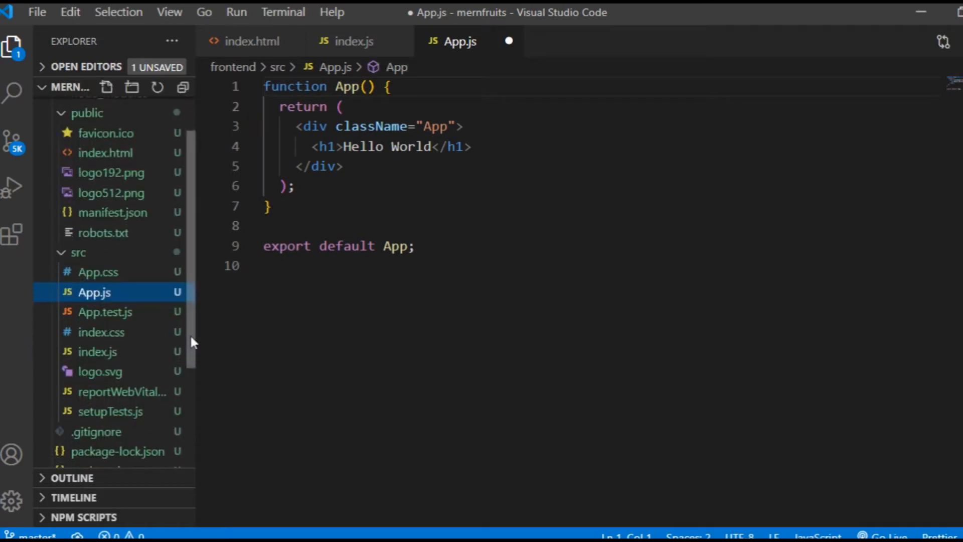
Step: Delete App.css and close the deleted logo.svg editor tab
click(100, 371)
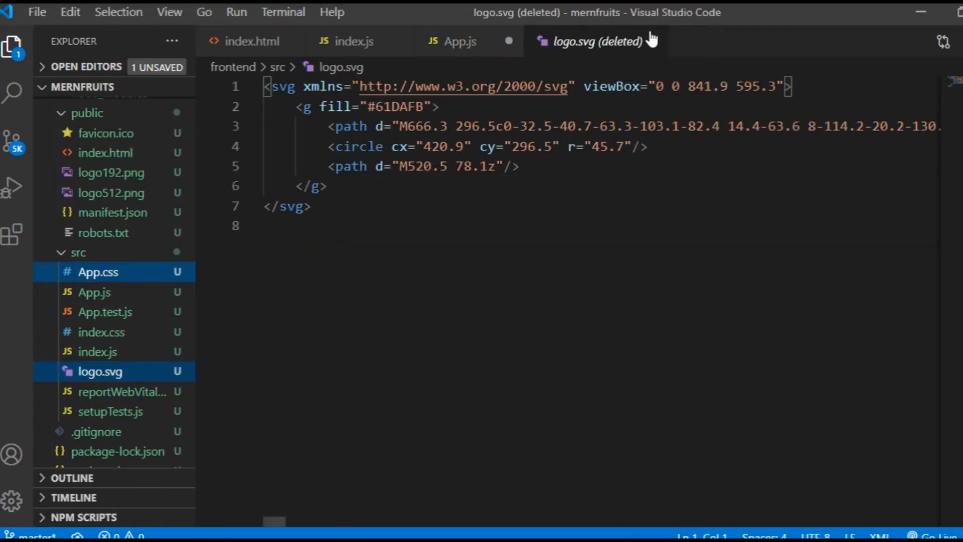
click(460, 41)
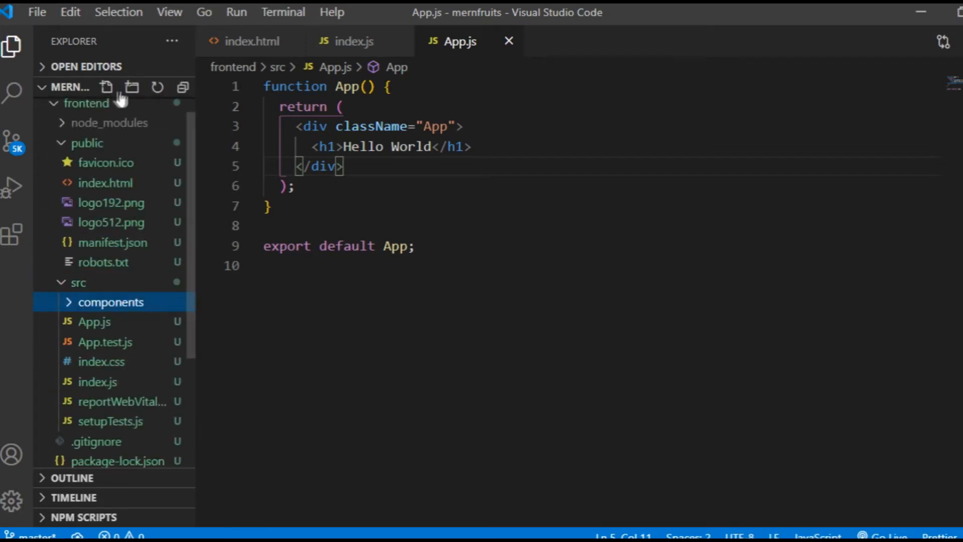
Step: Write Hello.js as an arrow component returning <p>Hello World</p> with default export, and save it
click(107, 86)
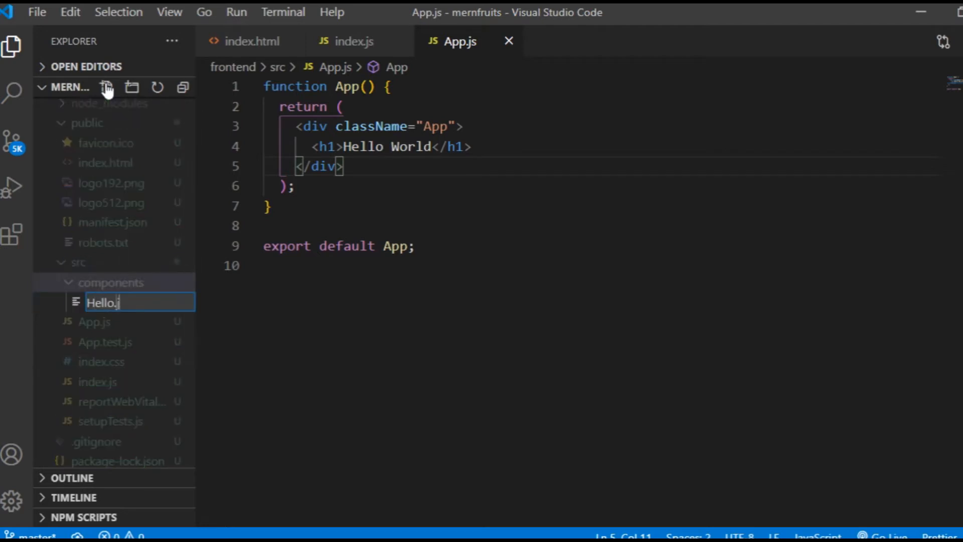
text(import React from 'react)
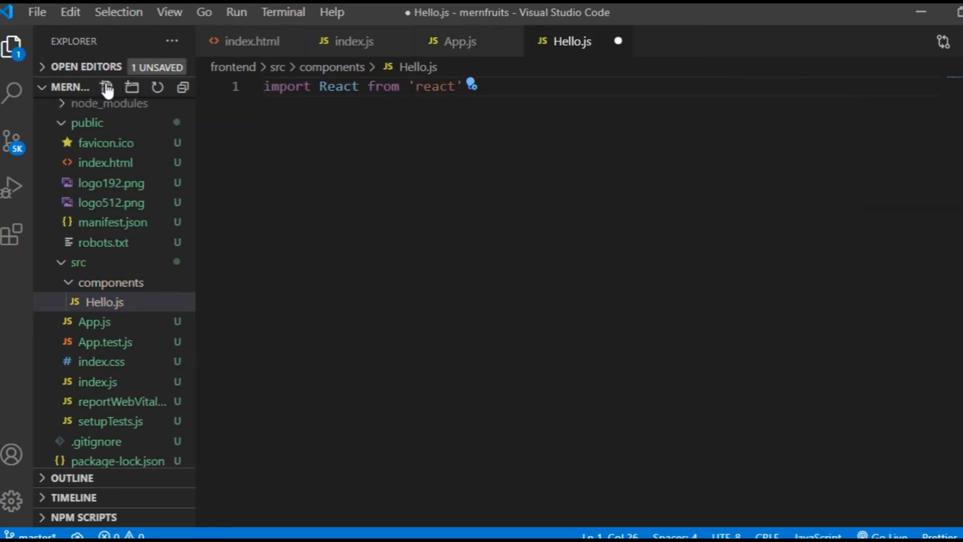
key(Enter)
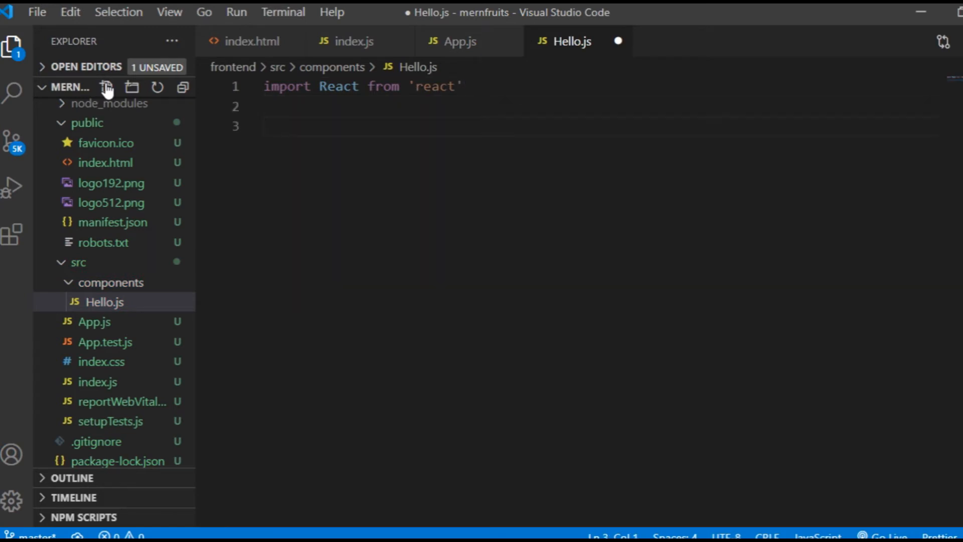
text(export default Hello)
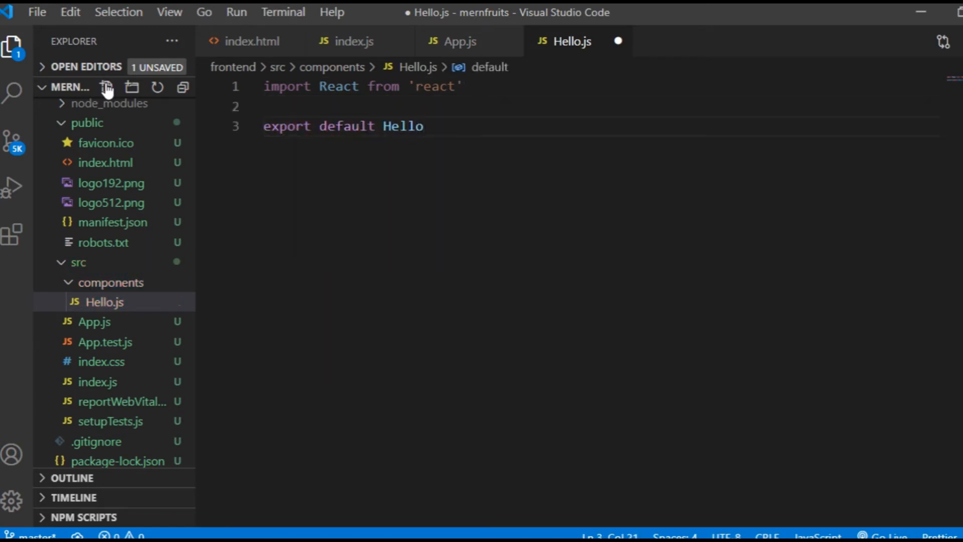
key(Enter)
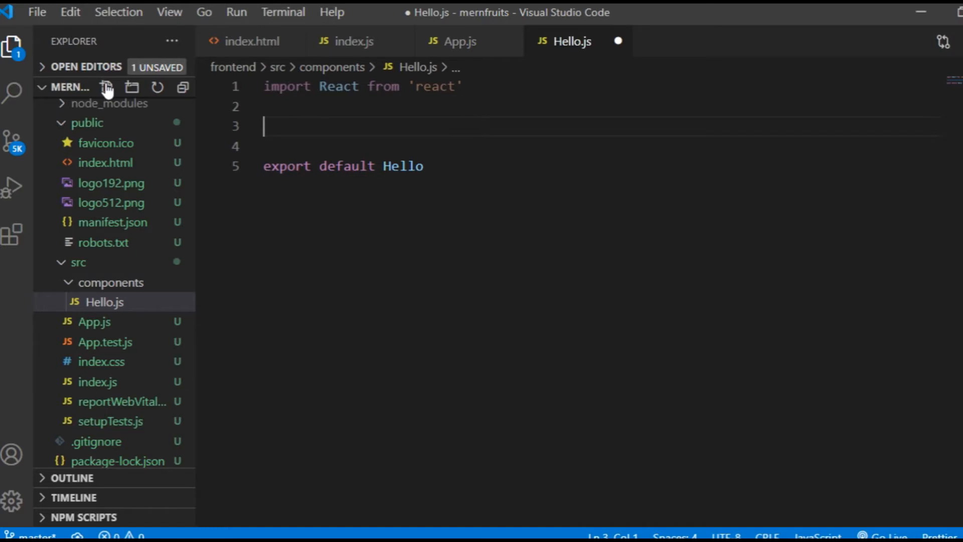
text(const Hello = ()
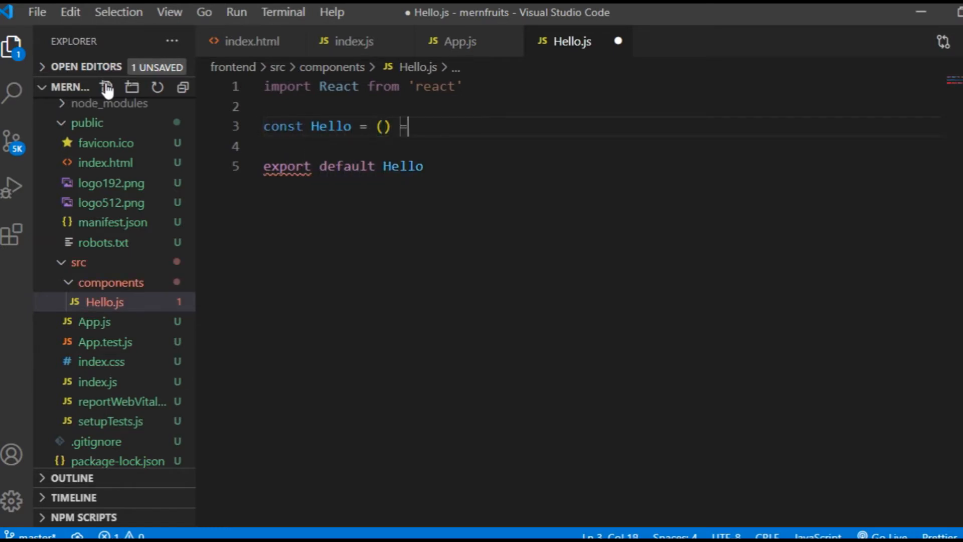
text(=> {)
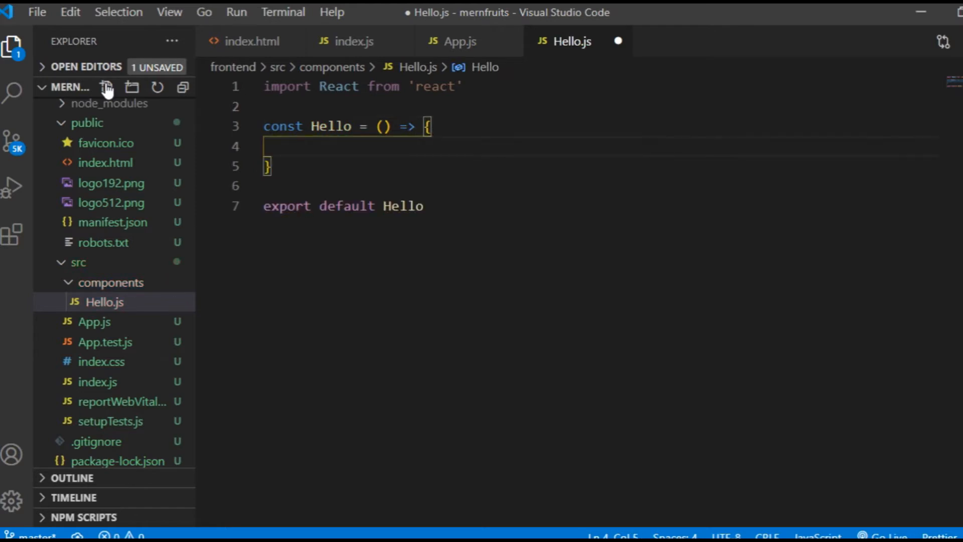
text(return <p></p>)
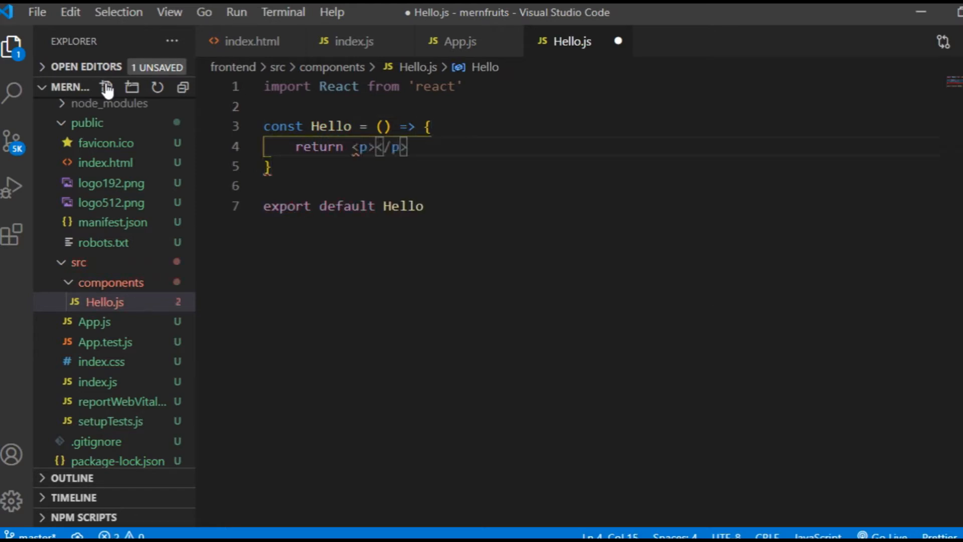
text(Hello World)
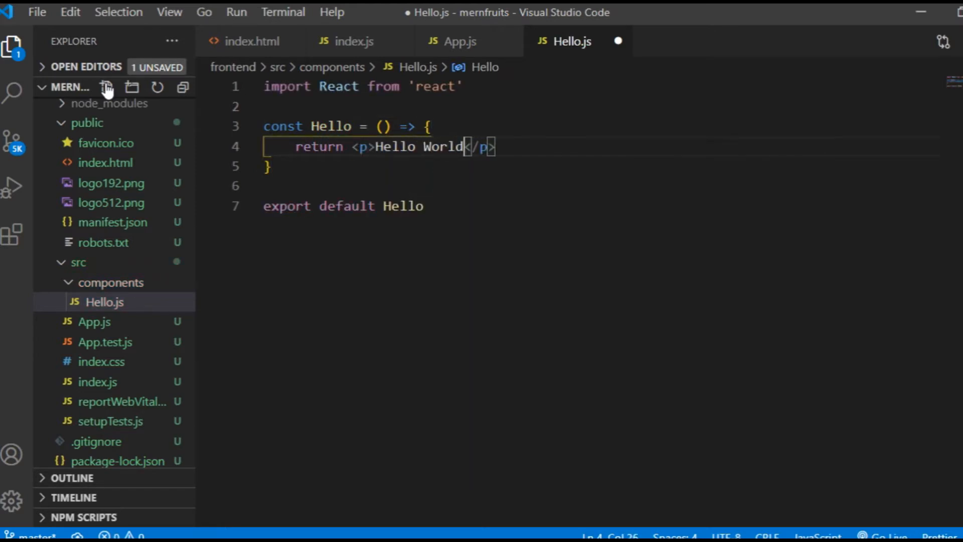
key(Ctrl+S)
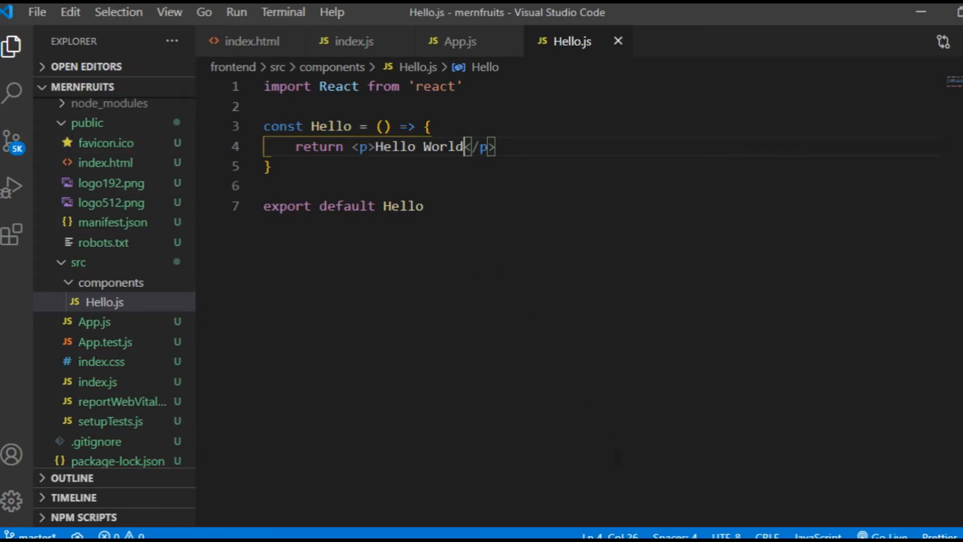
Step: Import the Hello component into App.js
click(455, 41)
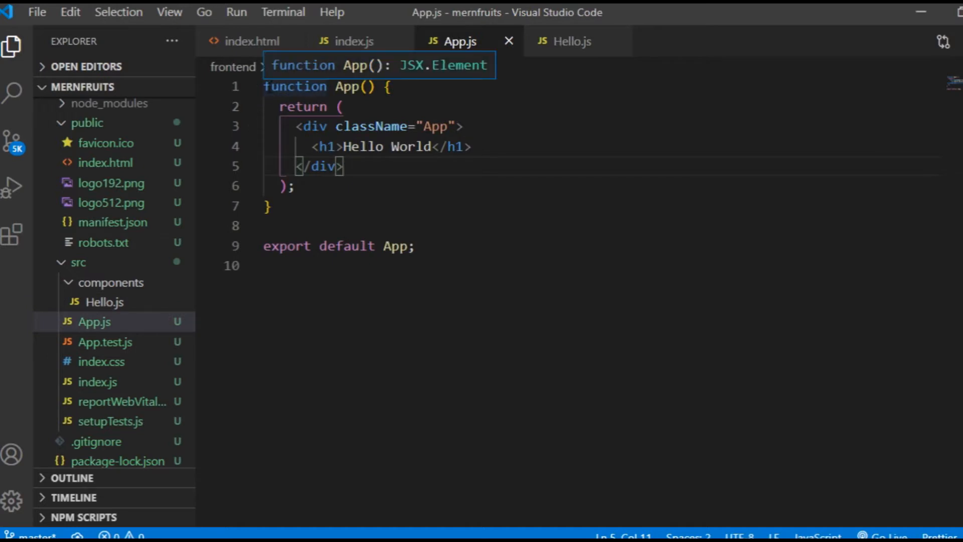
text(impoer Hello from './components/Hello)
click(391, 146)
text(<Hello />)
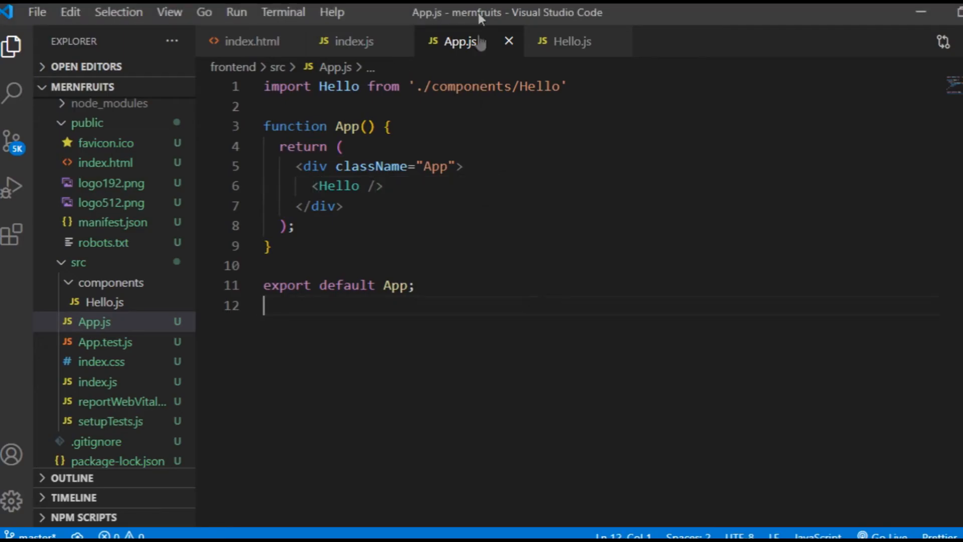
Step: Make the Hello component render a name from props and save it
click(570, 41)
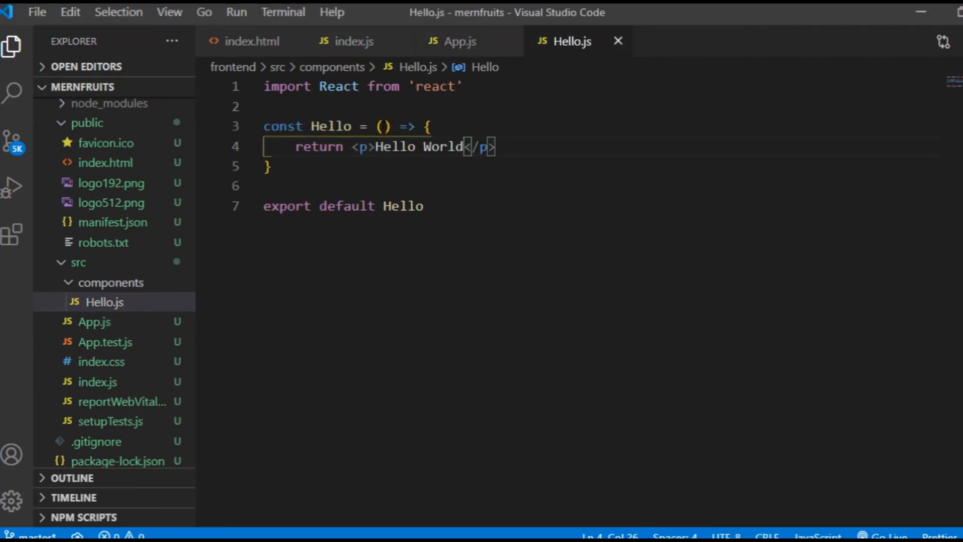
text(props)
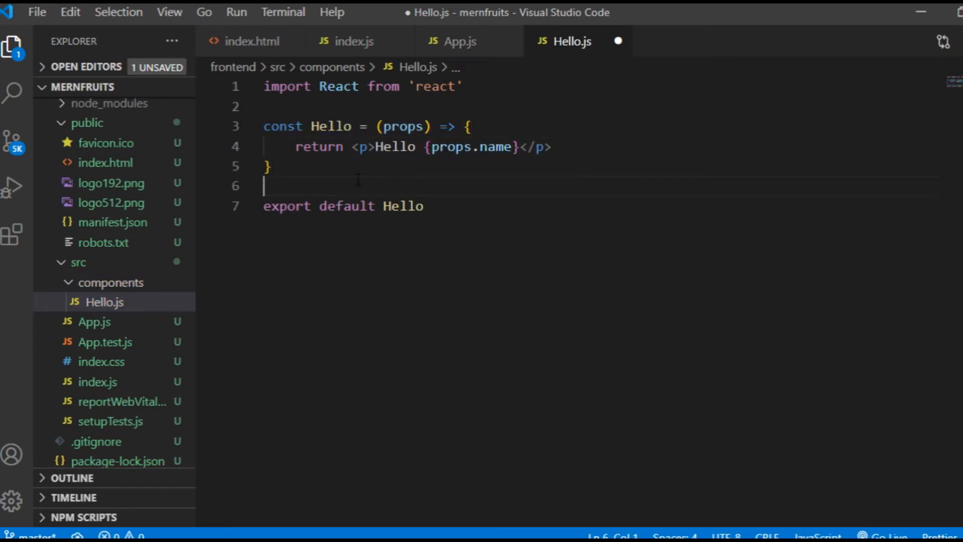
key(Ctrl+S)
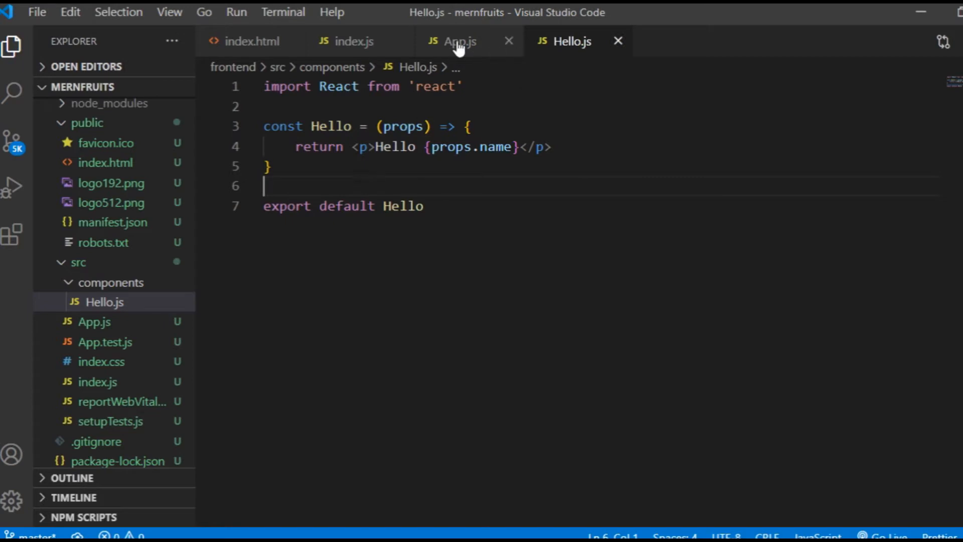
Step: Pass name "world" to Hello in App.js, with an exclamation mark after the greeting
click(458, 41)
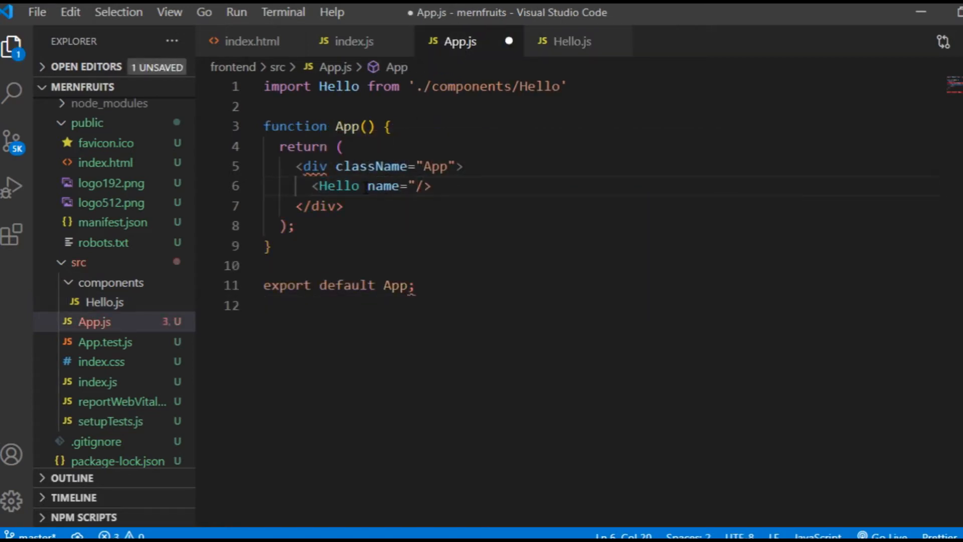
text(world")
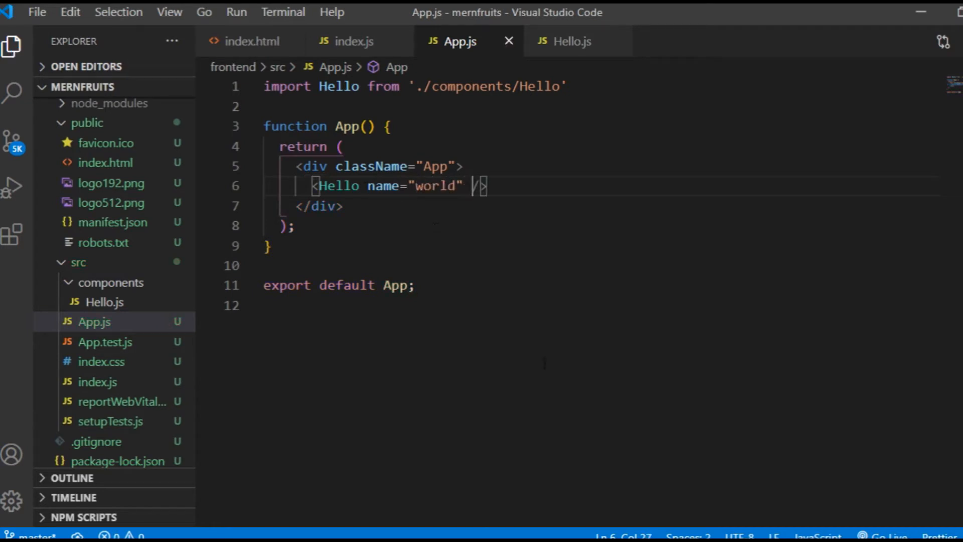
text(!)
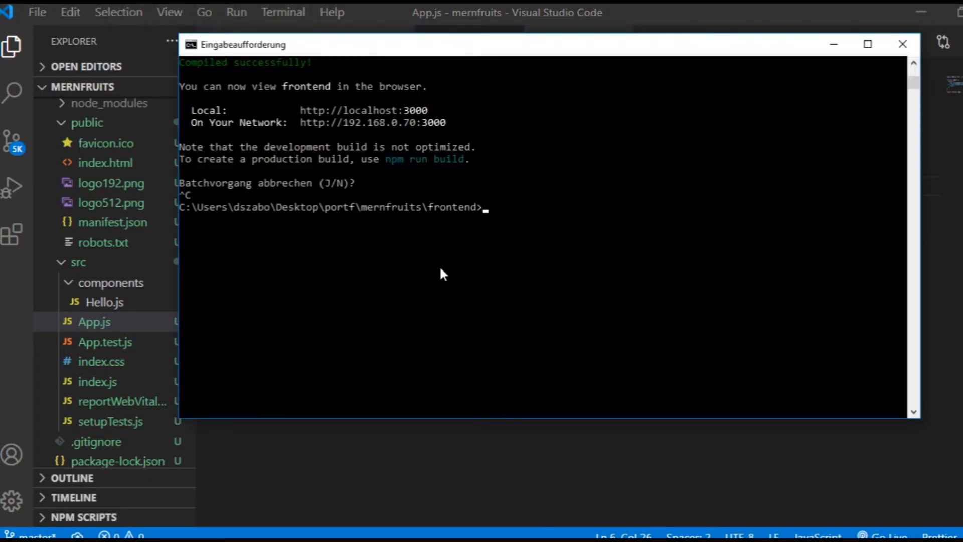
Step: Begin an npm install command in the frontend folder after stopping the dev server
text(npm in)
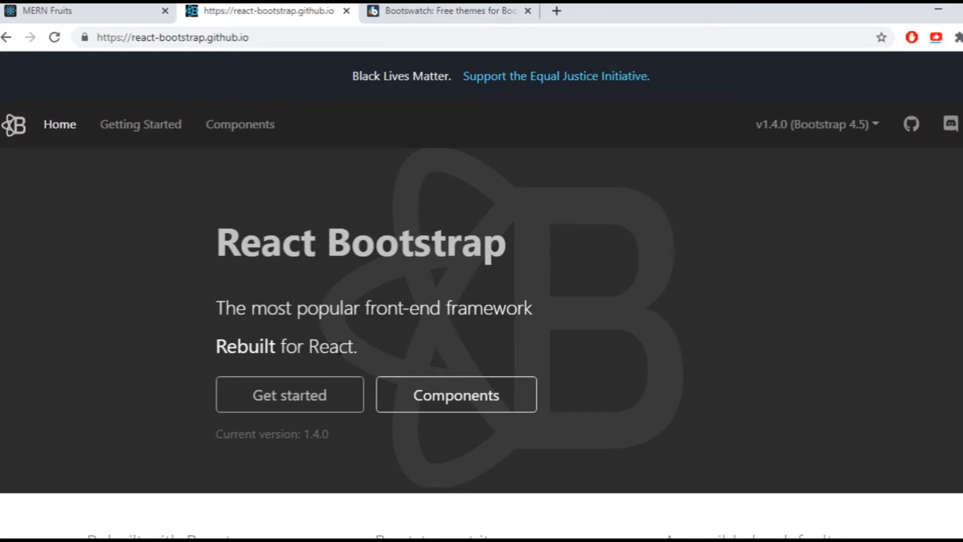
mouse_move(461, 406)
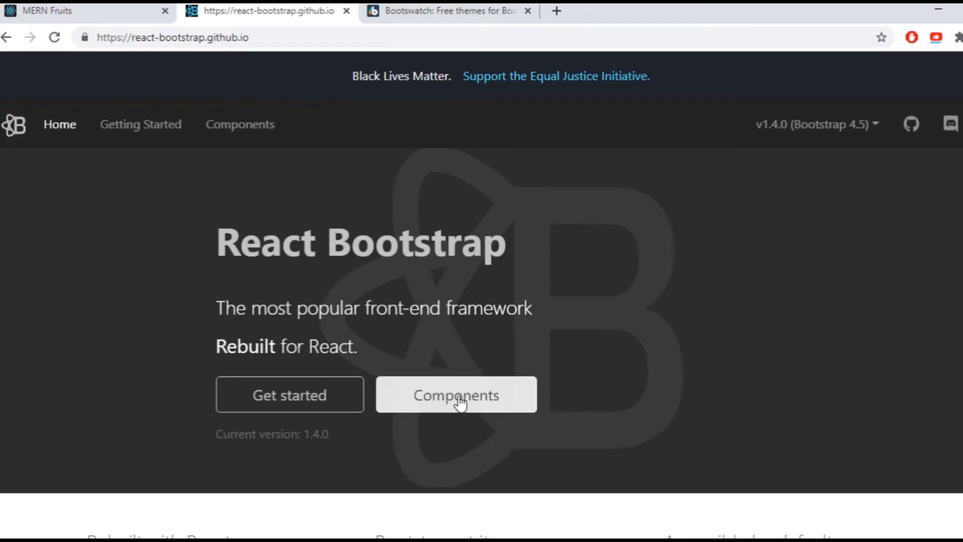
Step: Browse the React Bootstrap component docs, scrolling through the Alerts examples
click(458, 401)
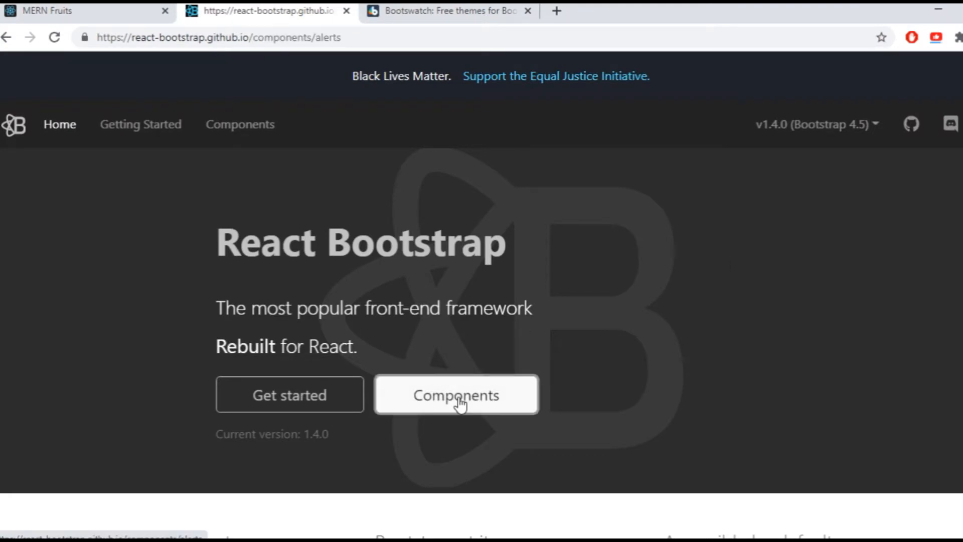
click(456, 395)
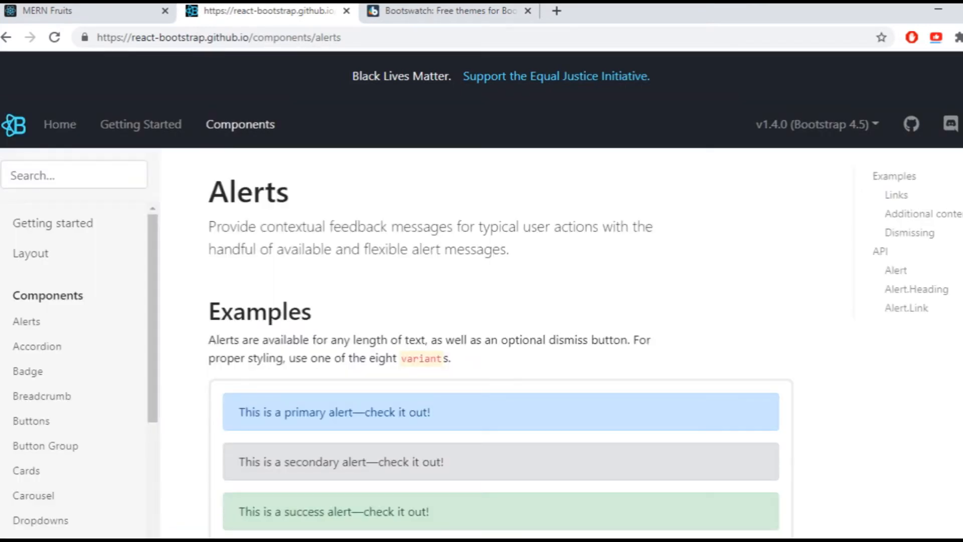
scroll(down, 3)
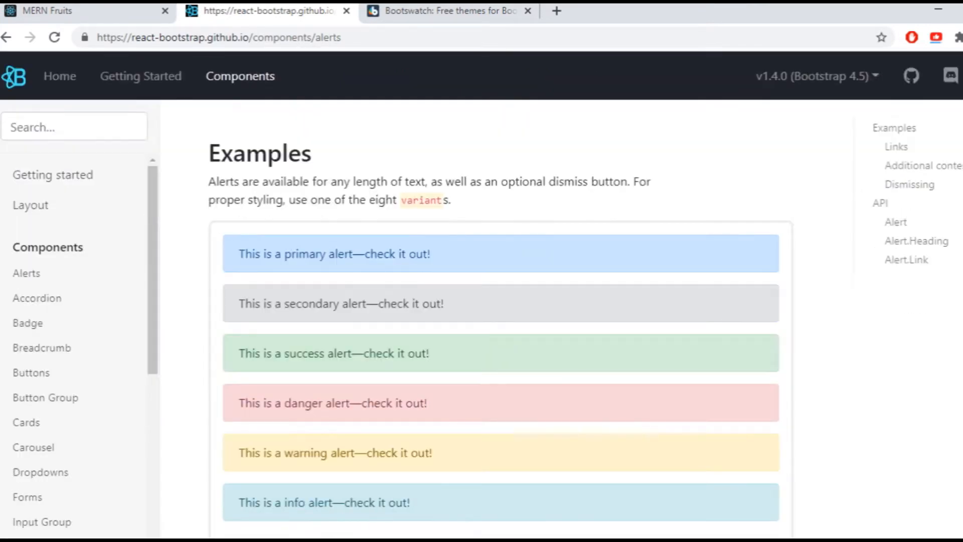
scroll(down, 3)
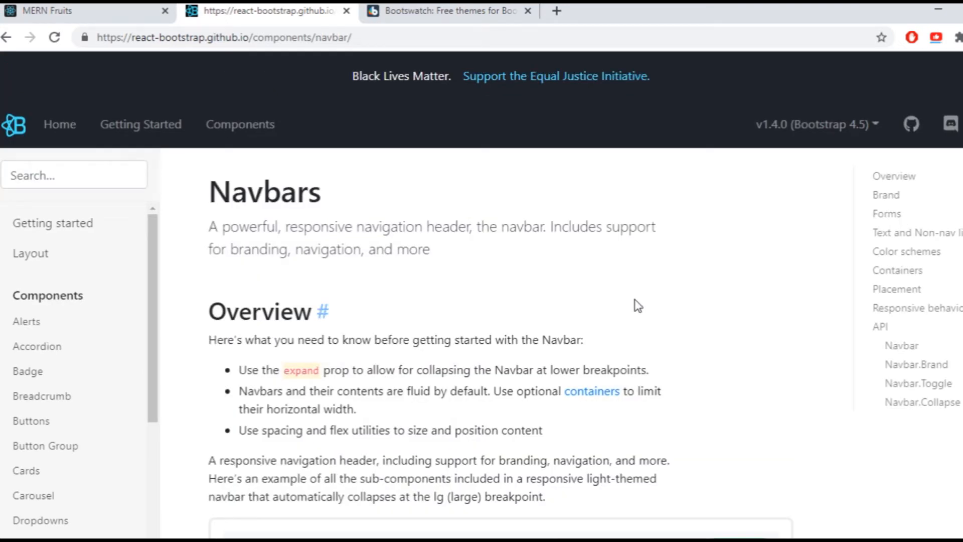
Step: Scroll the Bootswatch theme gallery and choose the Journal theme
click(433, 11)
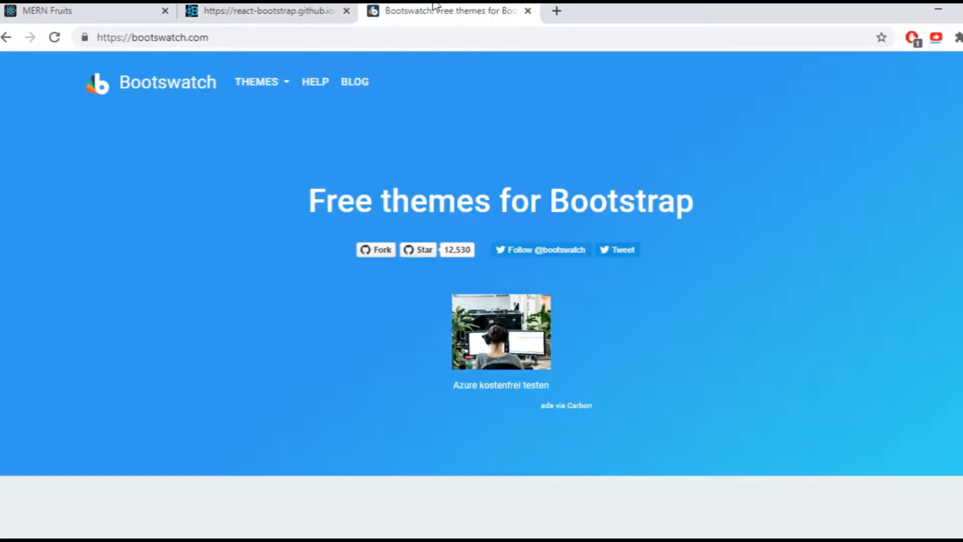
mouse_move(788, 158)
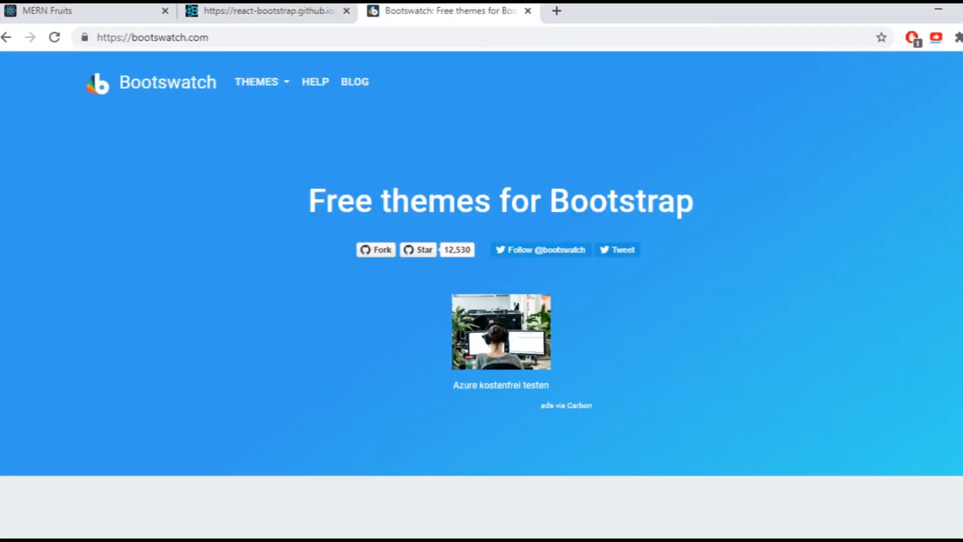
scroll(down, 3)
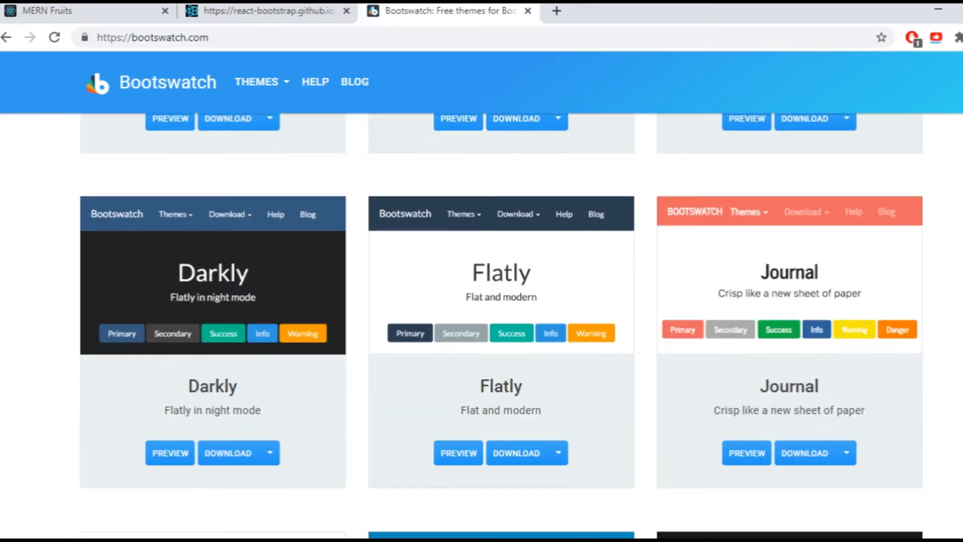
scroll(down, 3)
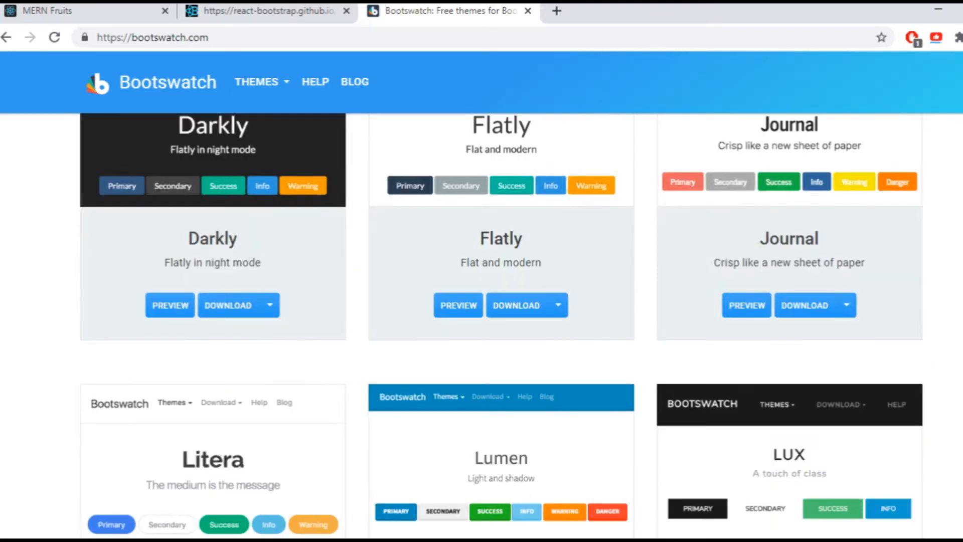
scroll(down, 3)
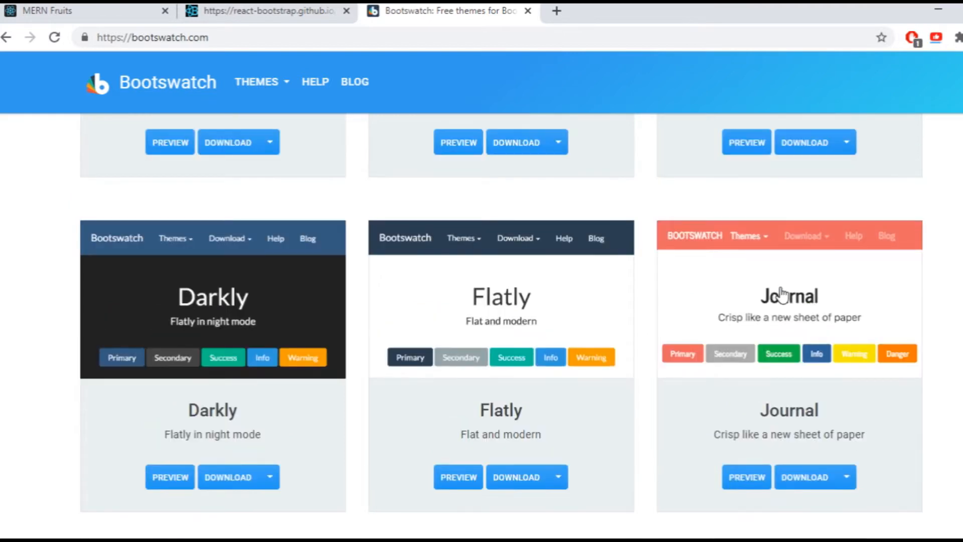
click(788, 296)
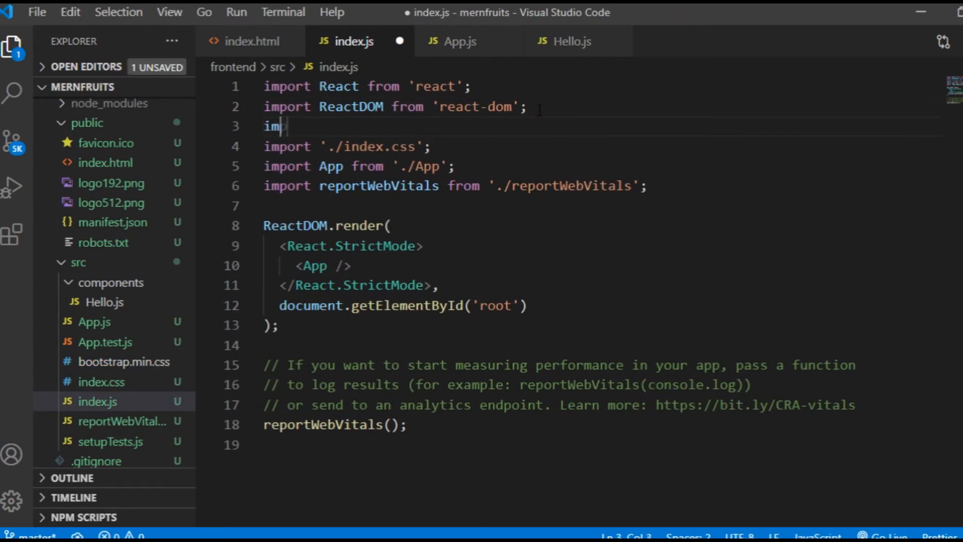
Step: Add import './bootstrap.min.css' to index.js and move on to App.js
text(port './bootstrap.')
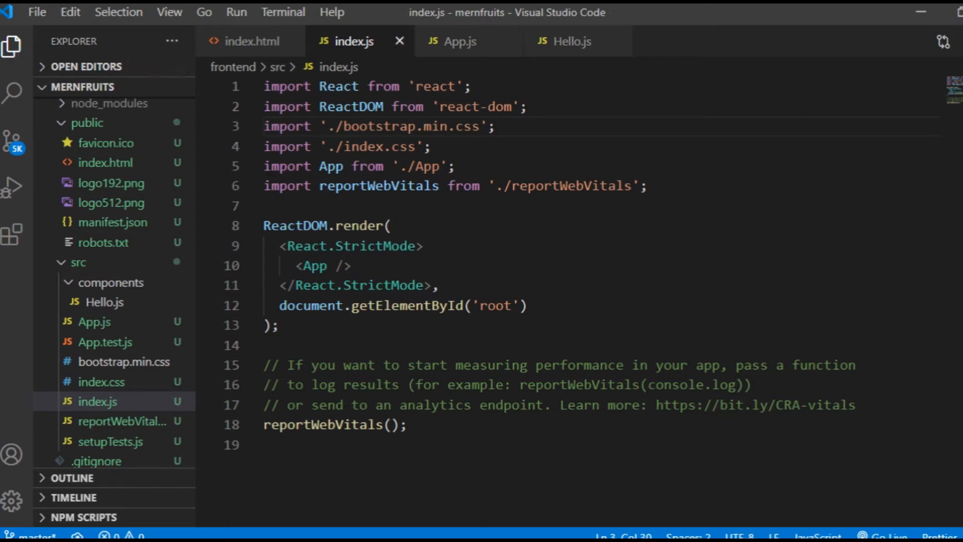
click(460, 42)
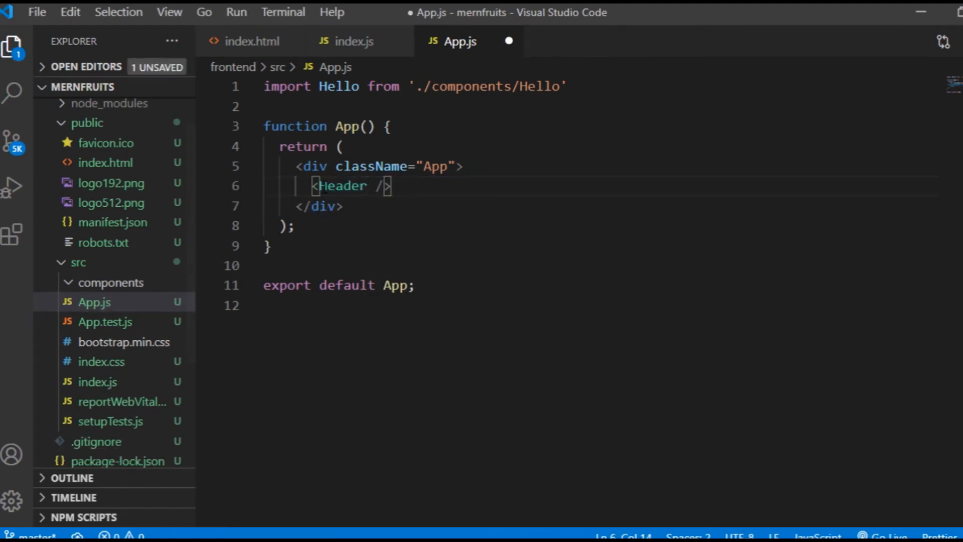
Step: Create a new Header.js file in the components folder
click(105, 87)
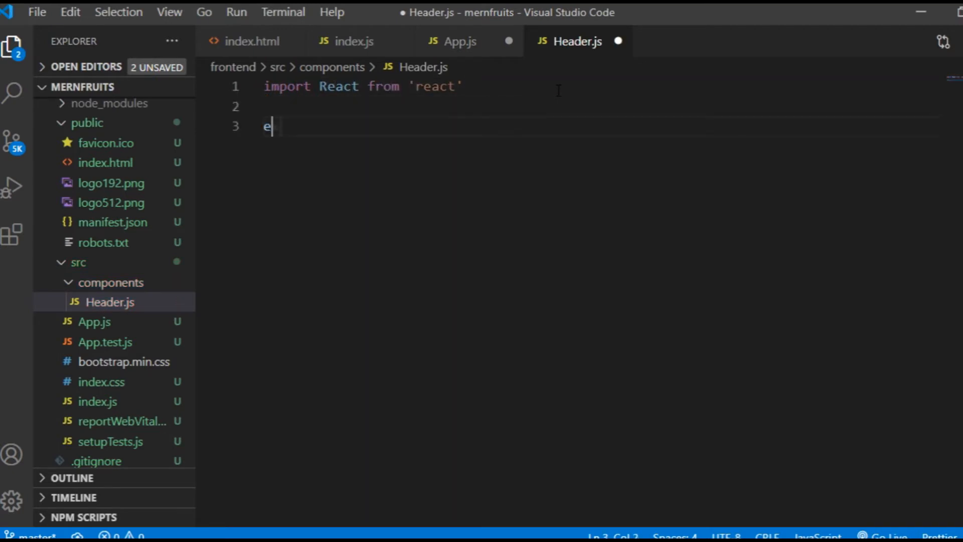
Step: Export a default Header component importing Navbar, Nav and Container from react-bootstrap
text(xport default Header)
click(598, 107)
text(import { Navb)
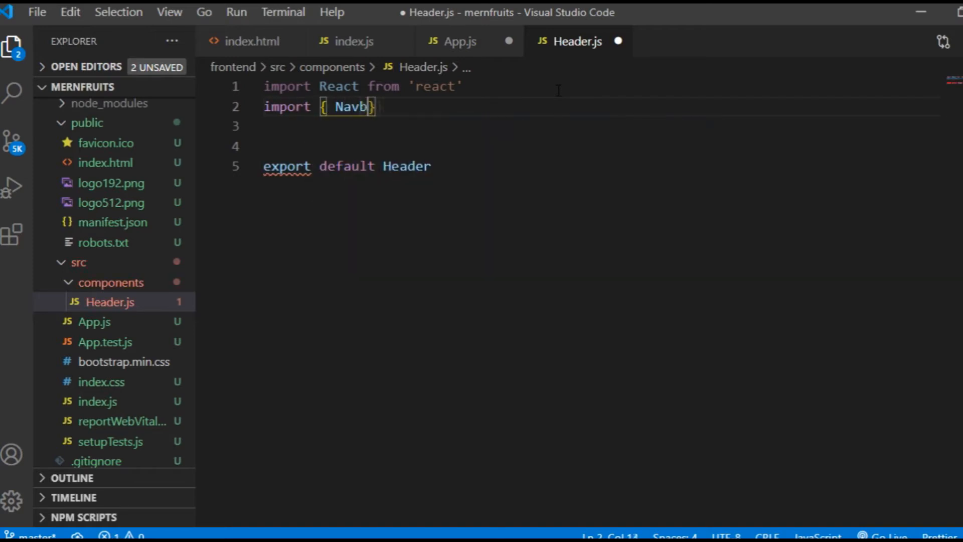
text(ar, Nav, Container } from 'react-)
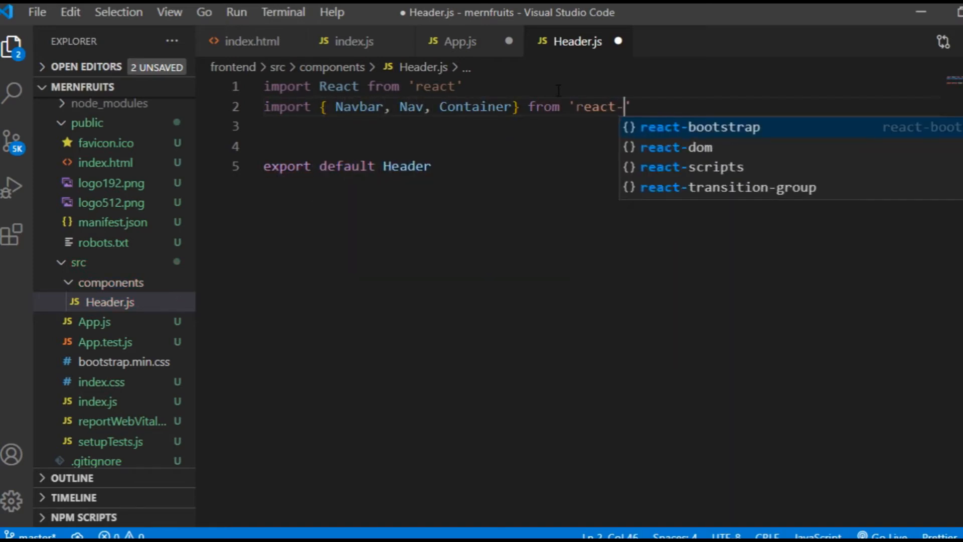
click(459, 41)
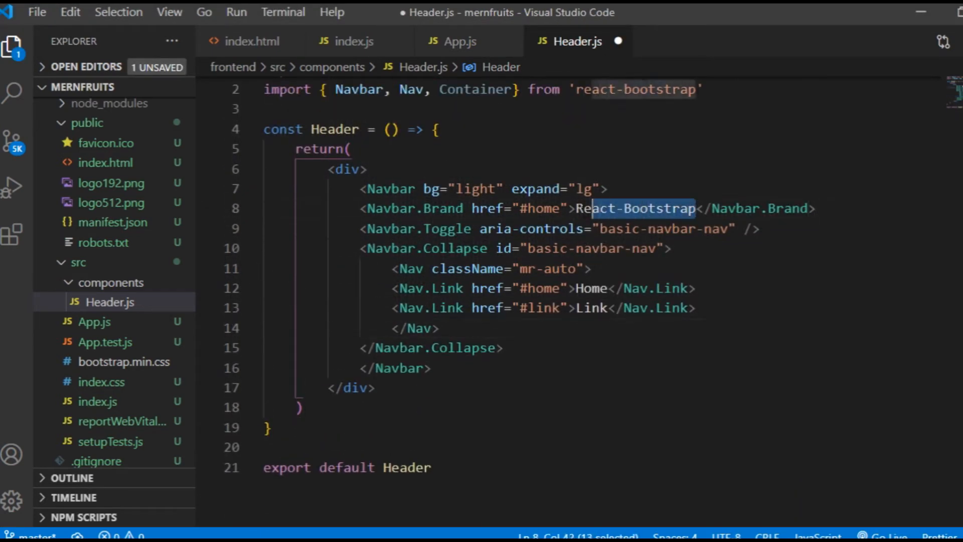
Step: Set the navbar brand to WELCOME with Fruit List and Add New Fruit links inside a Container
text(WELCOME)
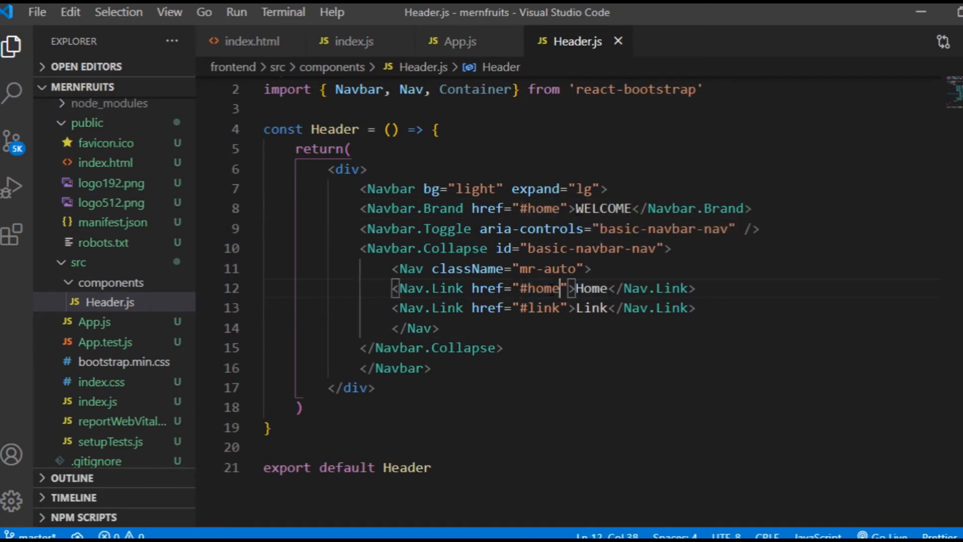
key(Backspace)
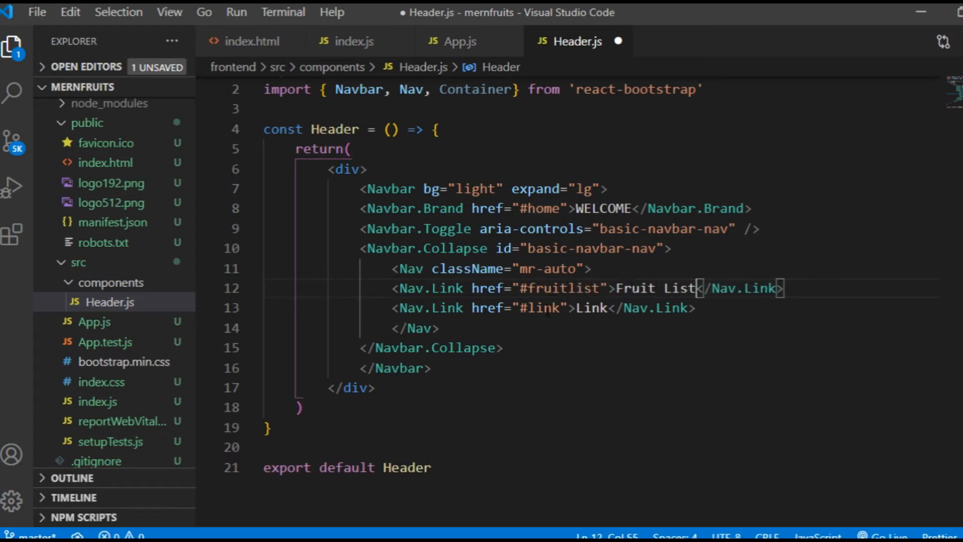
text(addfruit)
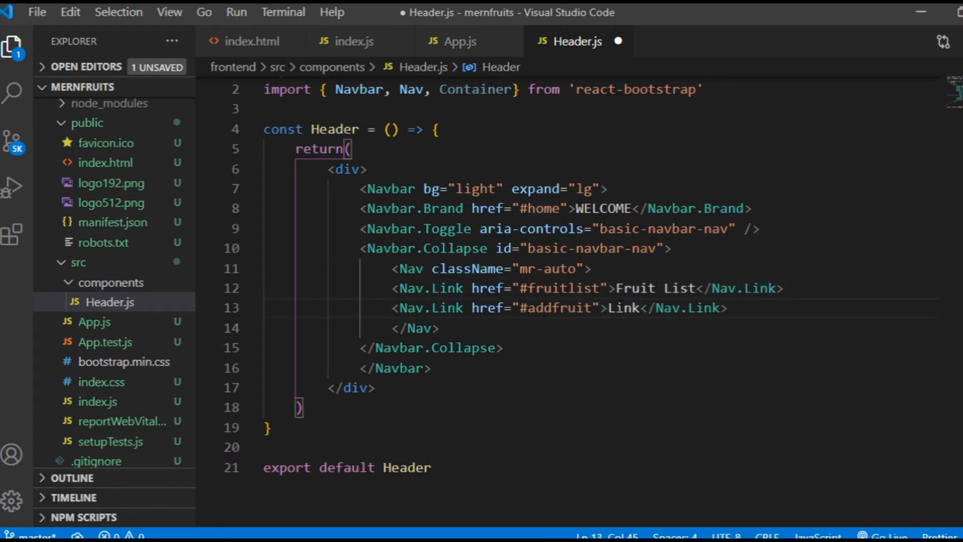
text(Add New Fruit)
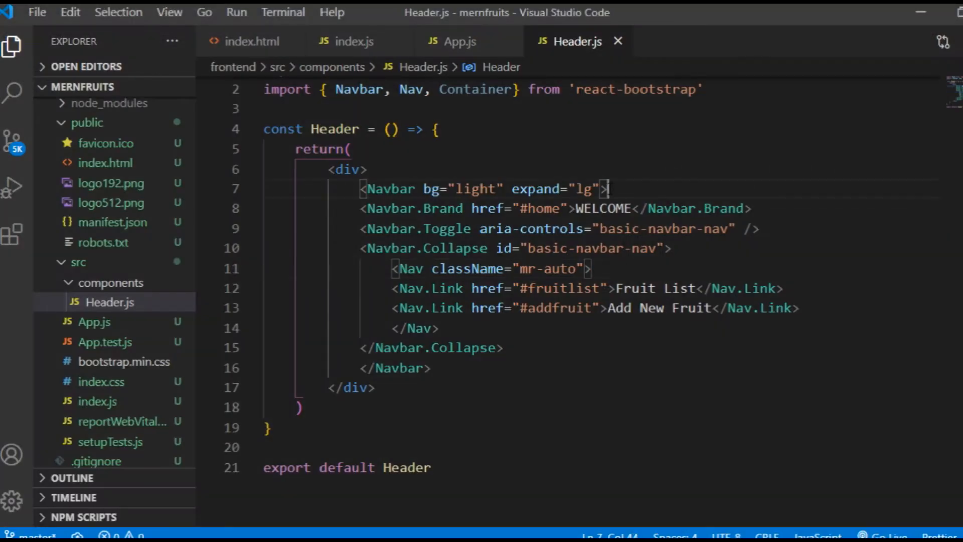
text(<Container></Container>)
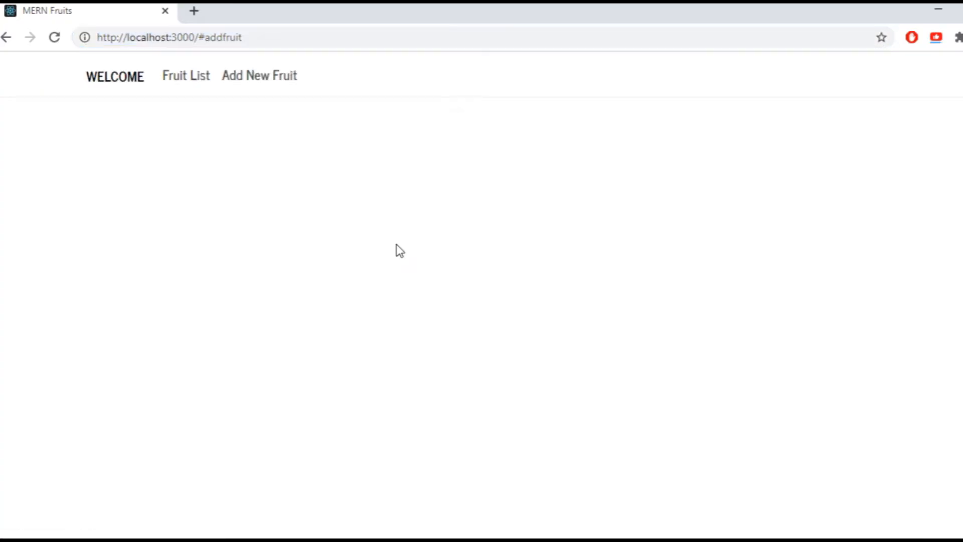
Step: Follow the Fruit List and Add New Fruit navbar links in the running localhost:3000 app
click(186, 75)
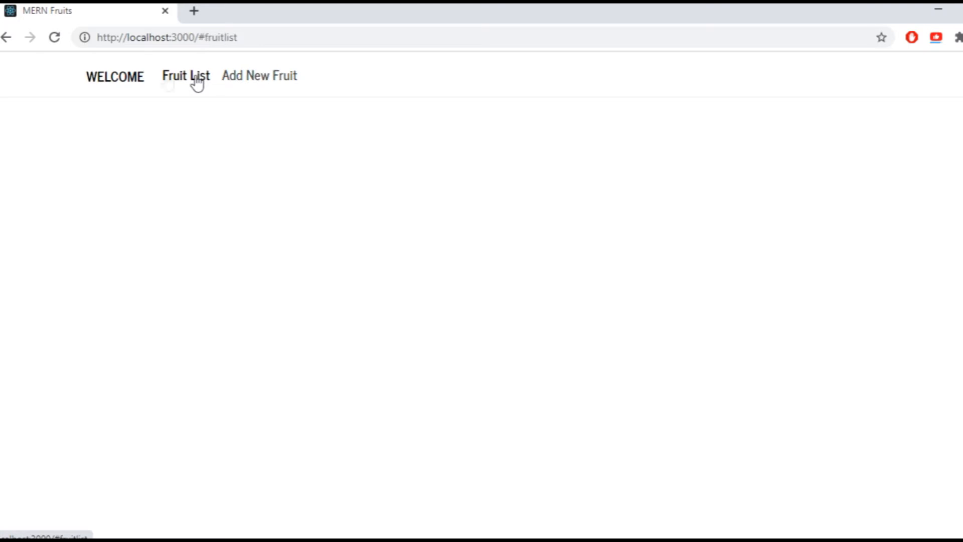
click(258, 77)
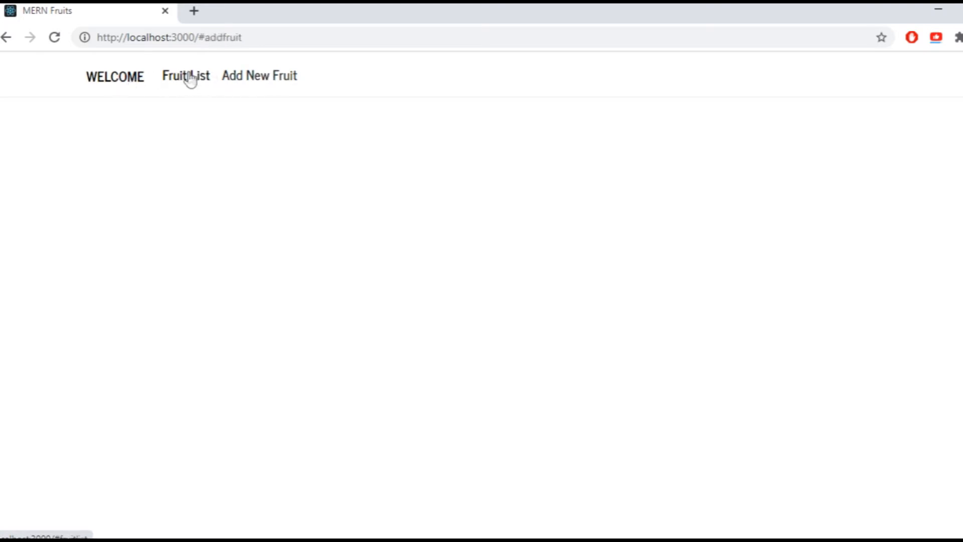
click(186, 76)
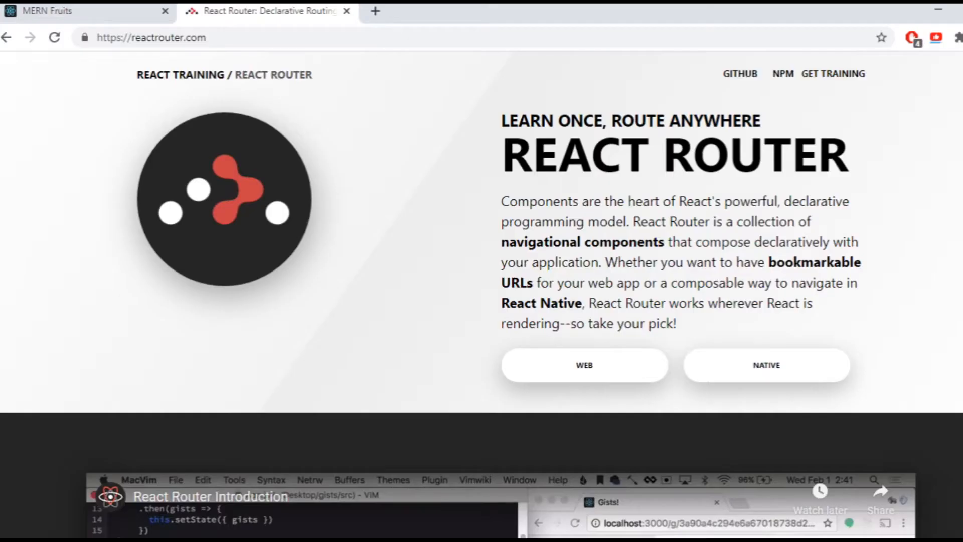
Step: Highlight the sentence describing React Router as a collection of navigational components
drag(638, 221, 677, 222)
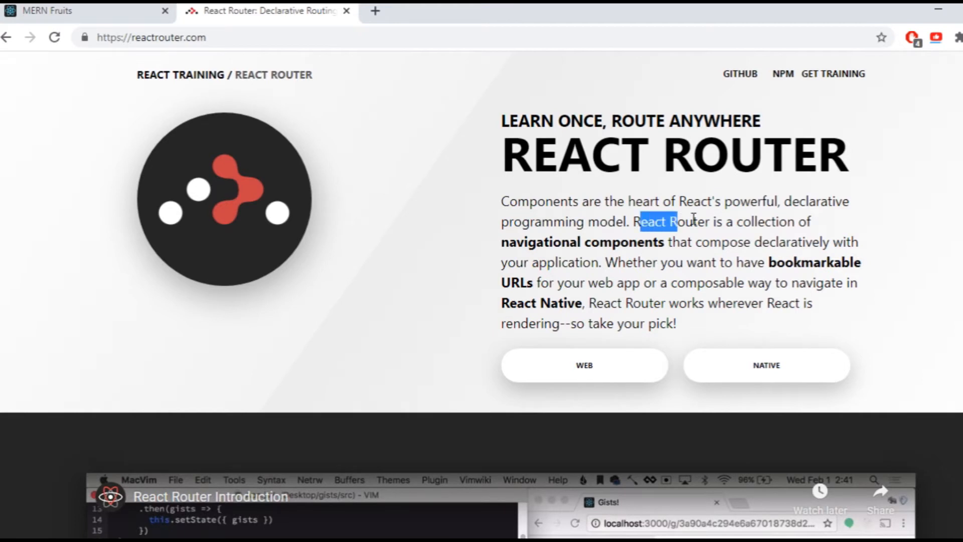
drag(638, 221, 600, 262)
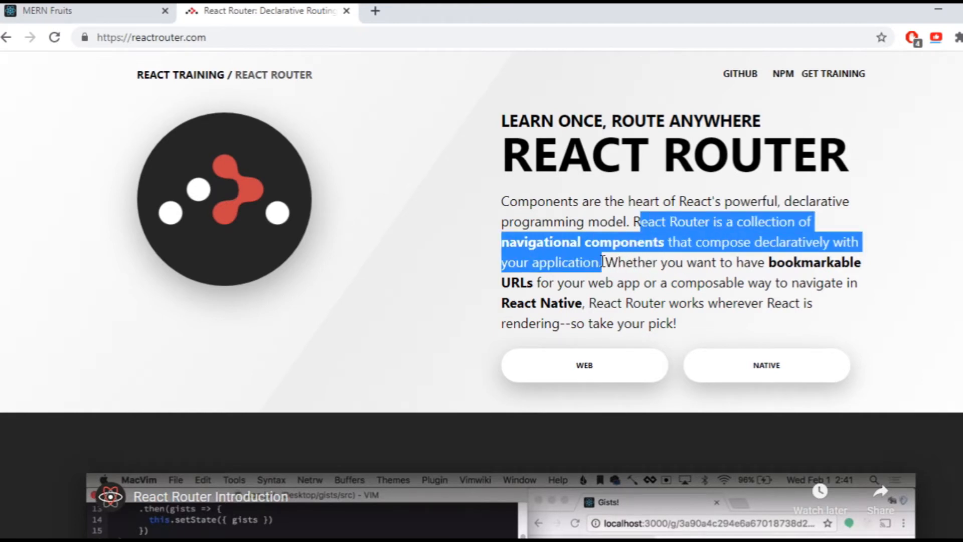
mouse_move(624, 262)
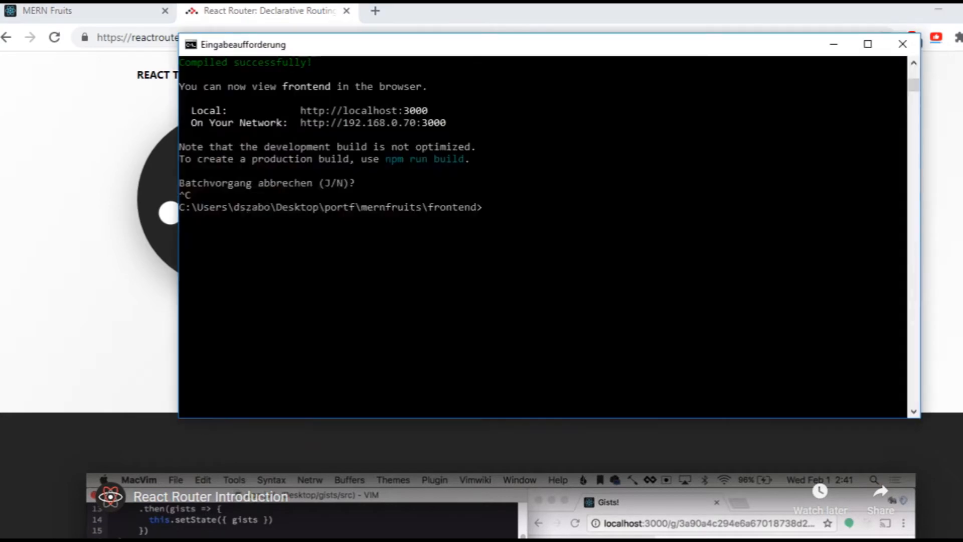
Step: Run npm install react-router-dom react-router-bootstrap in the frontend folder
text(npm)
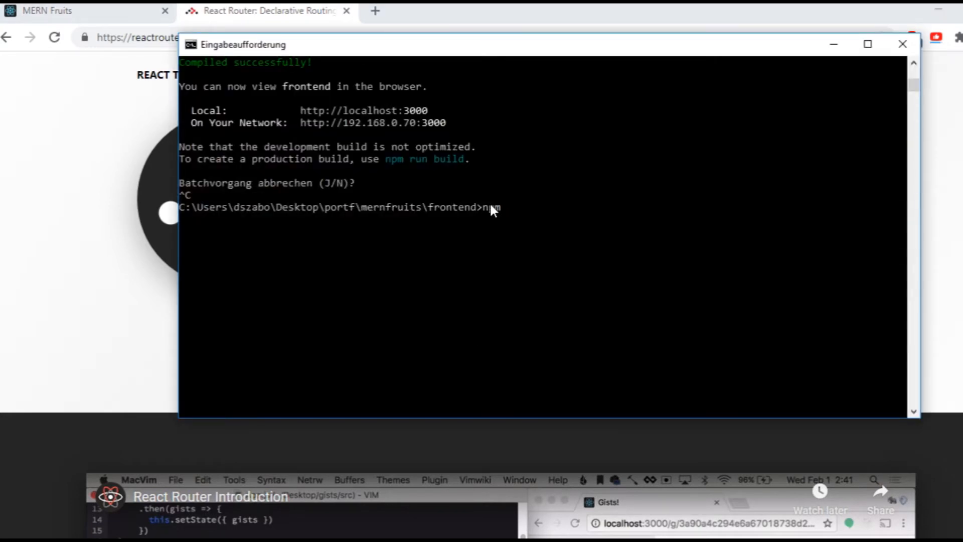
text(install)
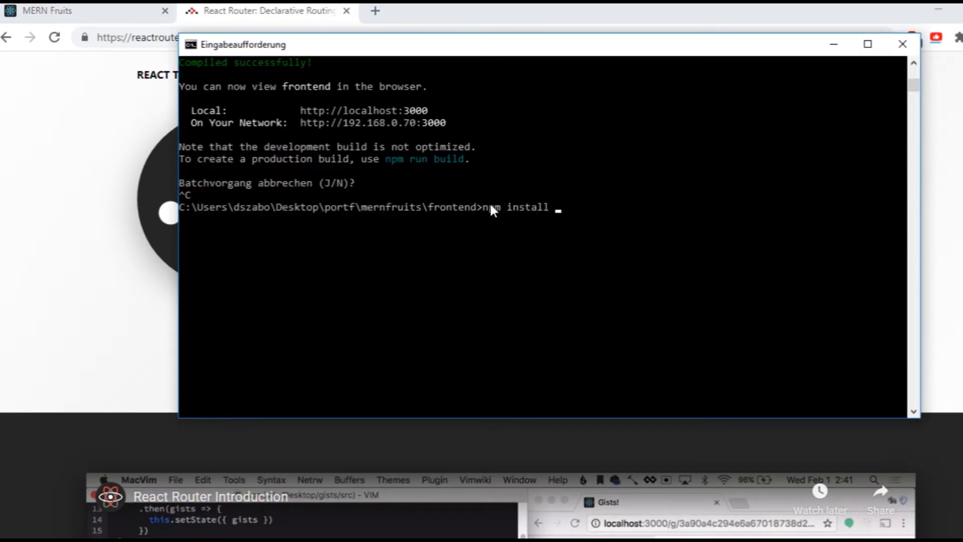
text(react-router-dom)
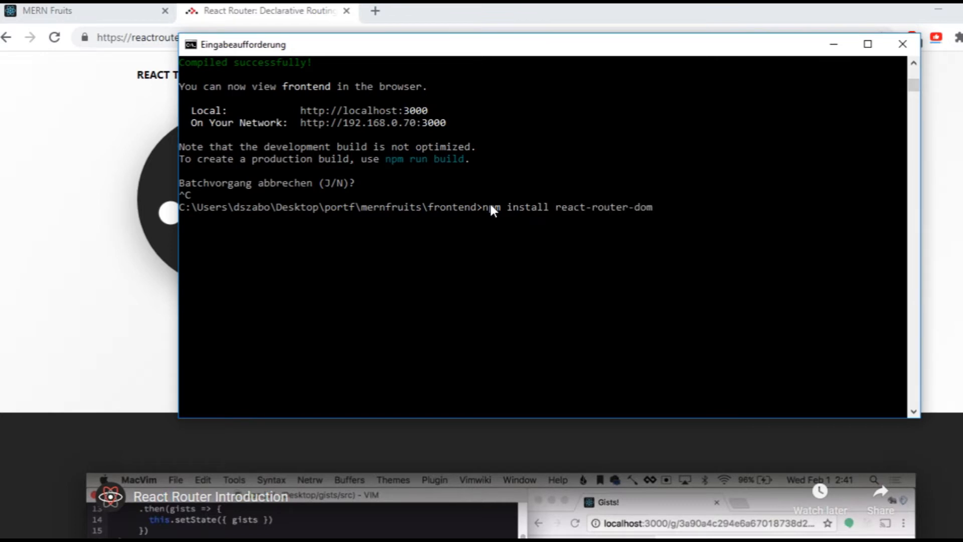
text(react-router)
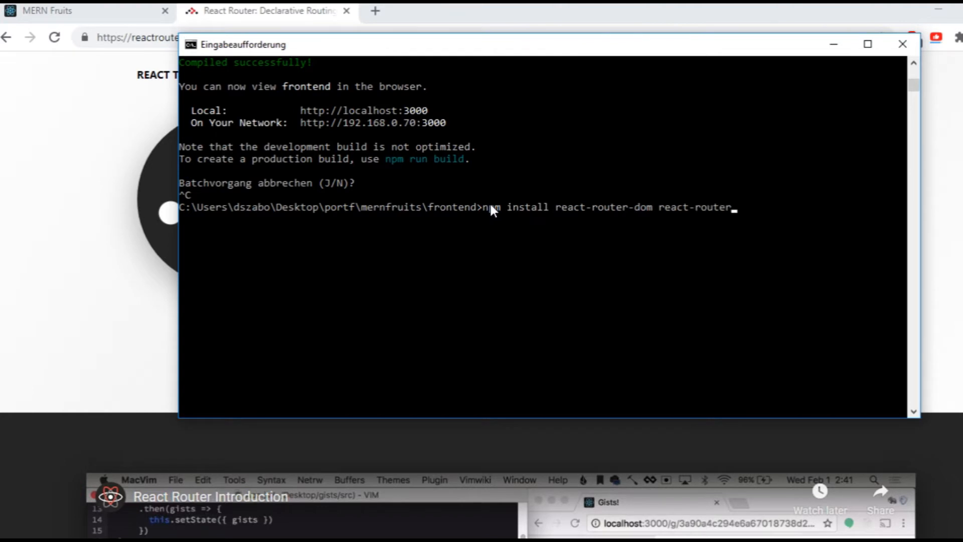
text(-bootstr)
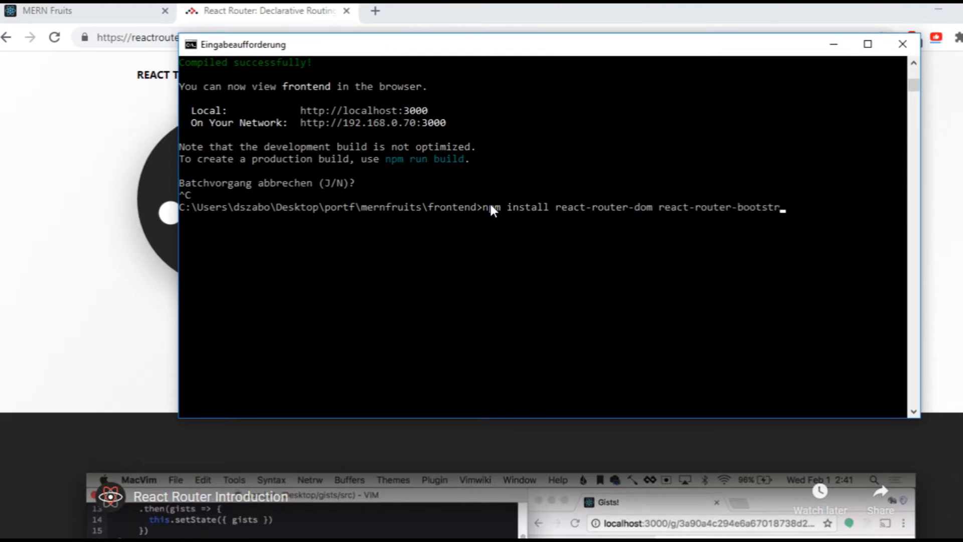
text(ap)
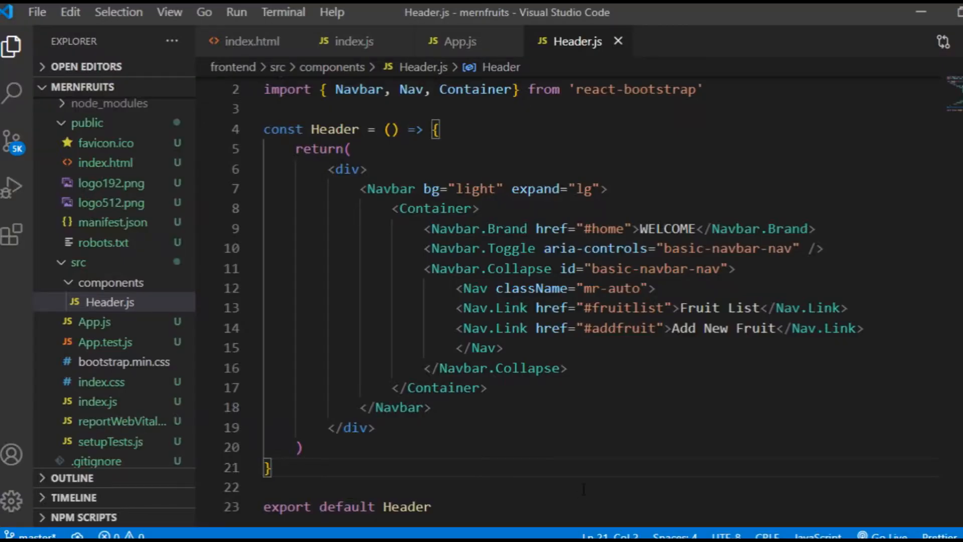
Step: Import BrowserRouter as Router and Route from react-router-dom at the top of App.js
click(455, 41)
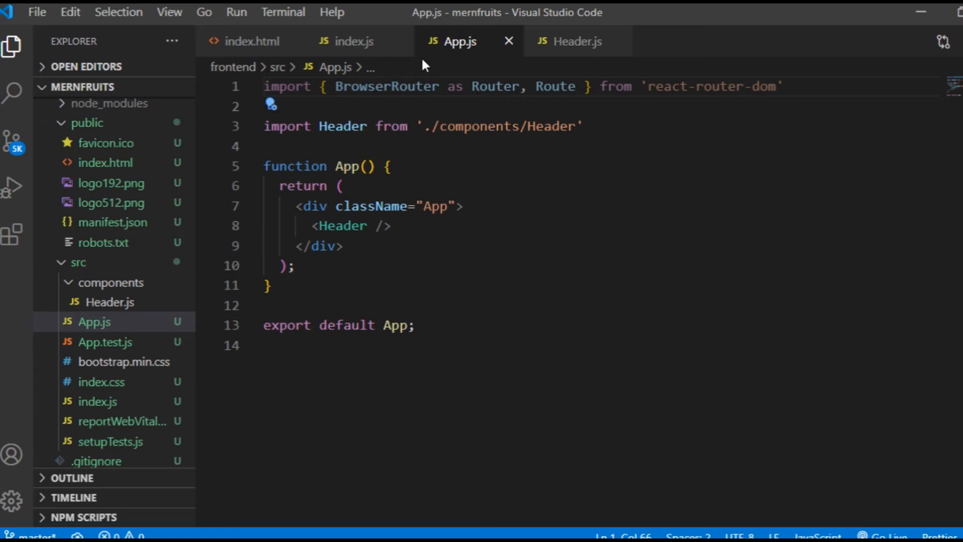
Step: Replace the App div with Router and add a route with path '/' and a component prop
drag(295, 207, 417, 206)
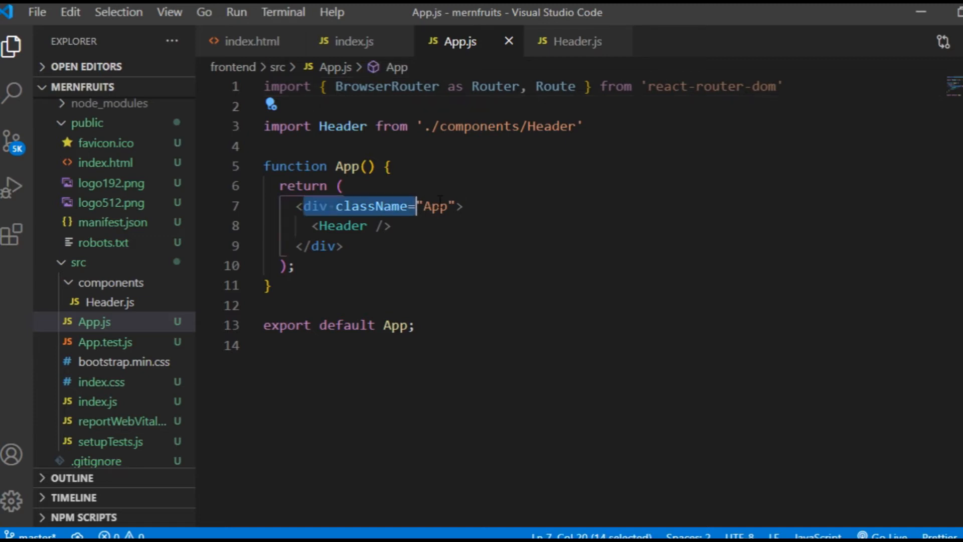
text(Router>)
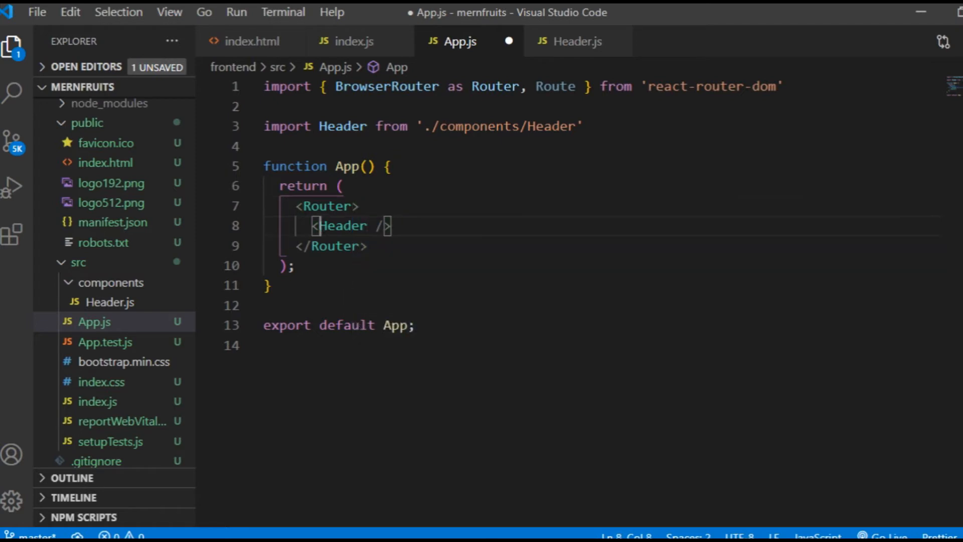
text(<Router)
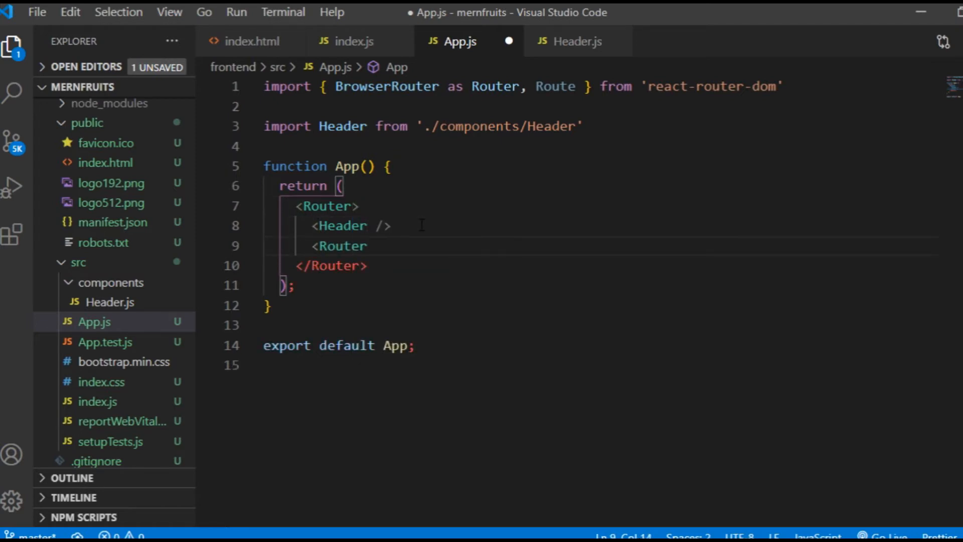
text(path='/')
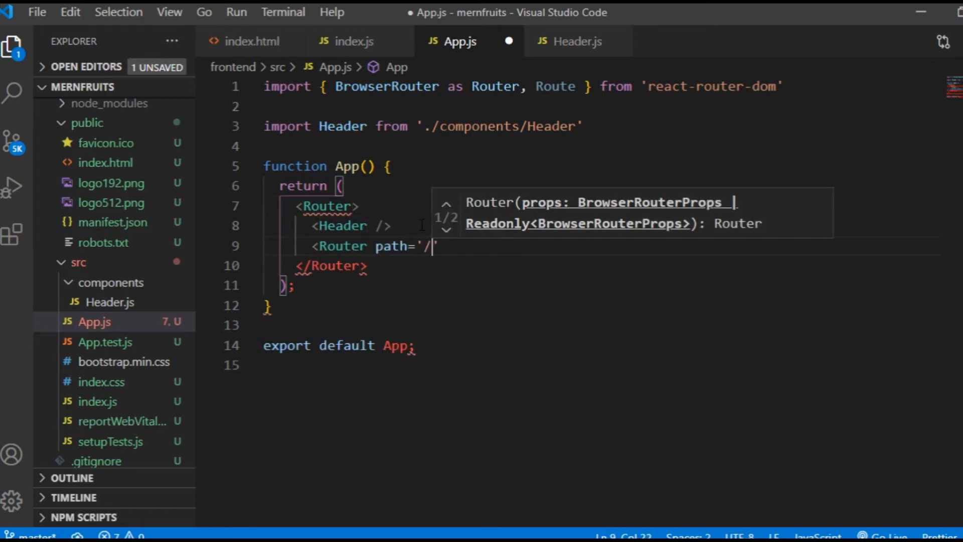
text(component={})
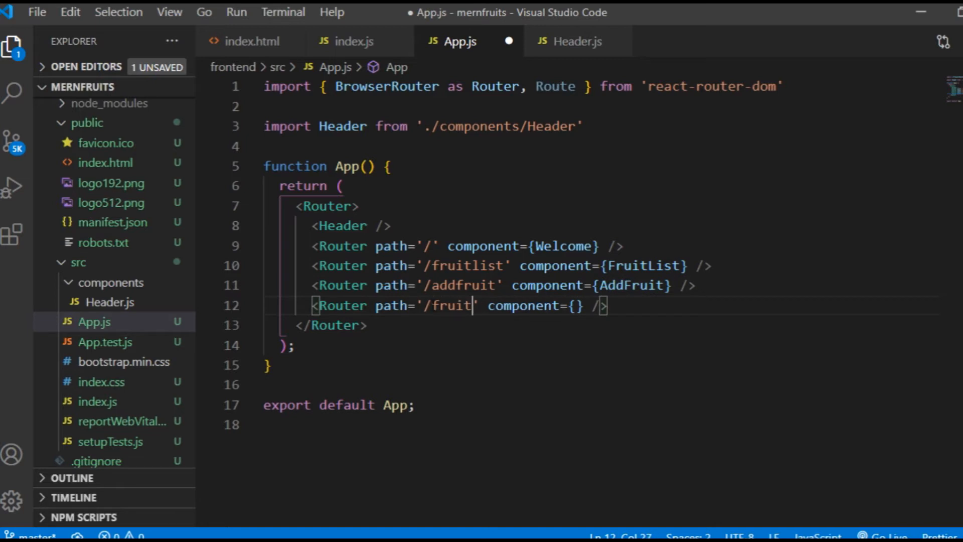
Step: Add routes for /fruitlist, /addfruit and /fruit/:id, marking the Welcome route exact
text(/:id)
click(467, 245)
text(exact)
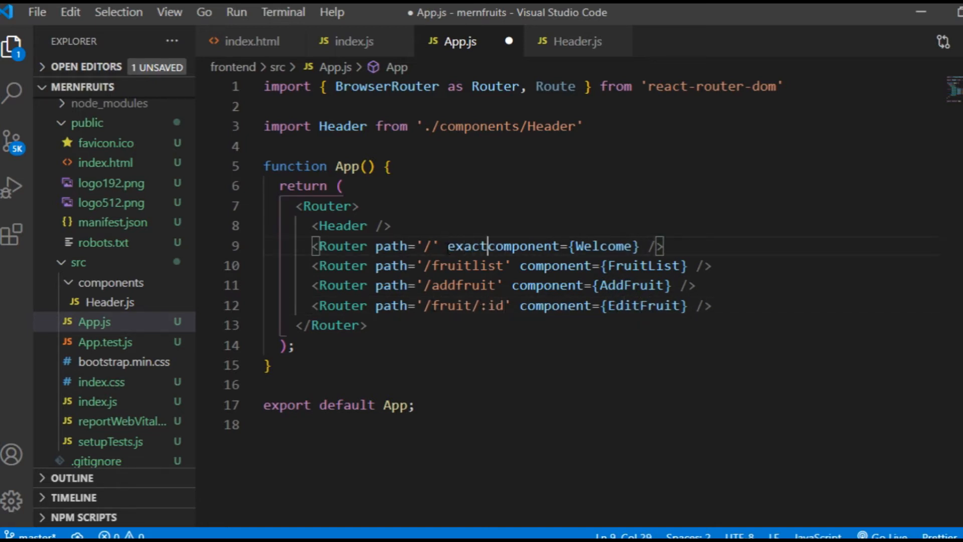
double_click(465, 246)
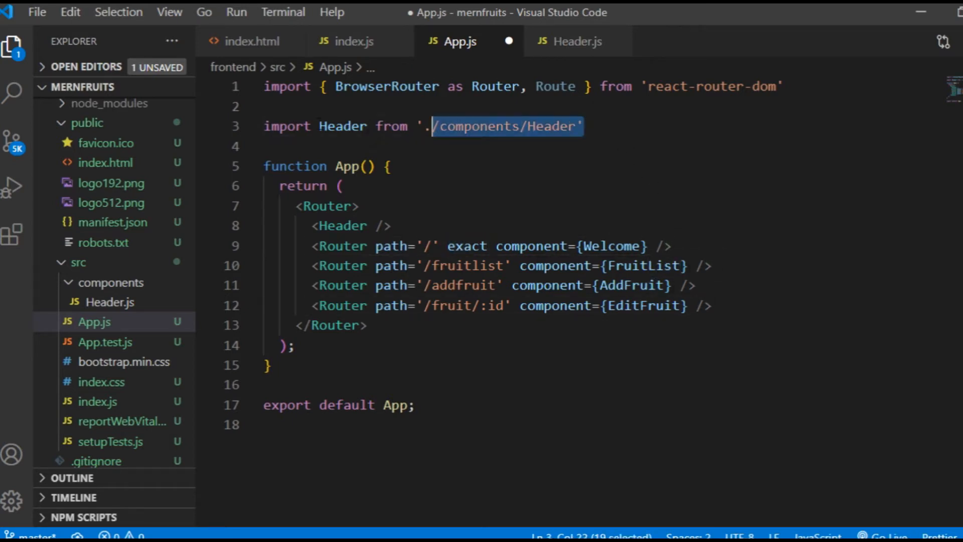
Step: Import Welcome, FruitList, AddFruit and EditFruit from their components paths and save App.js
click(586, 127)
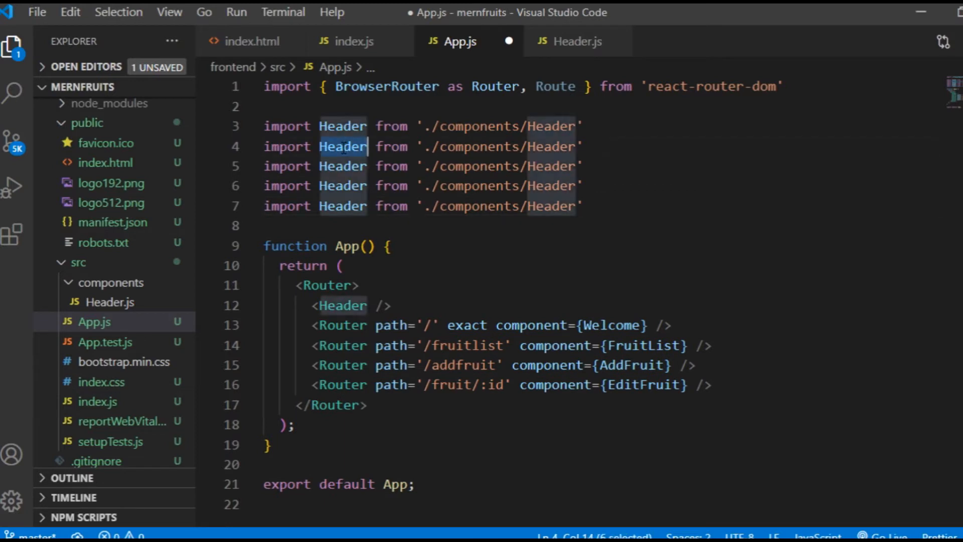
text(Welcome)
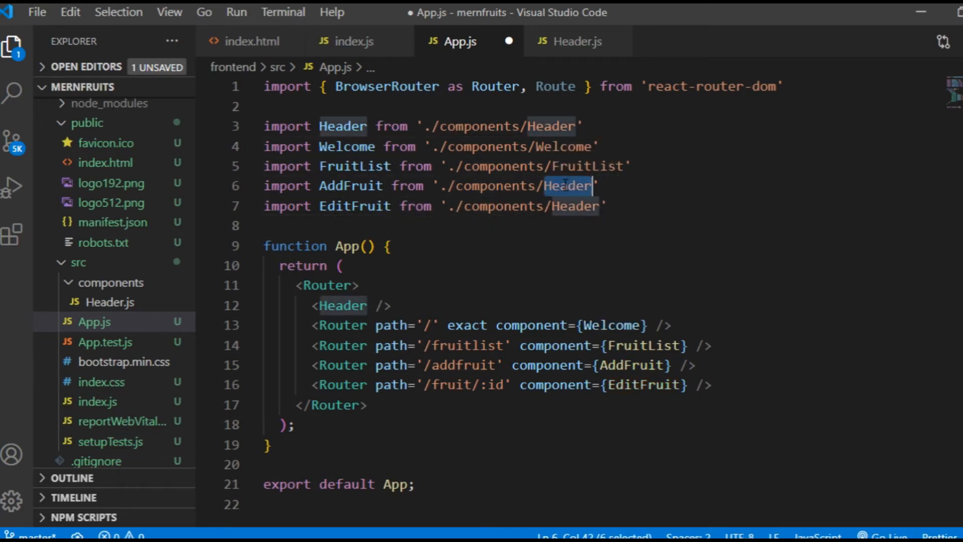
text(AddFruit)
click(601, 205)
text(EditFruit)
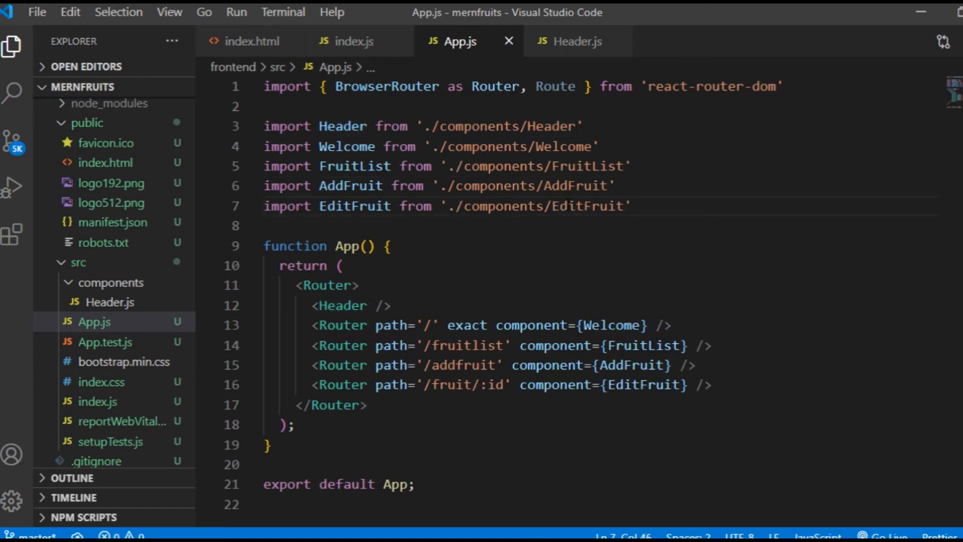
Step: Create empty Welcome.js, FruitList.js, AddFruit.js and EditFruit.js in components and close index.js
click(107, 87)
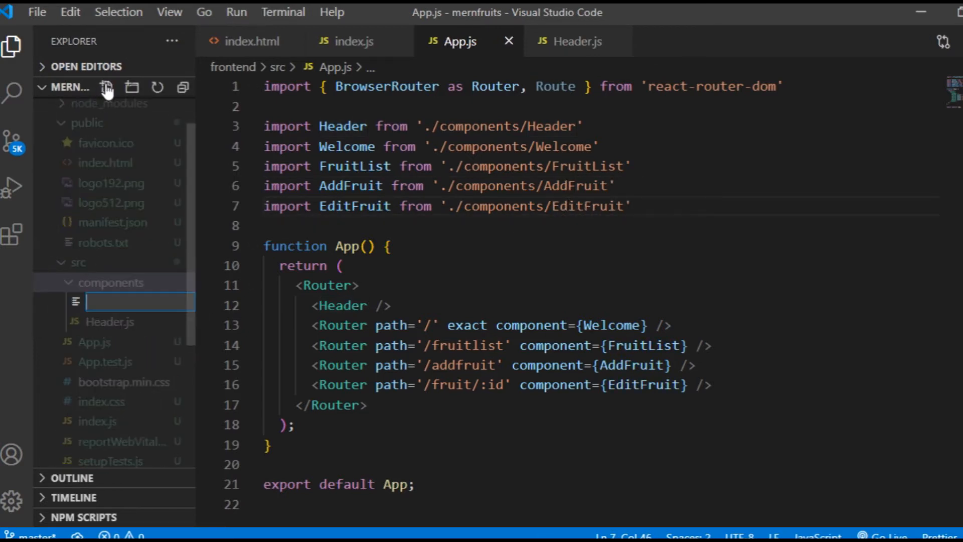
text(Welcome.js)
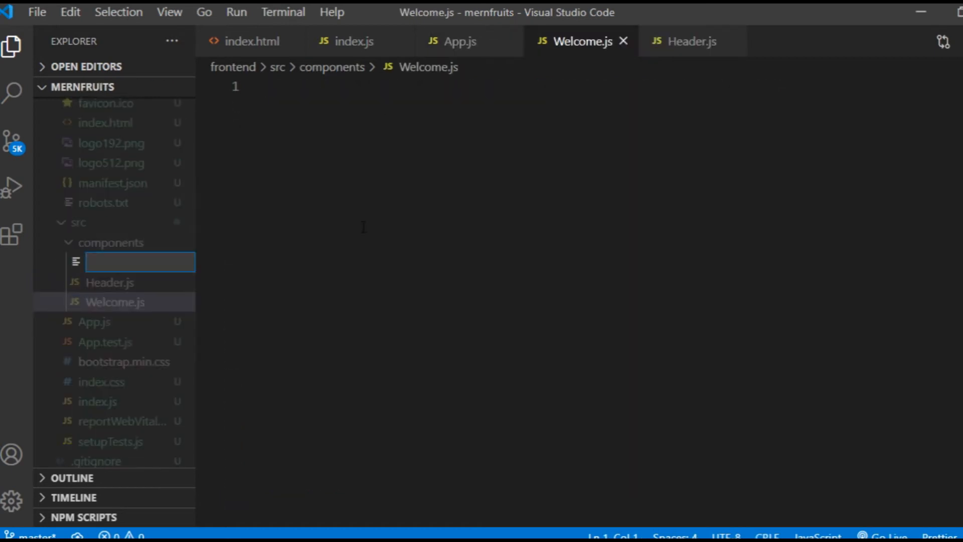
text(FruitList)
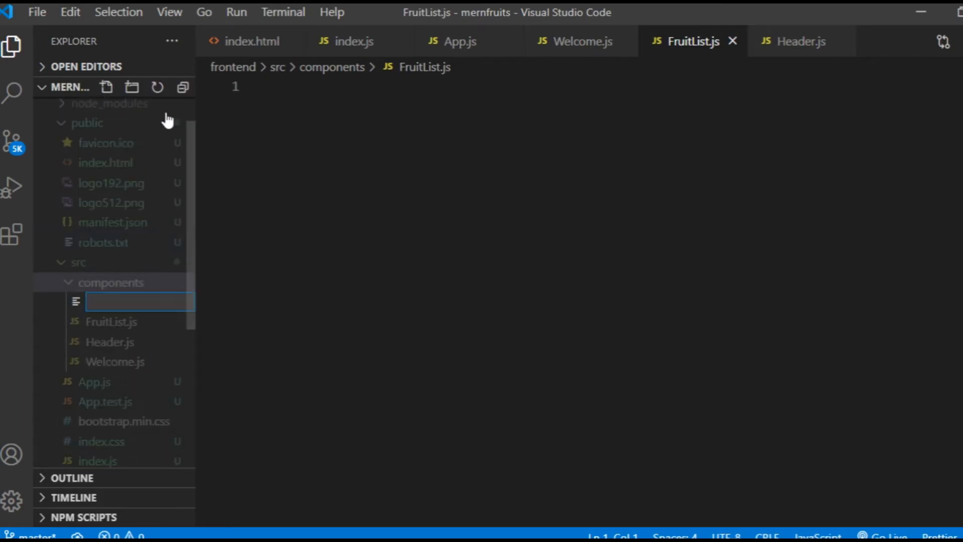
text(AddFruit.js)
text(EditFruit.js)
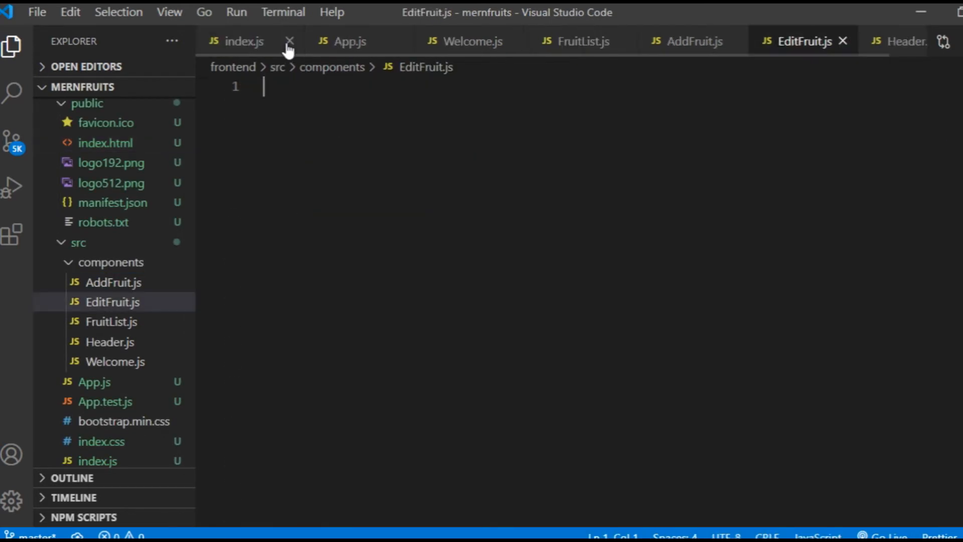
click(289, 41)
text(e)
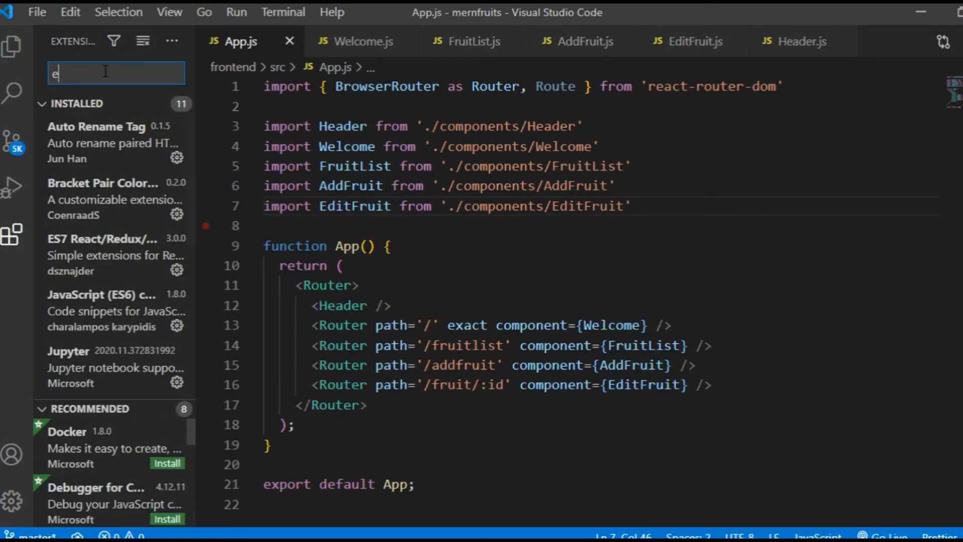
Step: Search es7 to confirm the ES7 React/Redux snippets extension is installed, then close its page
text(s7)
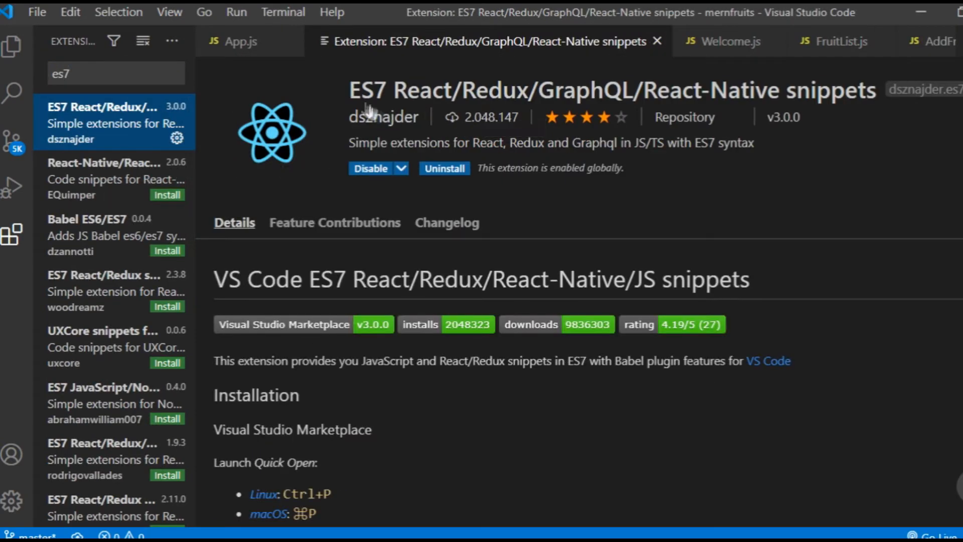
mouse_move(540, 108)
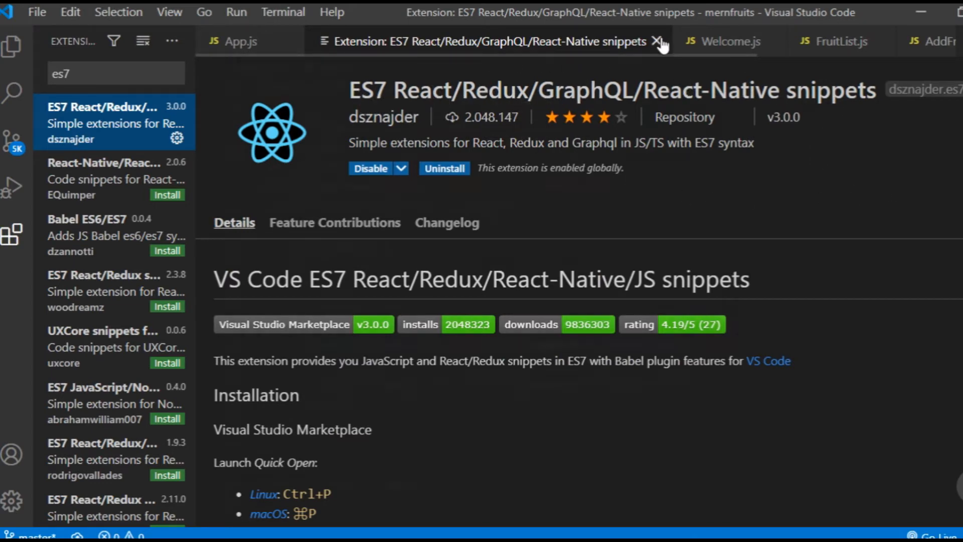
click(656, 41)
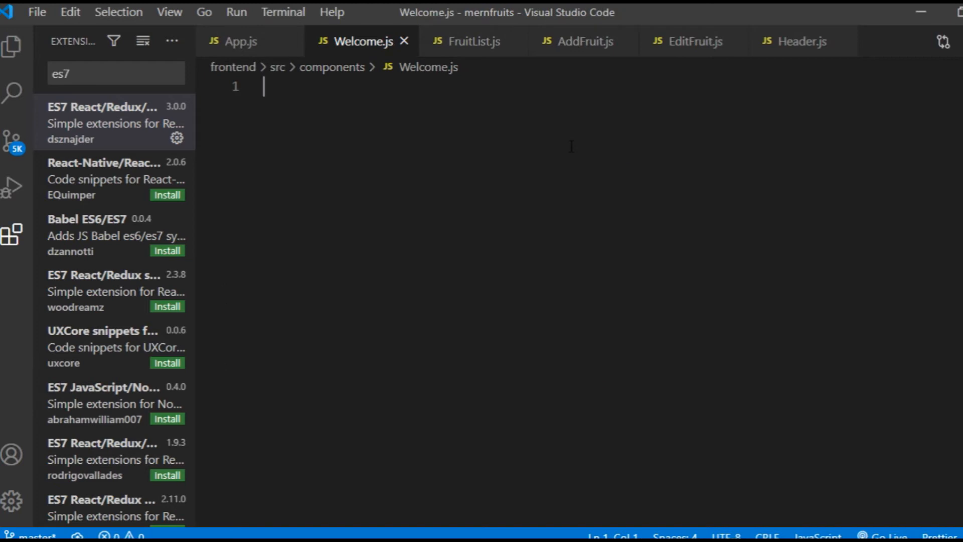
Step: Scaffold the components with rafce and give FruitList a List of Fruits heading
text(rafce)
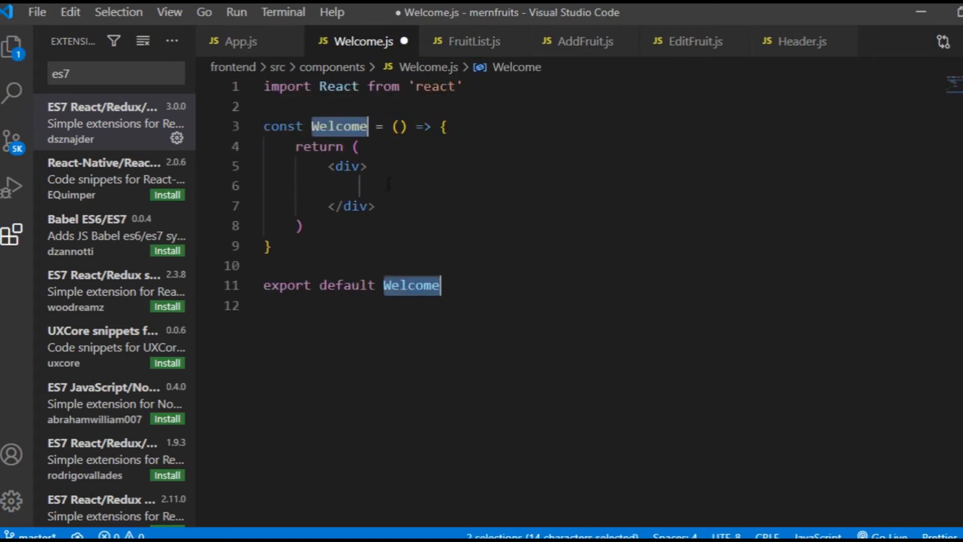
click(471, 42)
text(ra)
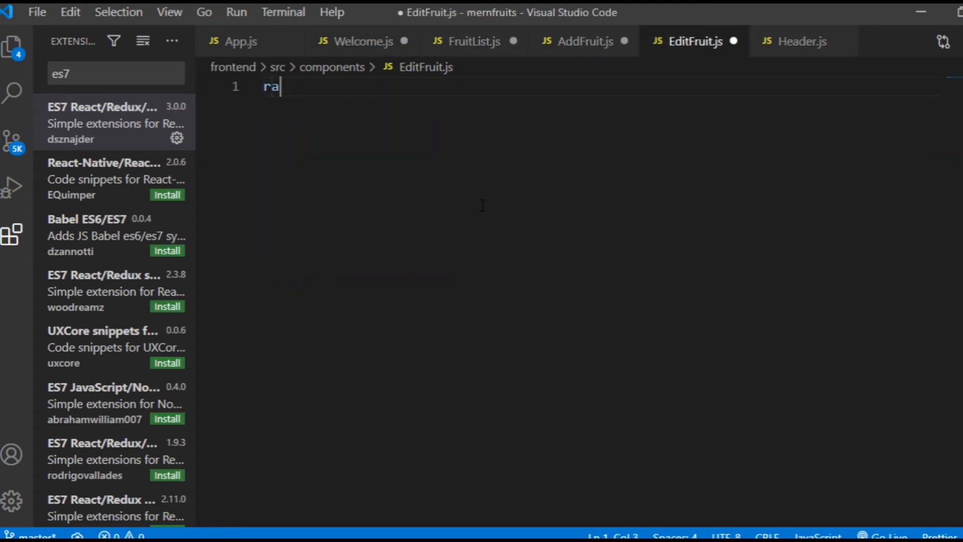
click(361, 41)
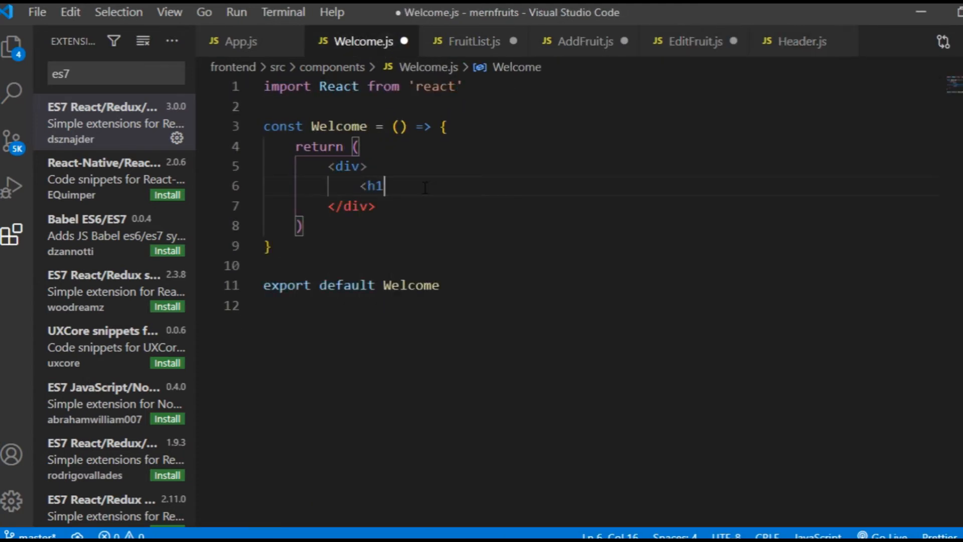
click(472, 41)
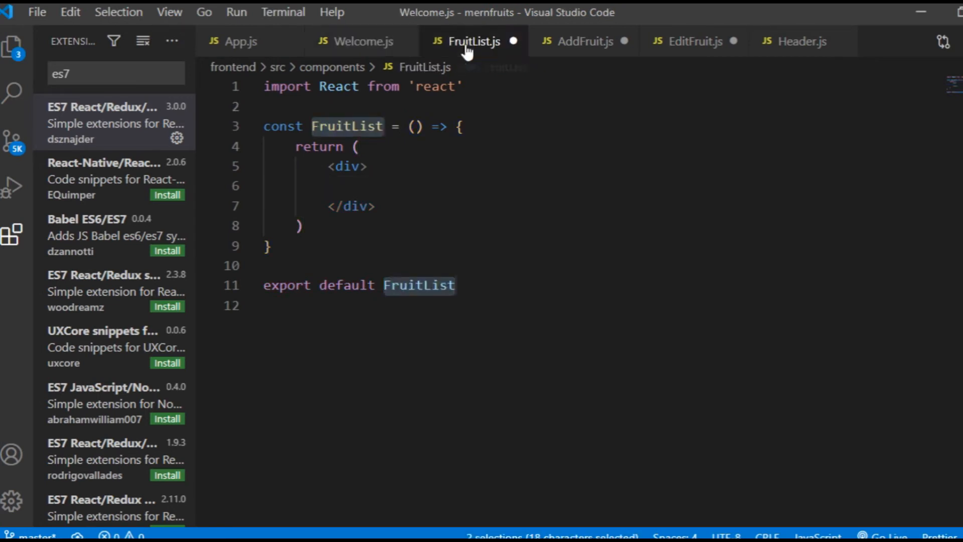
text(<h1>List of Fruits </h1>)
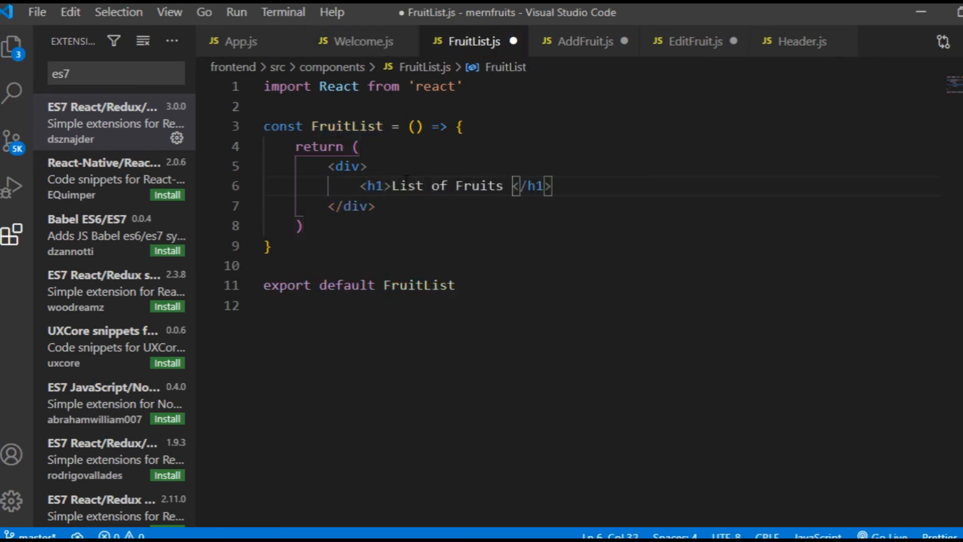
Step: Give EditFruit an Editing Fruits Here heading, check the addfruit route in Chrome, and return to App.js
click(585, 41)
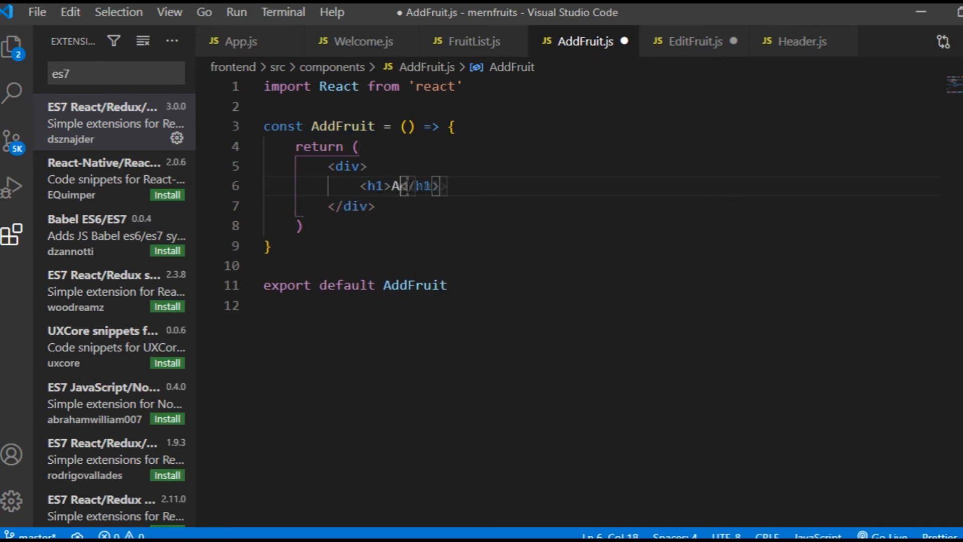
click(694, 40)
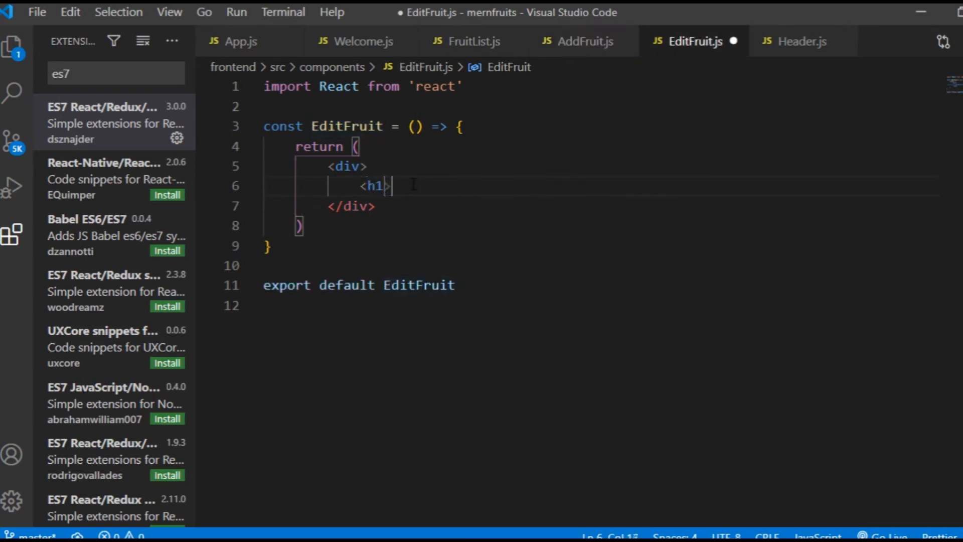
text(Editing Fruits Here</h1>)
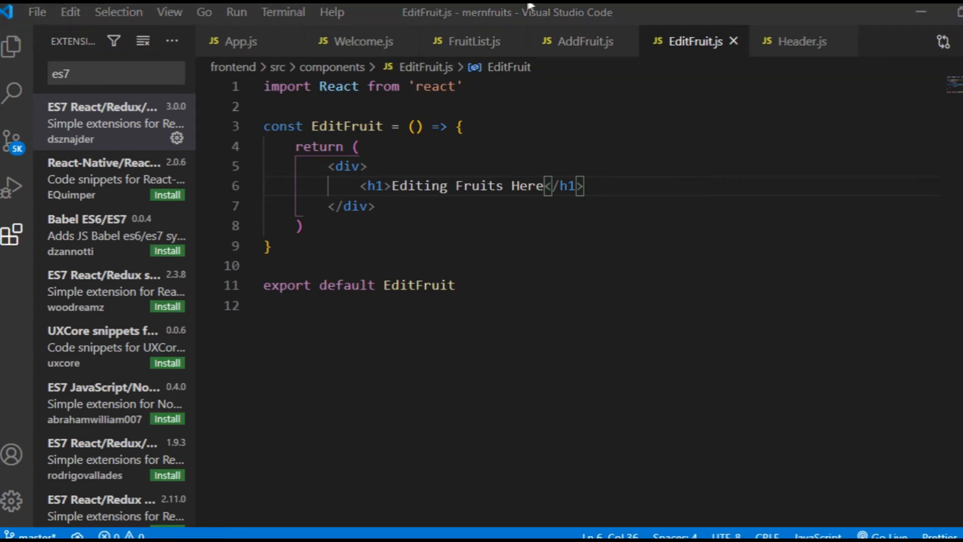
click(800, 41)
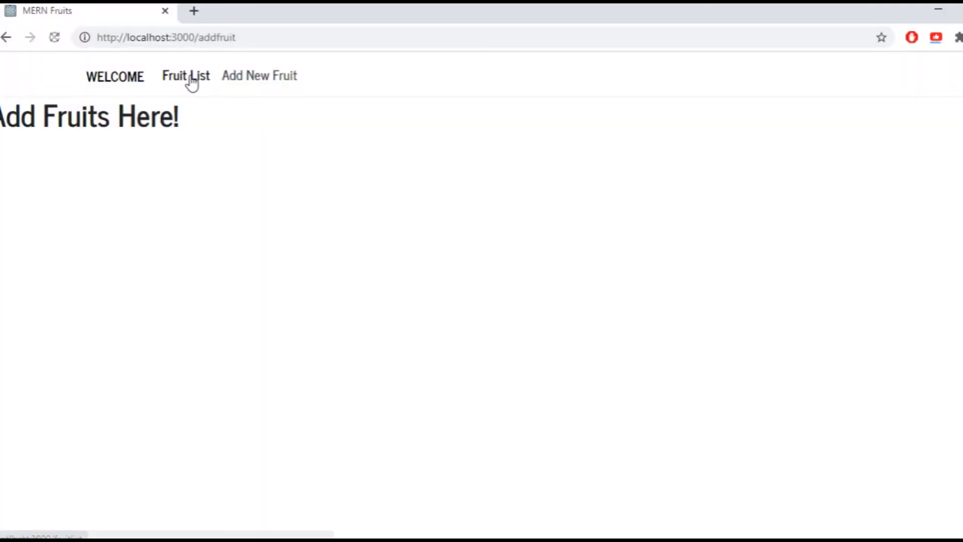
click(185, 75)
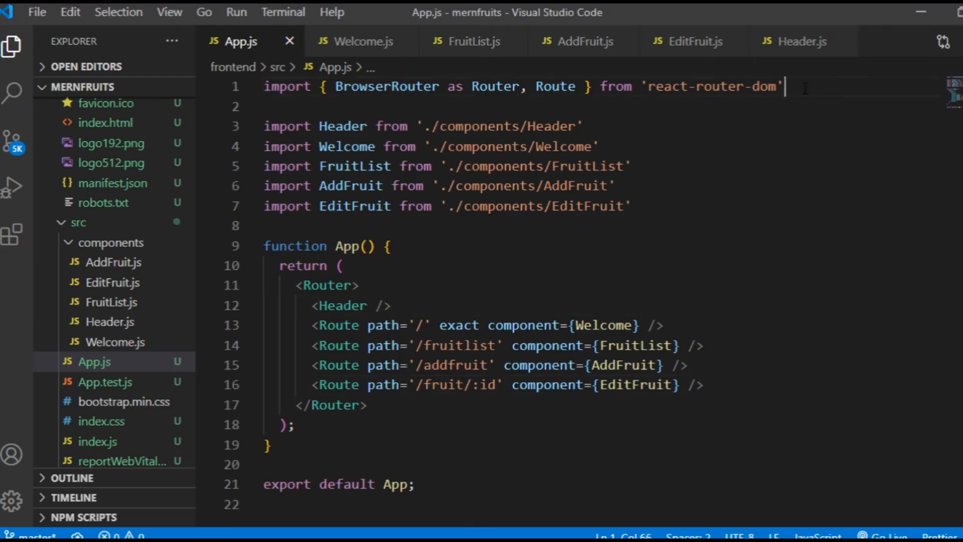
Step: Import Container from 'react-bootstrap' in App.js and wrap the routes in it
text(import {Container } from)
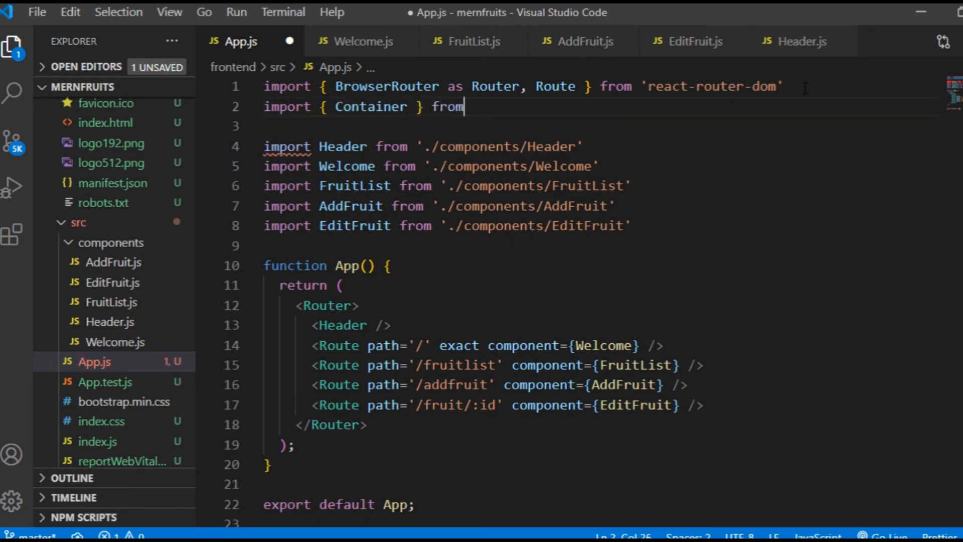
text('react-bootstrap')
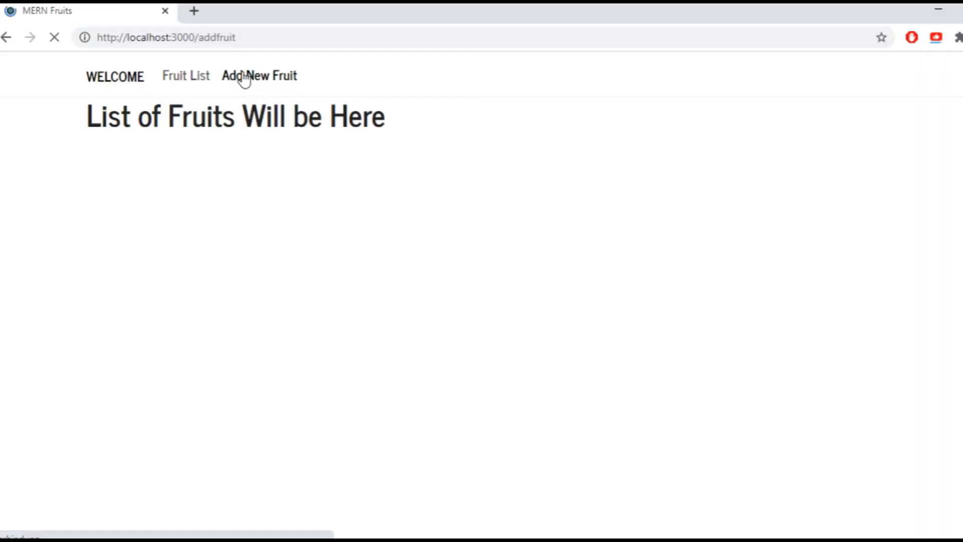
Step: Check the Welcome and Fruit List pages in Chrome, then return to the editor
click(115, 76)
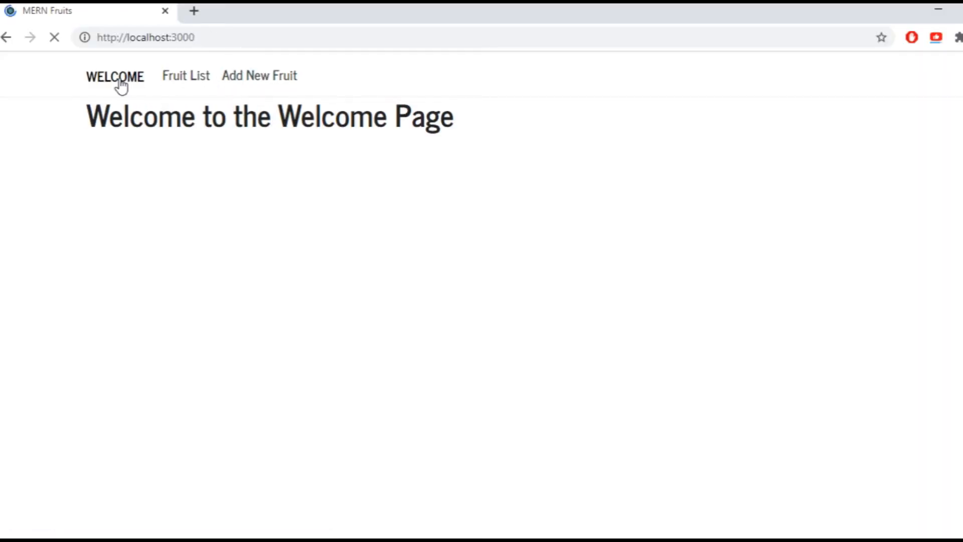
click(186, 76)
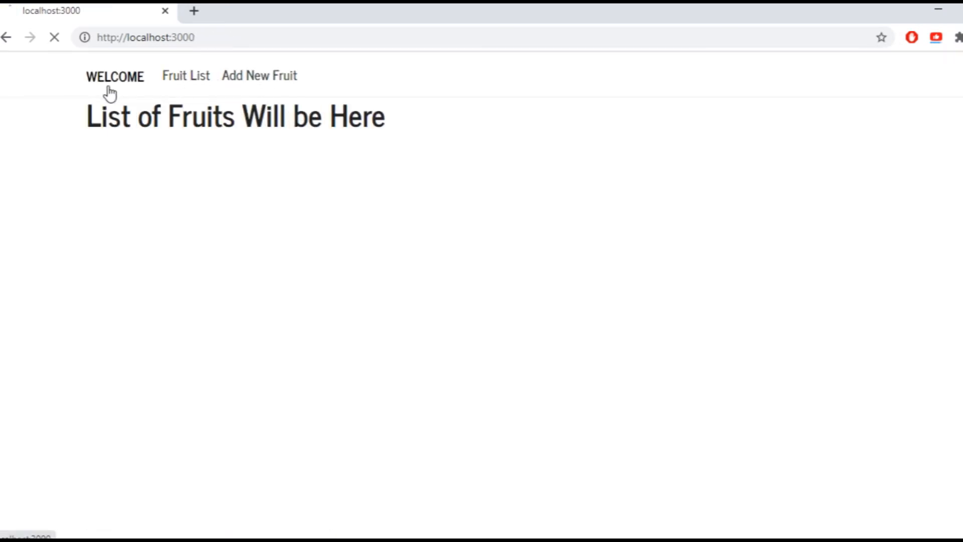
click(259, 77)
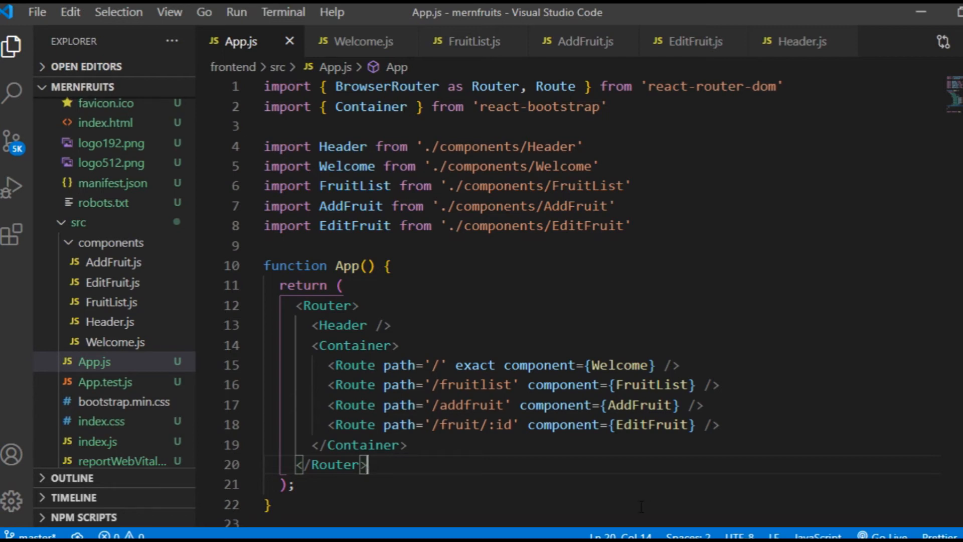
Step: Import LinkContainer from 'react-router-bootstrap' in Header.js and wrap the nav links with it
click(802, 41)
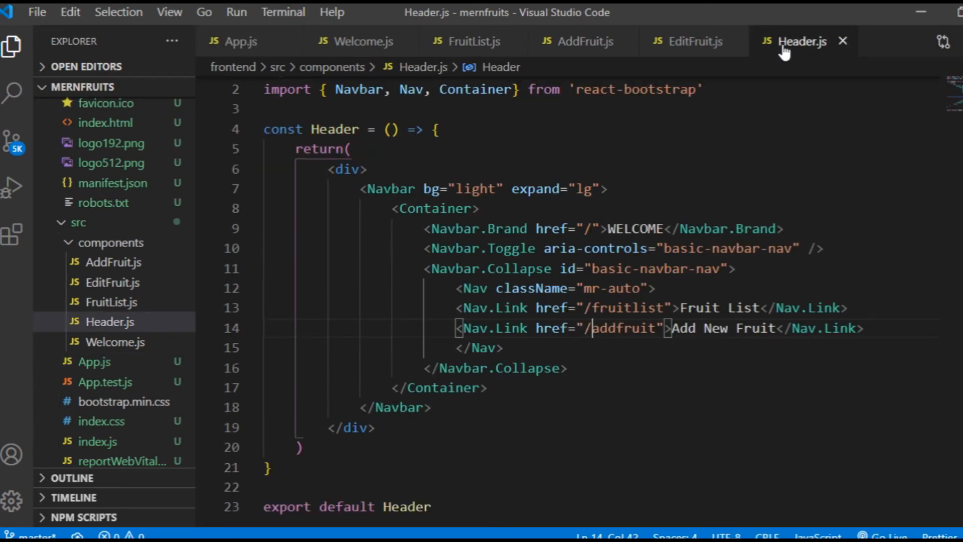
text(import)
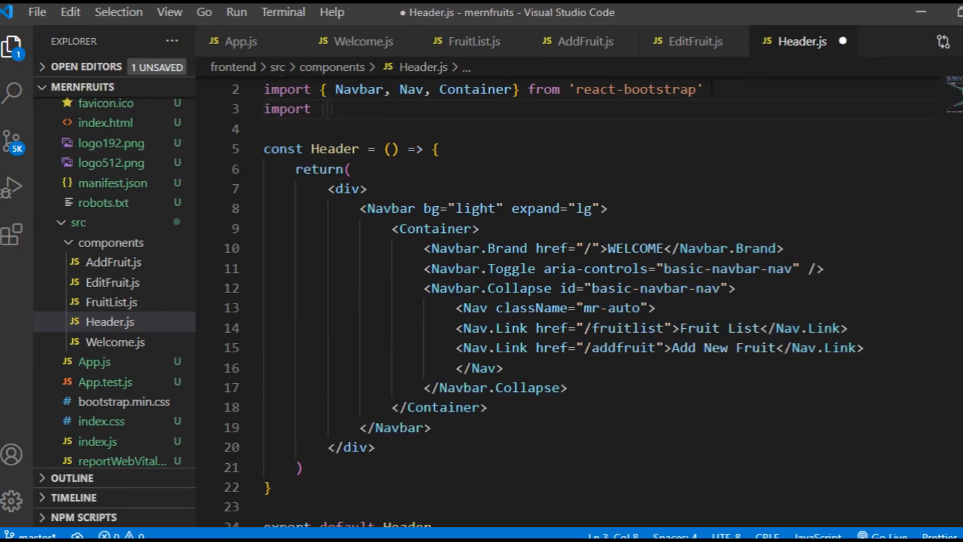
text({ LinkContainer } from 'react-r)
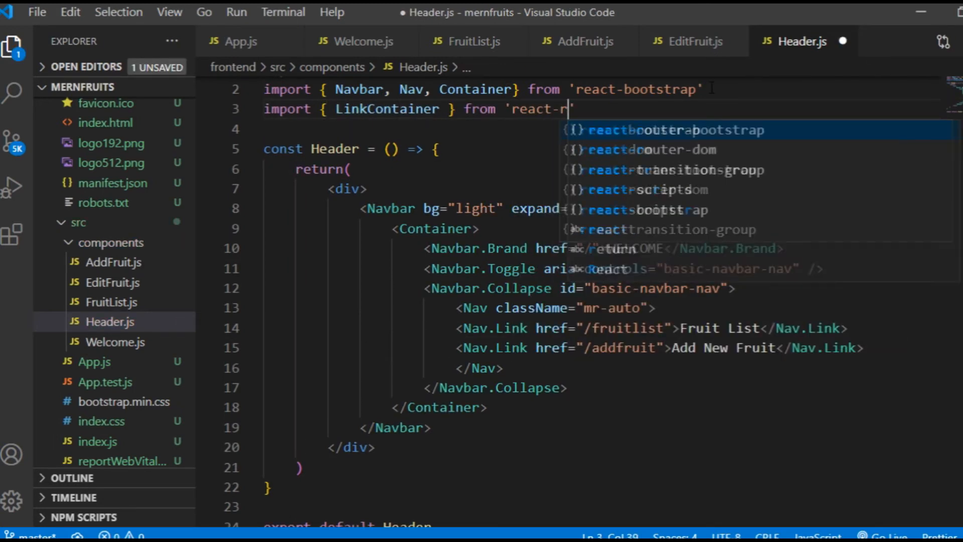
text(outer-bootstrap)
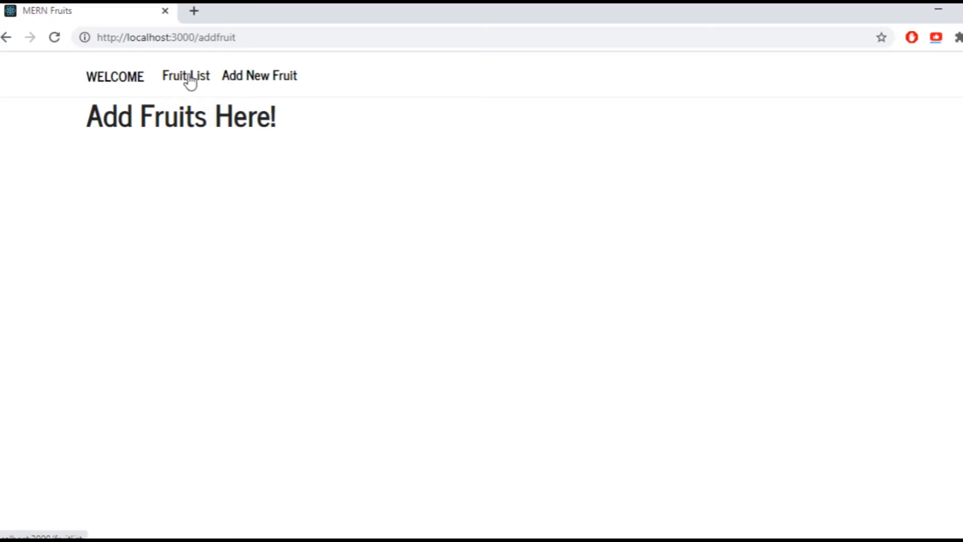
Step: Test the Welcome link in Chrome, then go back to App.js
click(114, 76)
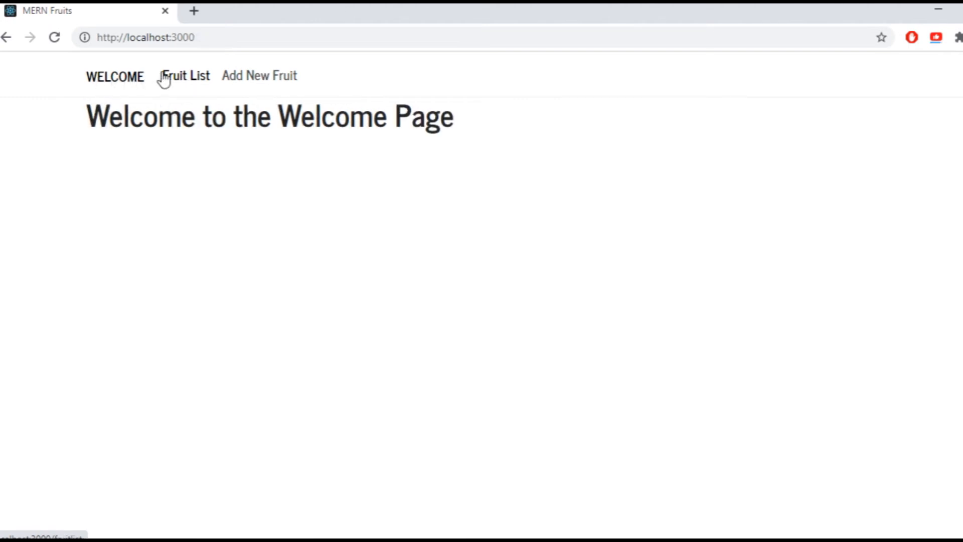
click(257, 76)
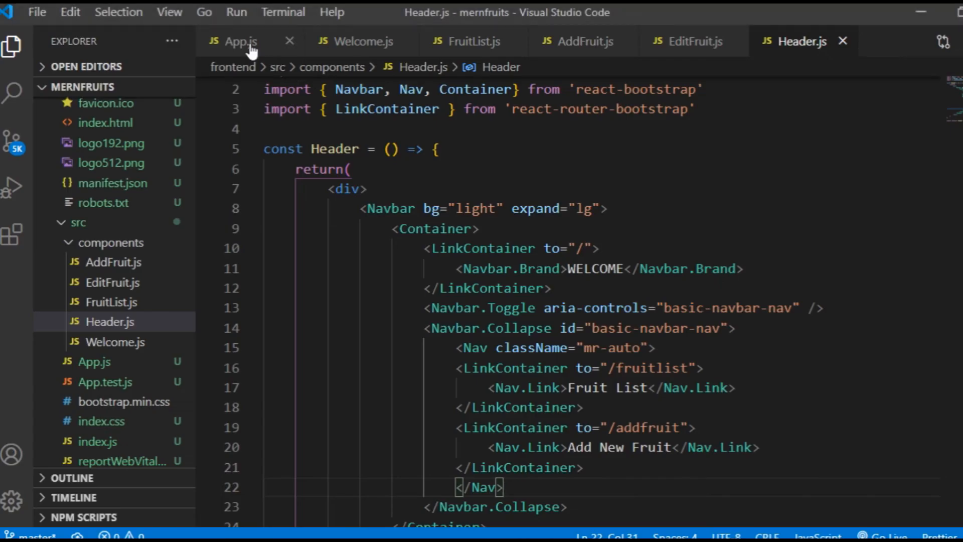
click(243, 42)
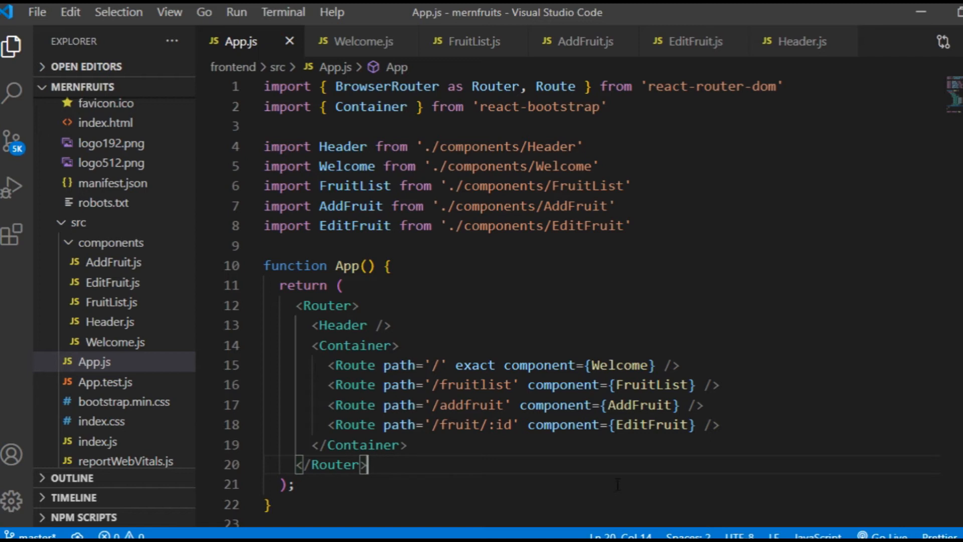
mouse_move(610, 68)
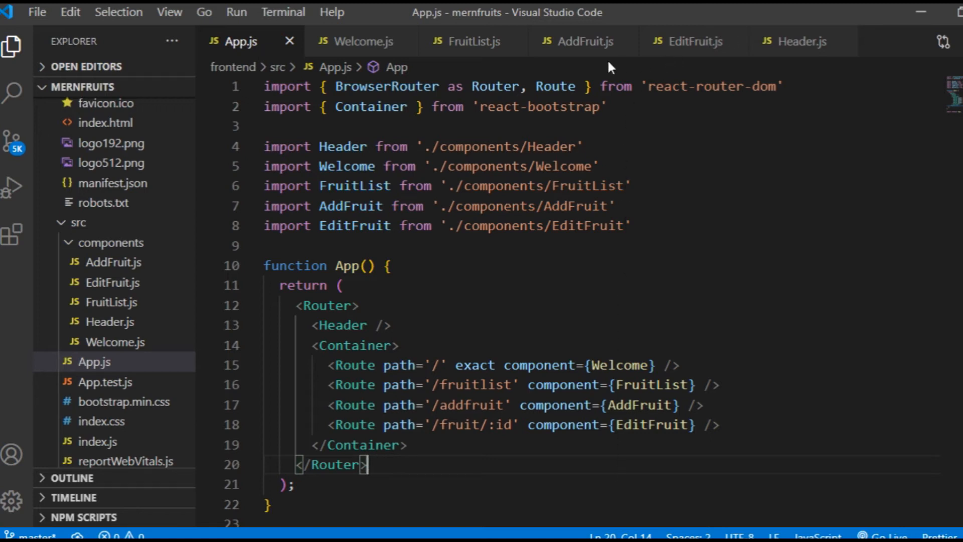
Step: Define a fruits array with Apple, Banana and Carrot objects (_id, name, amount, info) in FruitList.js and save
click(474, 40)
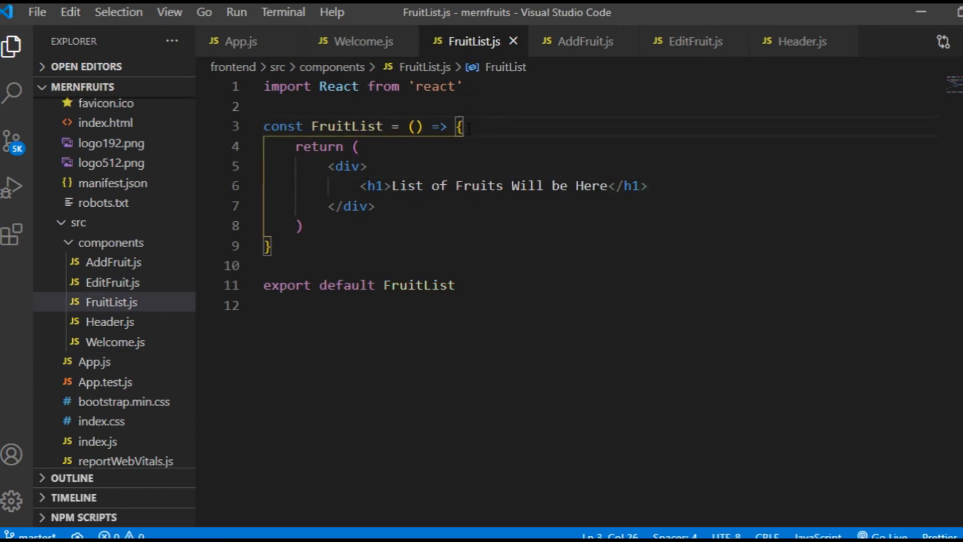
key(Enter)
text(const fruits = [)
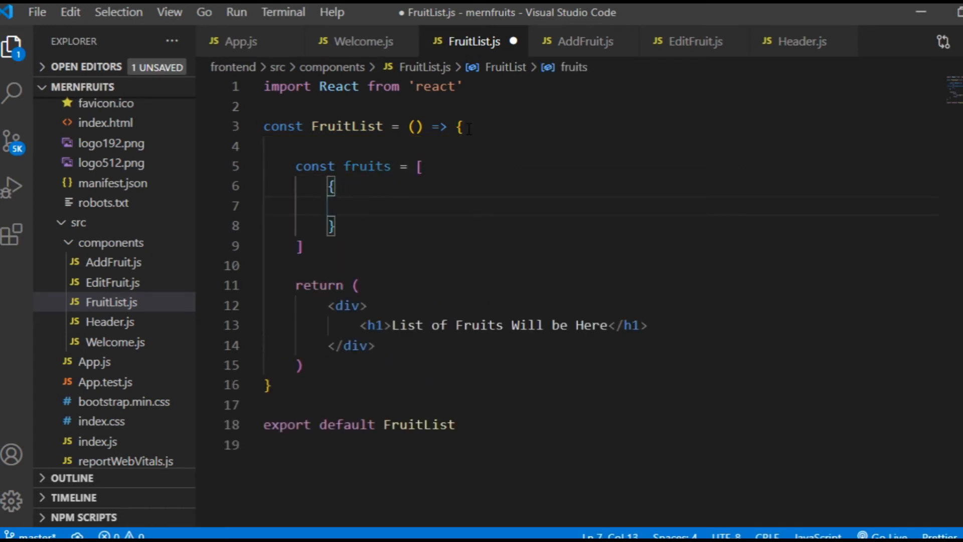
text(_id: "",)
text(info: "Not a Fruit!!!")
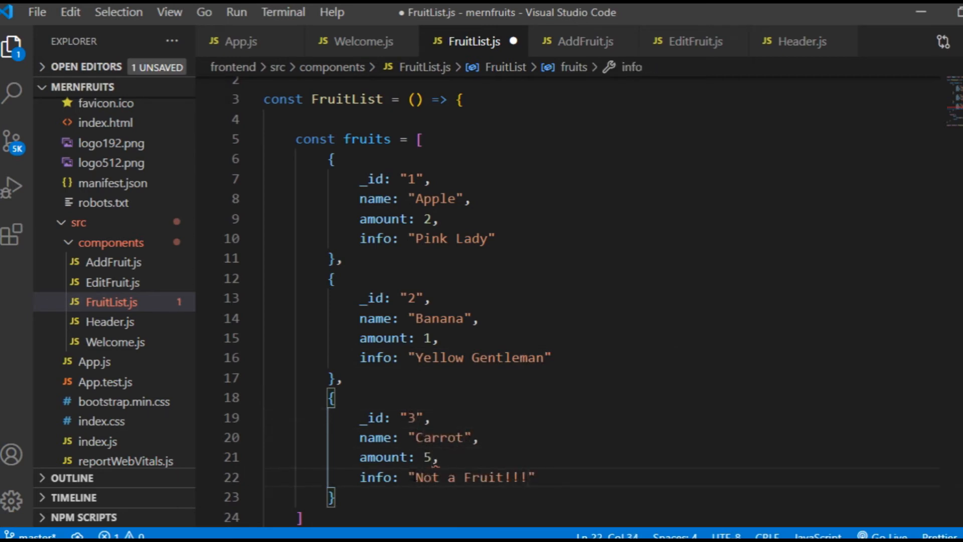
key(Ctrl+s)
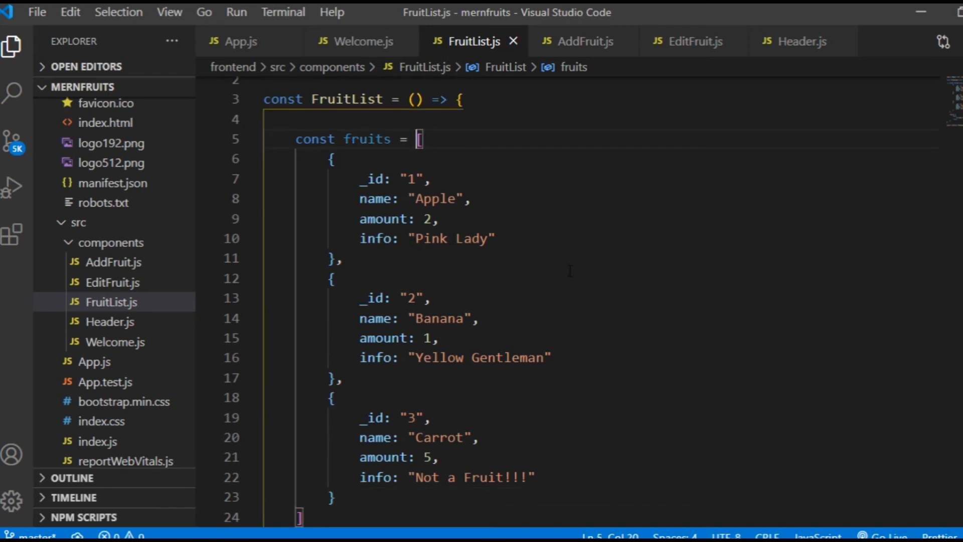
Step: Turn the fruits array into useState state with [fruits, setFruits] and save
text(us)
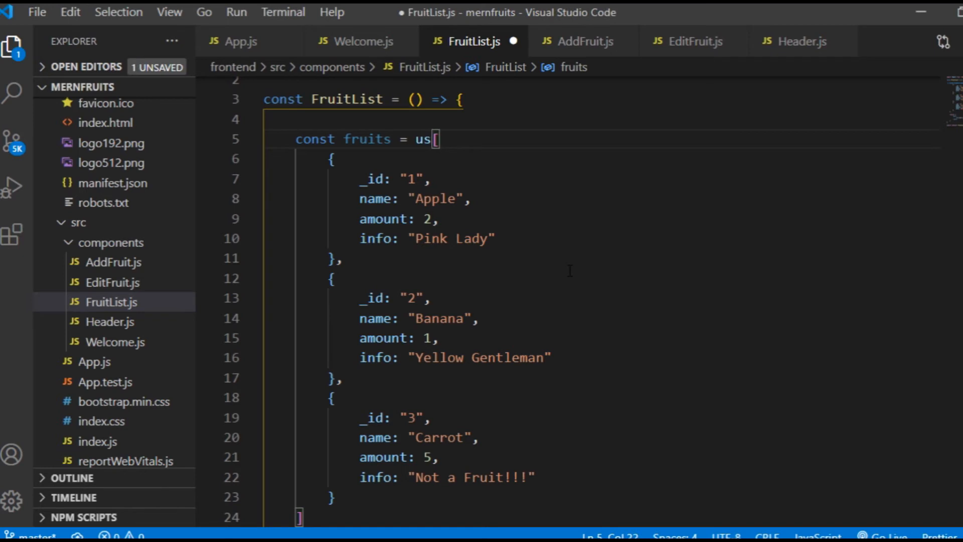
text(S)
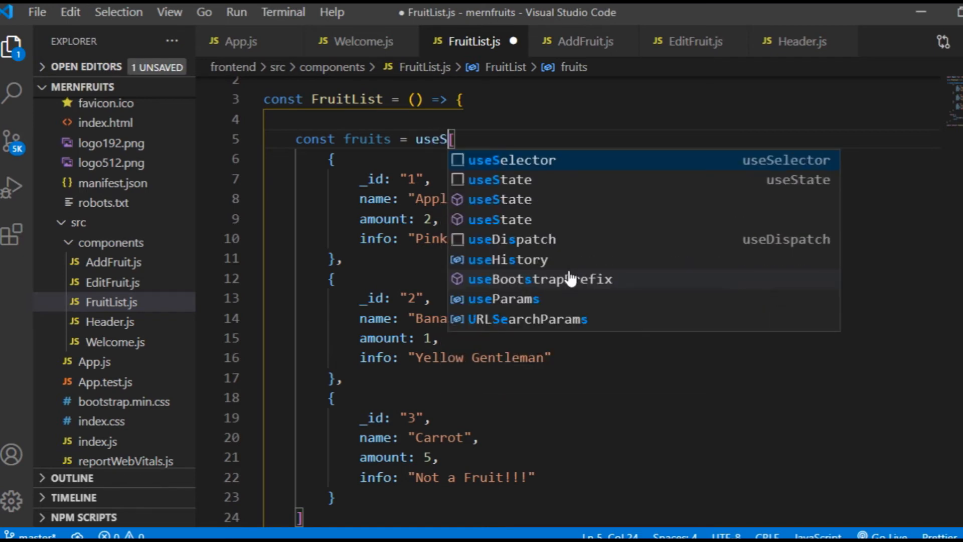
text(tate)
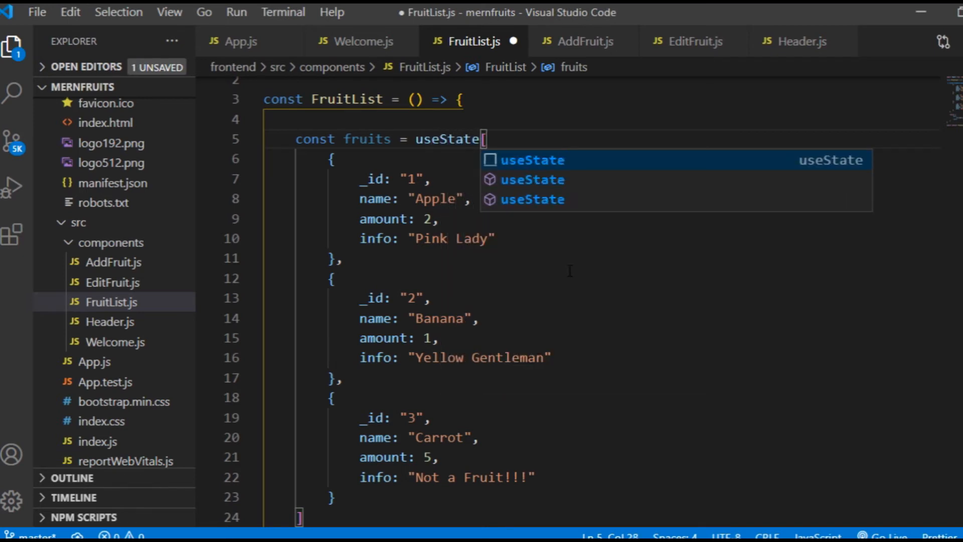
text(()
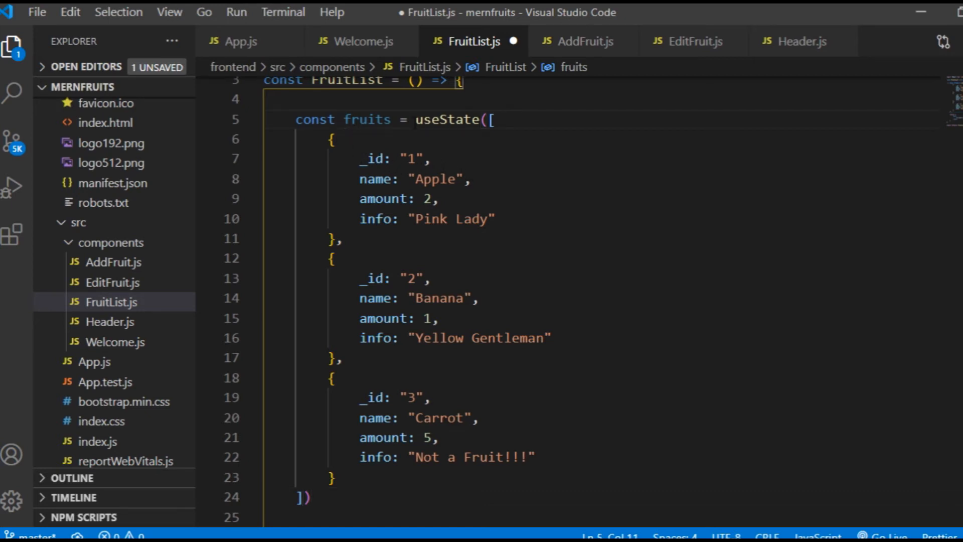
text([)
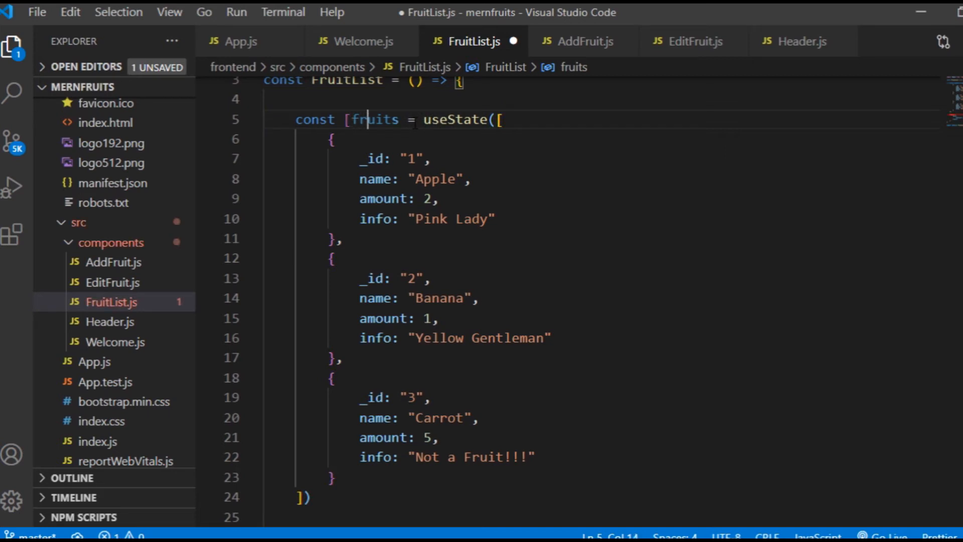
double_click(377, 119)
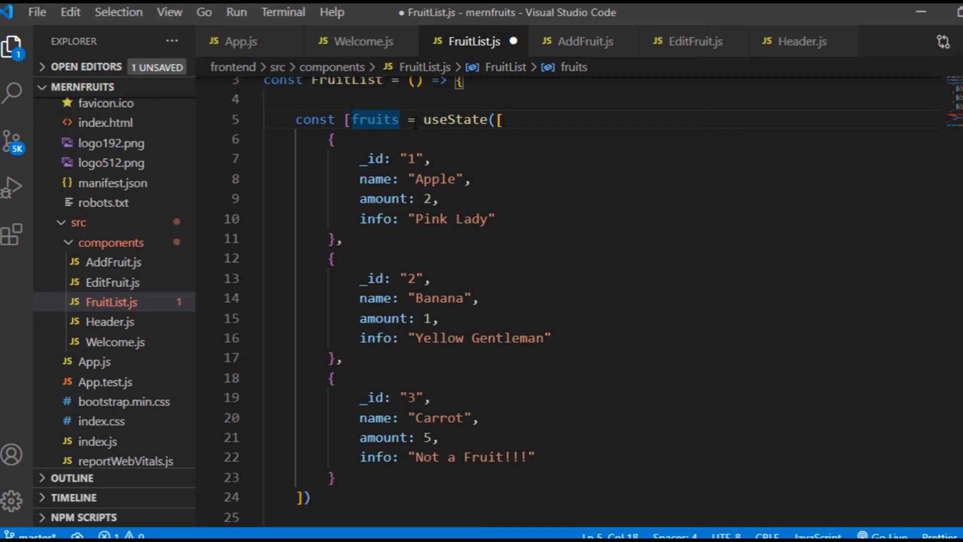
text(,)
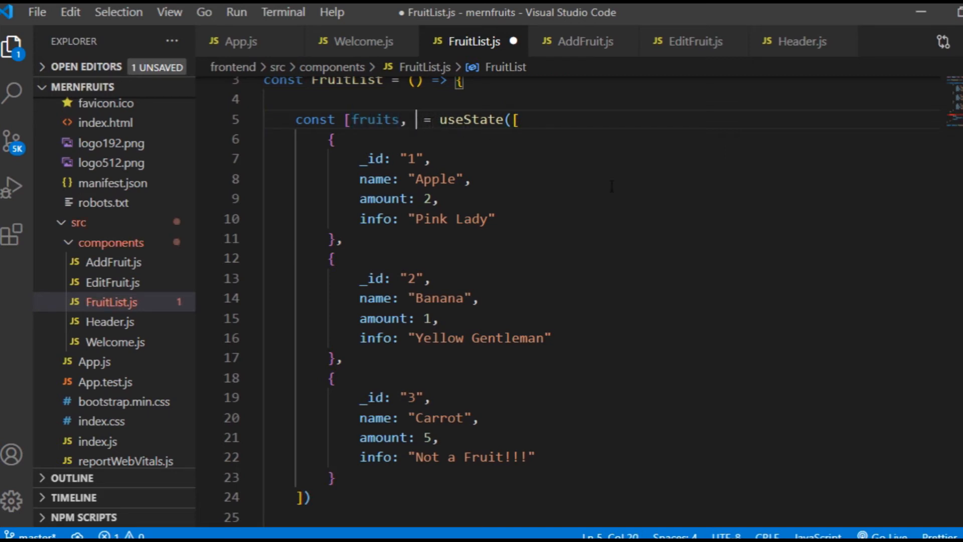
text(setFr)
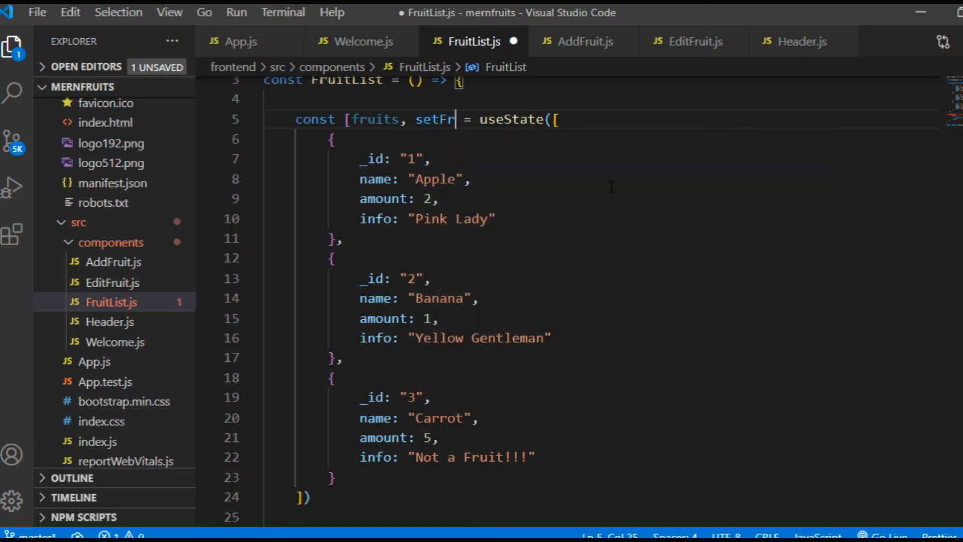
text(uits])
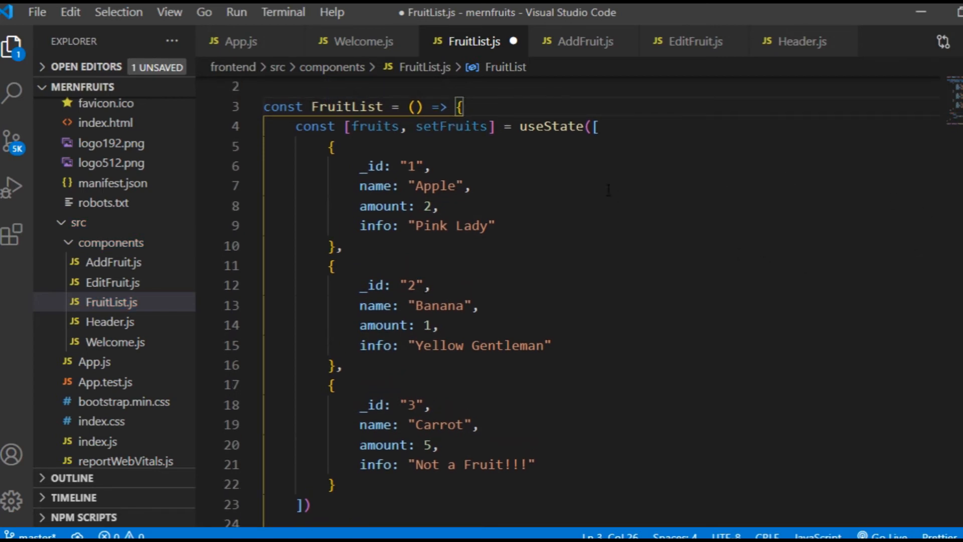
key(Ctrl+s)
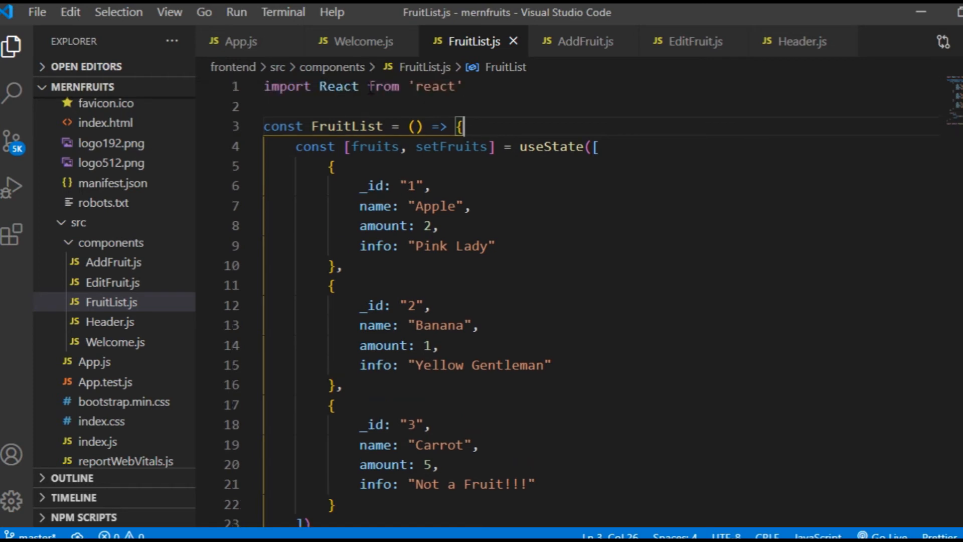
Step: Add { useState } to the React import in FruitList.js
text(, {})
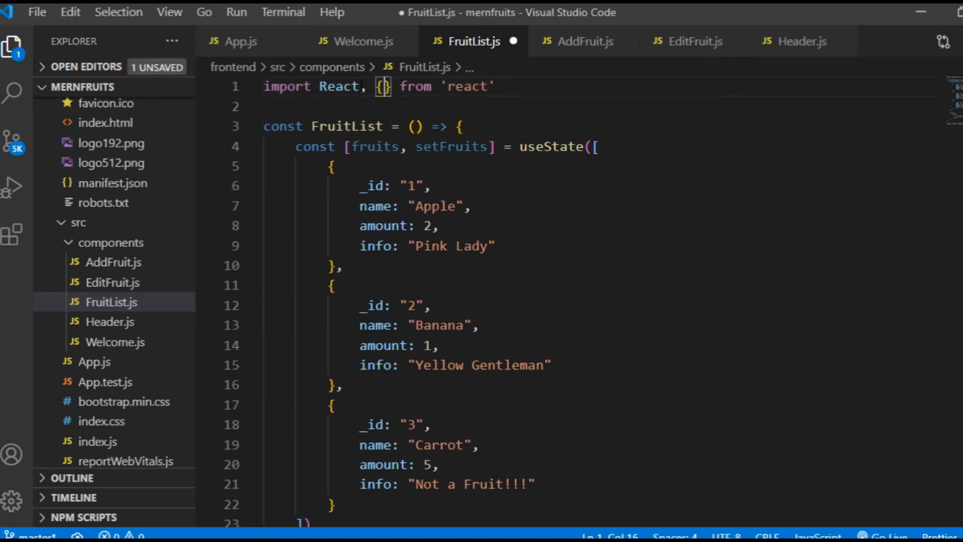
text(" ")
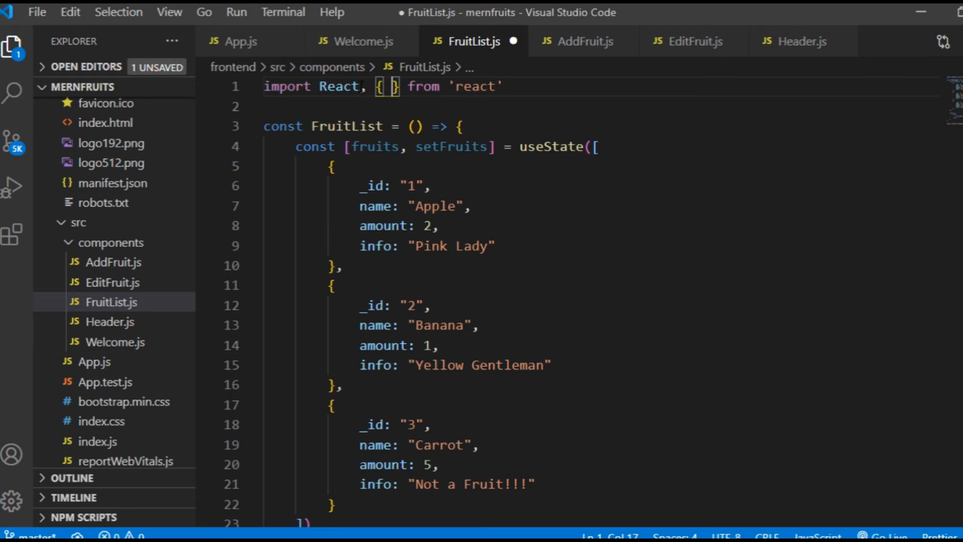
text(useState)
text(<p>{fruits</p>)
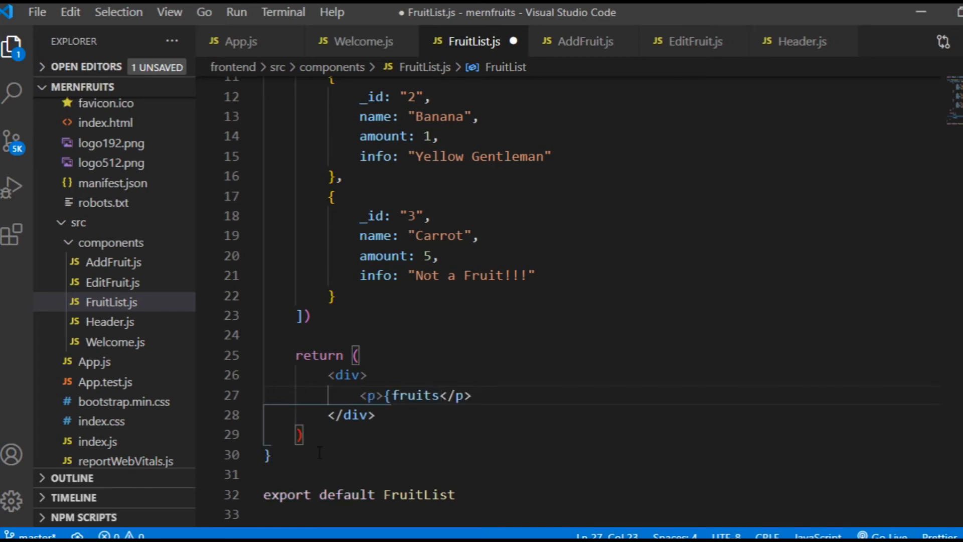
Step: Return a List of Fruits heading and a ul mapping fruits to li items keyed by _id showing the name, then save
key(ctrl+s)
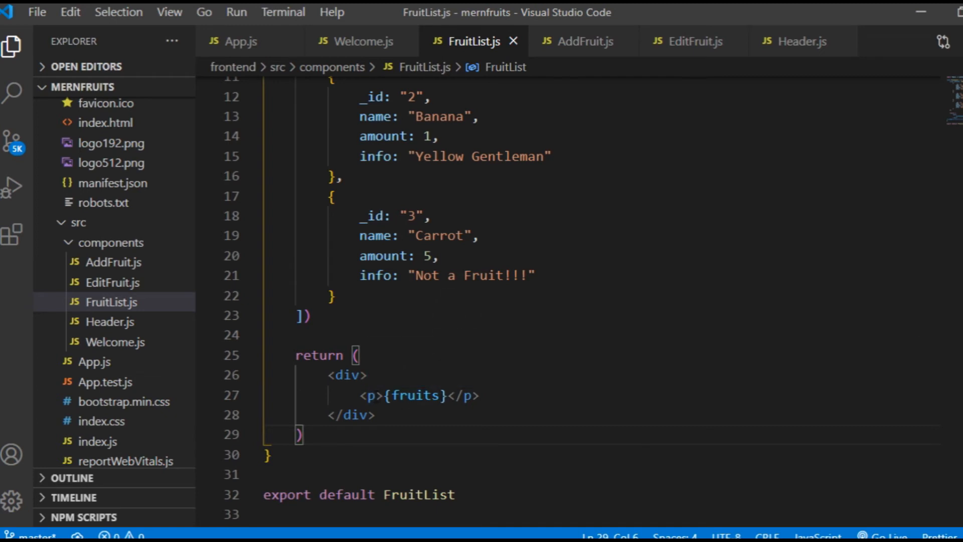
text(<h1>List of Fruits</h1>)
text(<ul>)
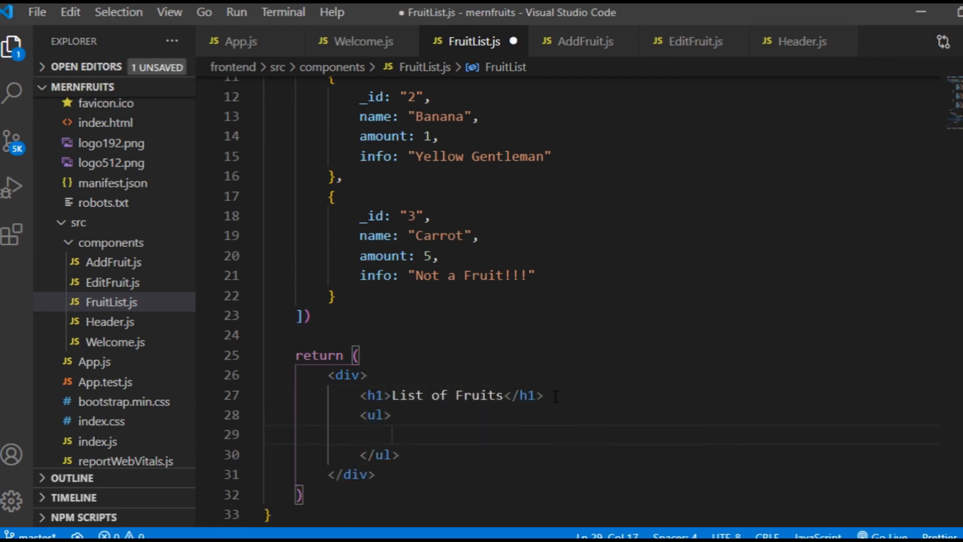
text({fruits.map(fruit )})
text(return (<li></li>)
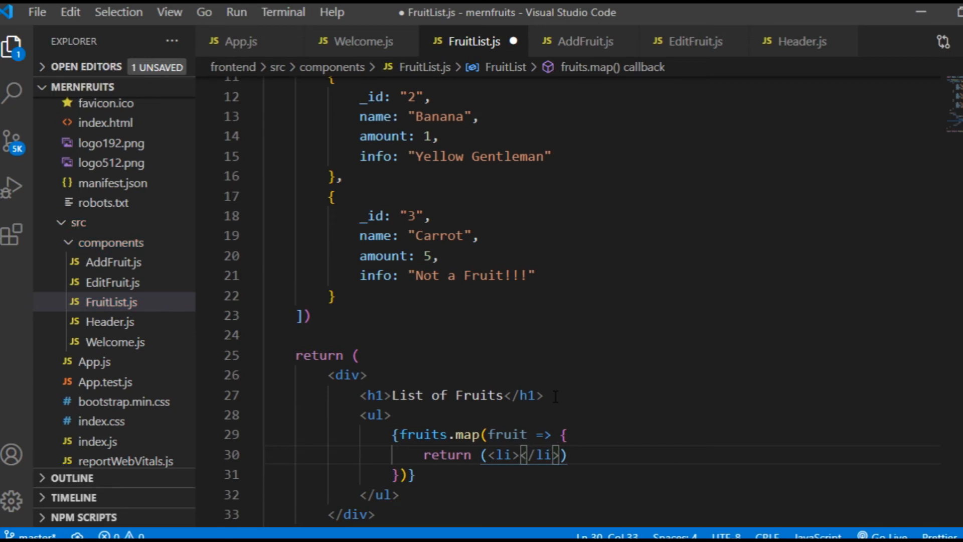
text({fruit.name})
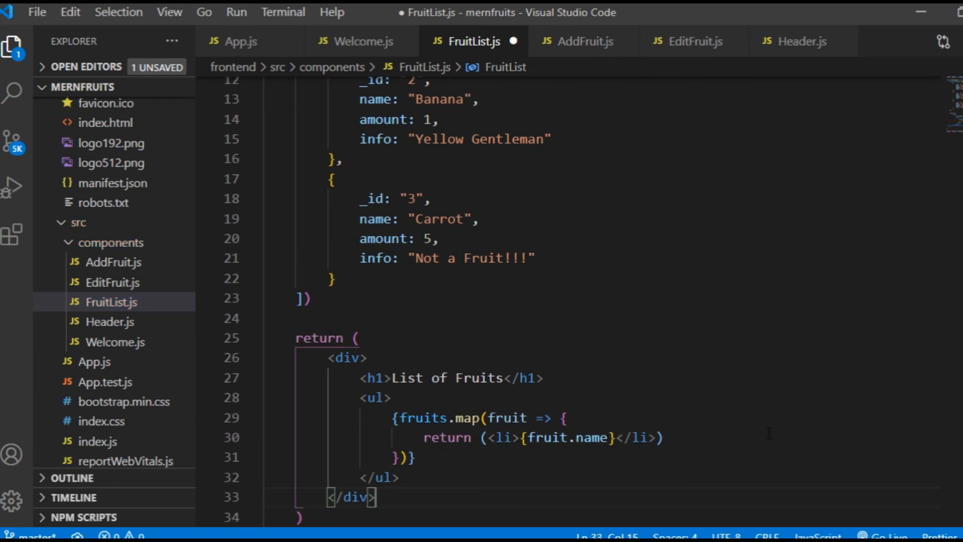
text(key={fruit._id)
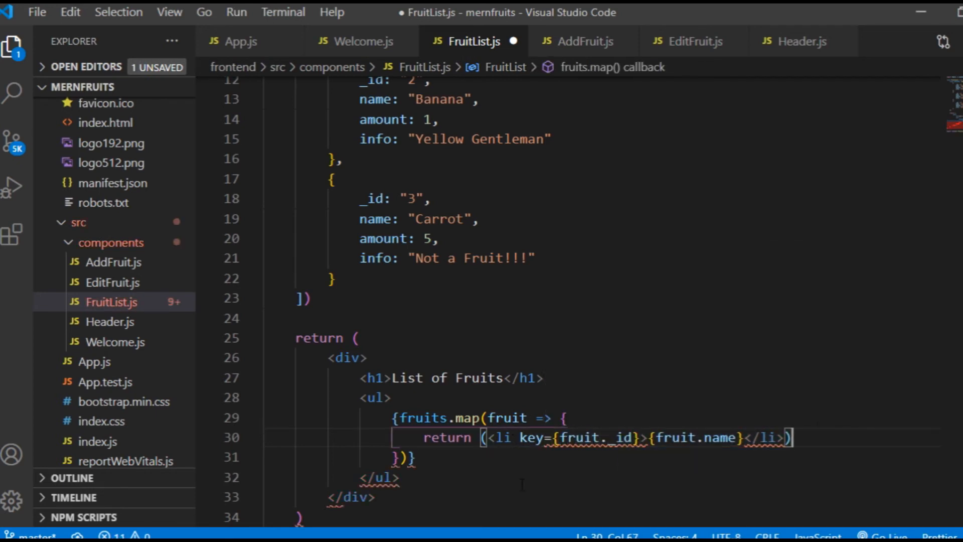
key(Ctrl+s)
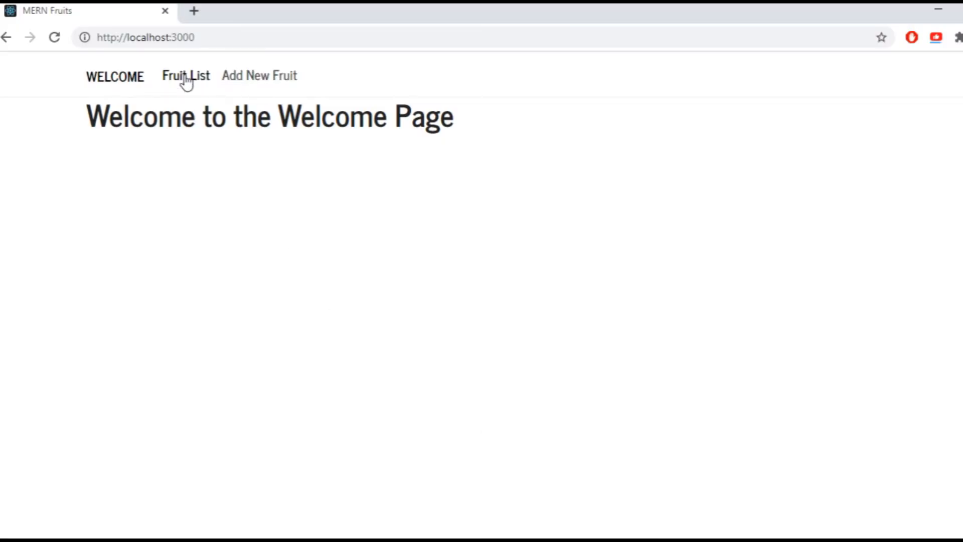
Step: Give the fruit list ul a style of listStyleType "none"
click(186, 75)
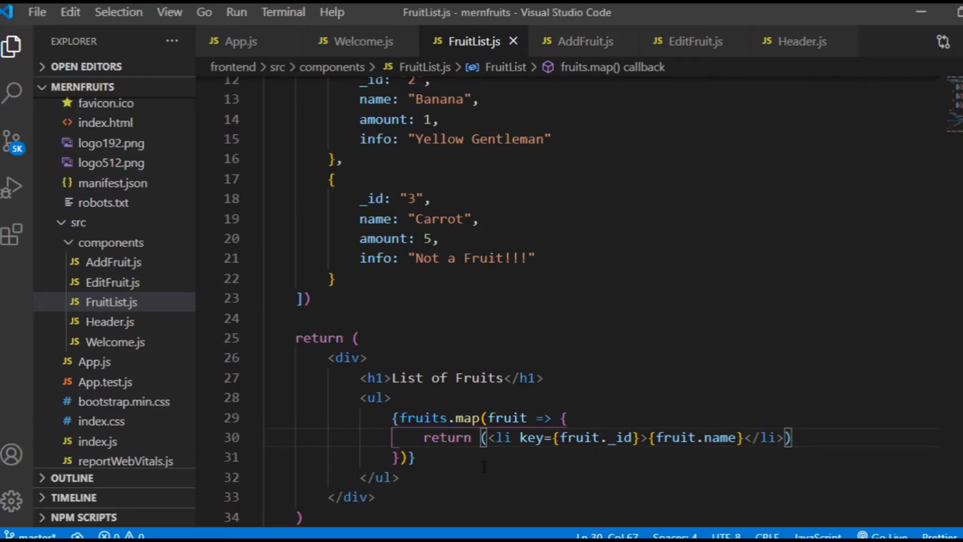
text(s)
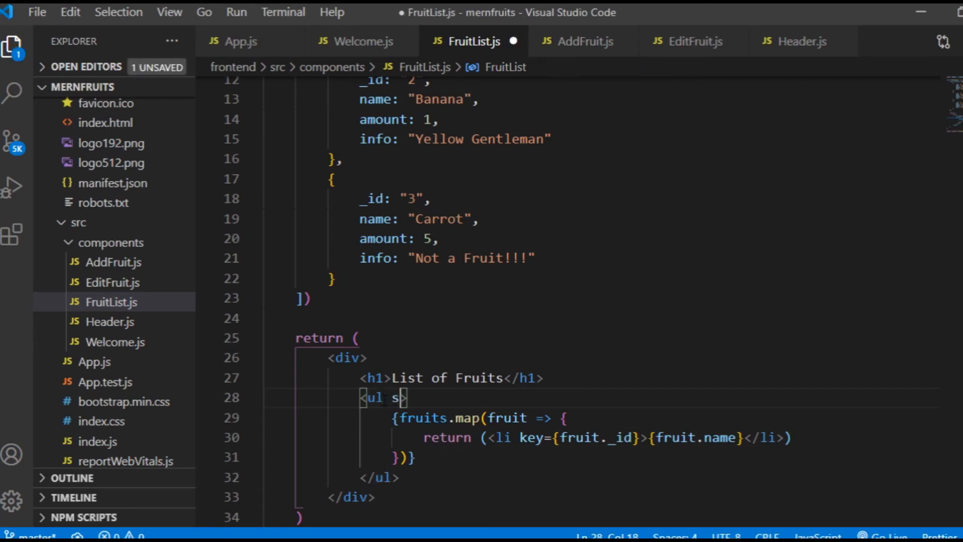
text(tyle={{}})
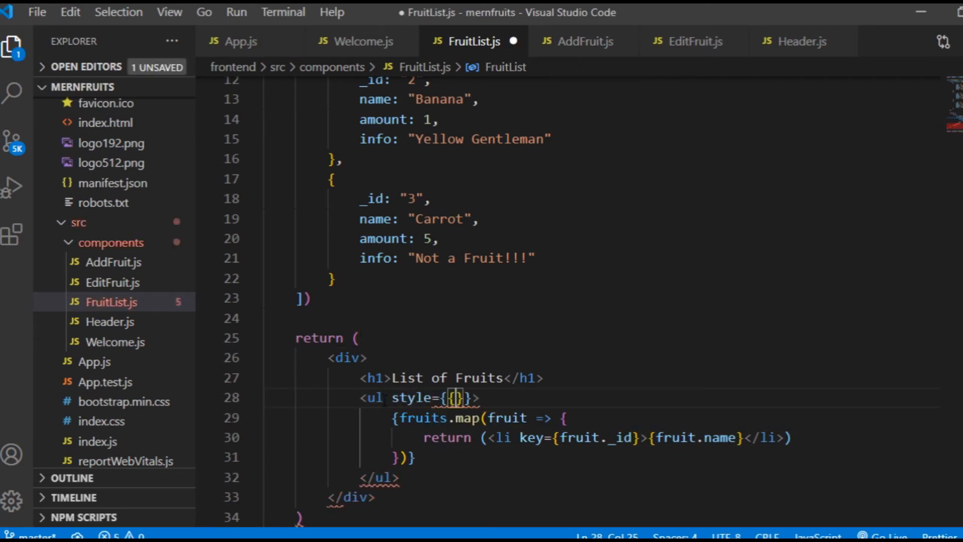
text(listS)
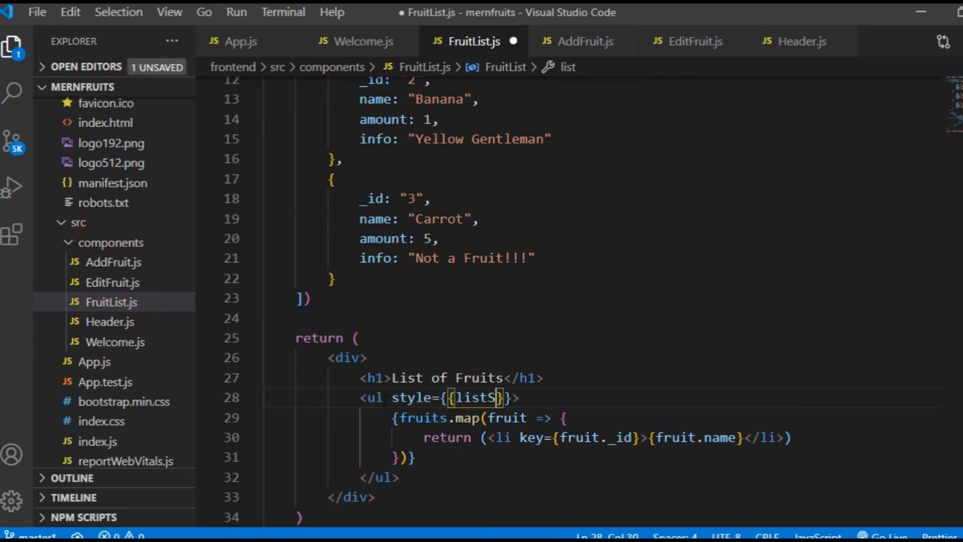
text(tyleType:)
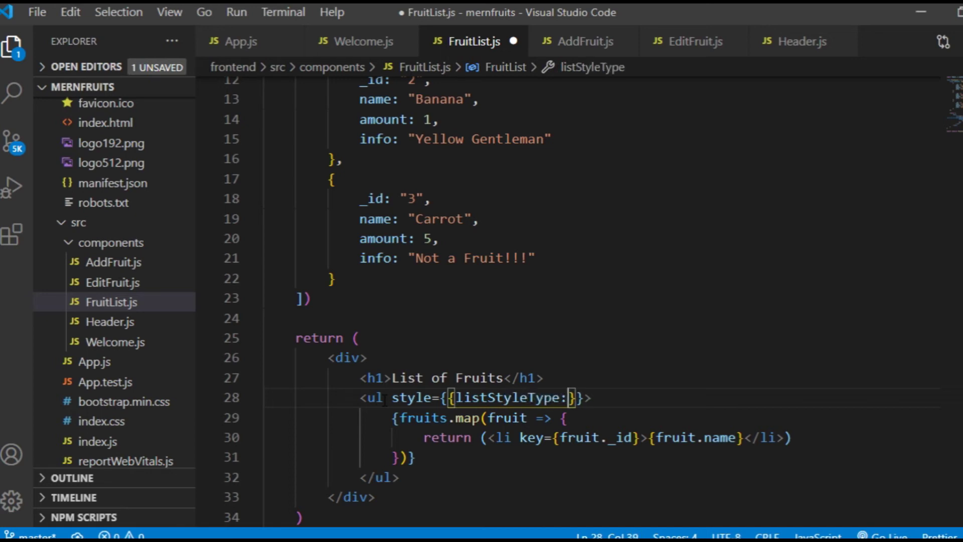
text("none")
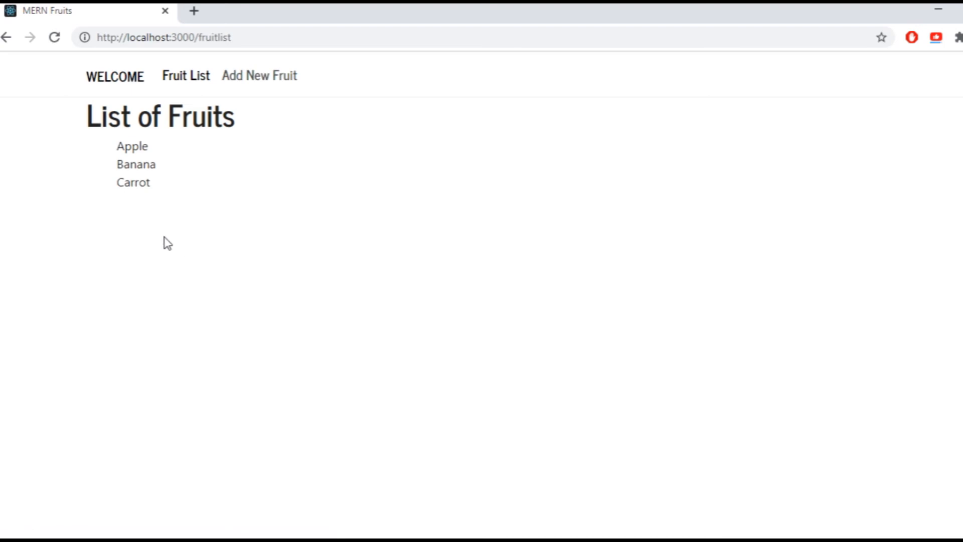
Step: Check in Chrome that Apple, Banana and Carrot now show without bullets
drag(117, 146, 150, 185)
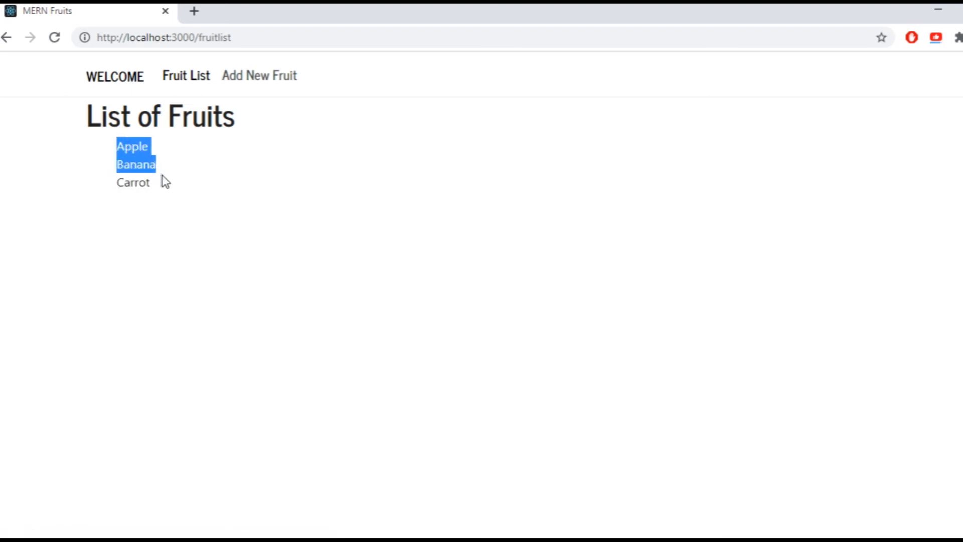
click(392, 254)
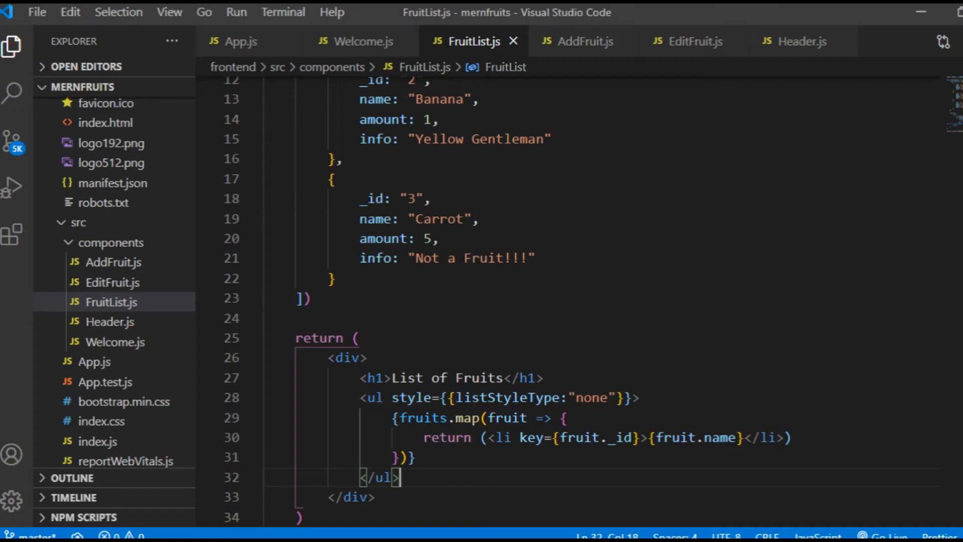
mouse_move(601, 459)
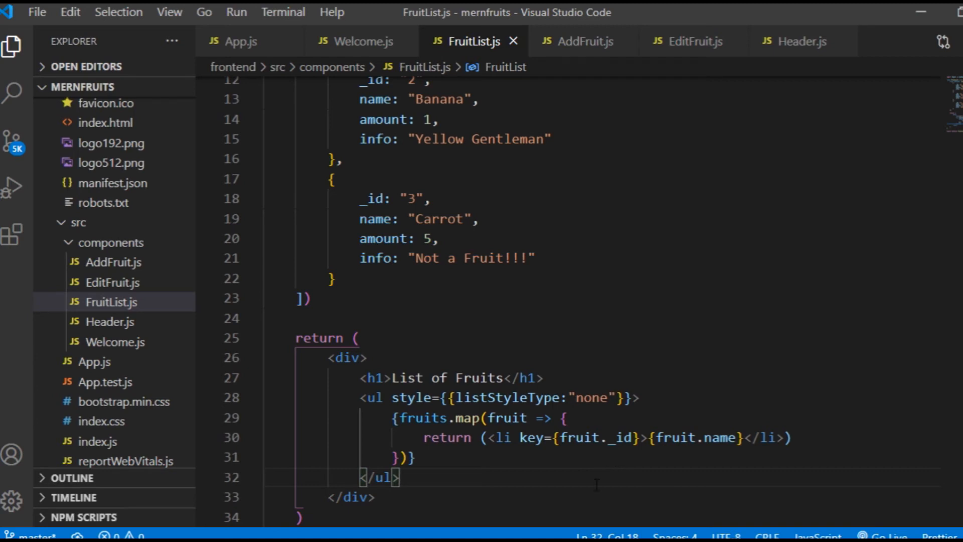
mouse_move(594, 287)
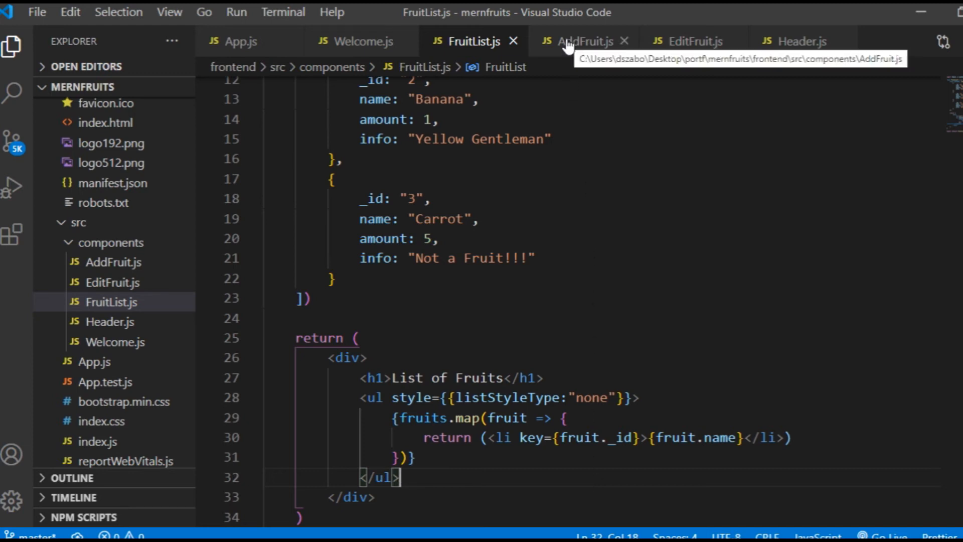
Step: Add an input of type submit with value "Add Fruit!" to the AddFruit form
click(588, 41)
text(<input t)
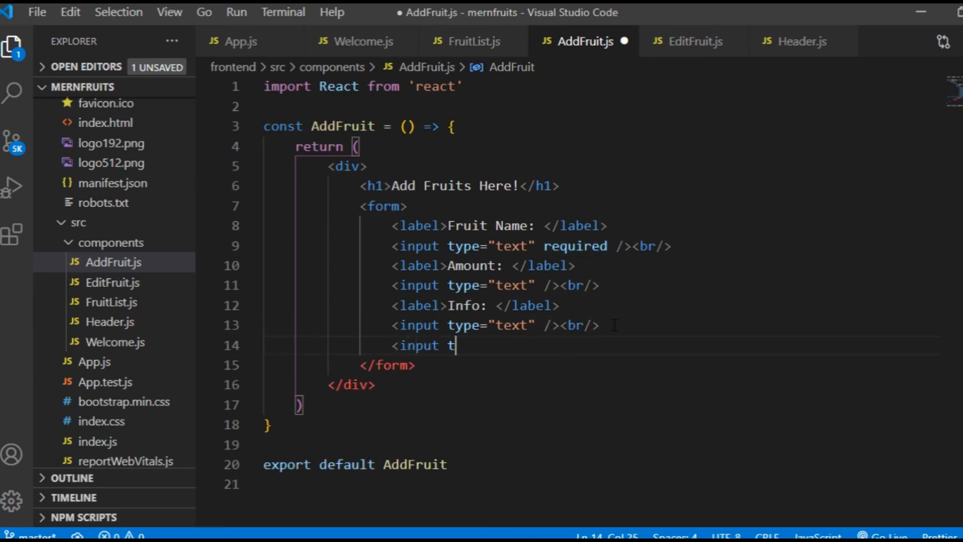
text(ype="submit" value="Add")
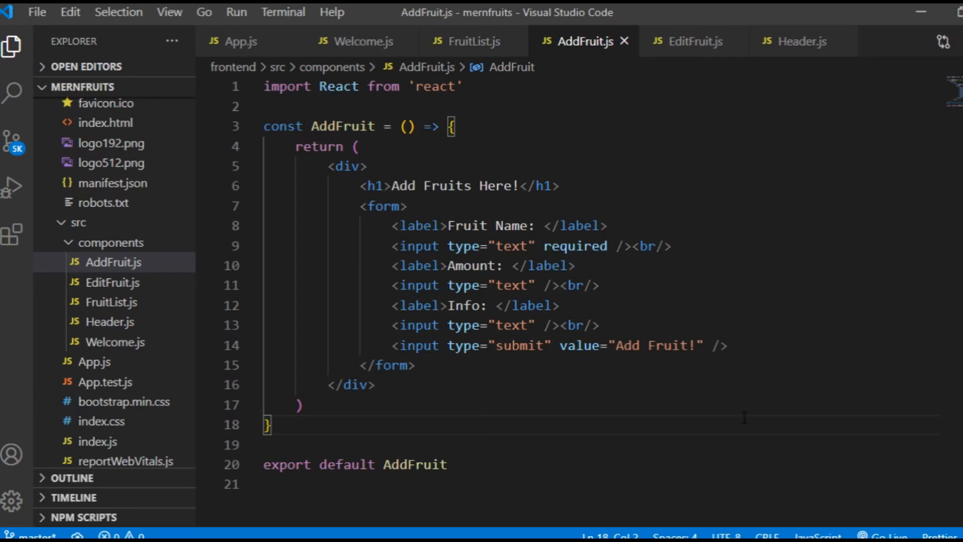
mouse_move(401, 214)
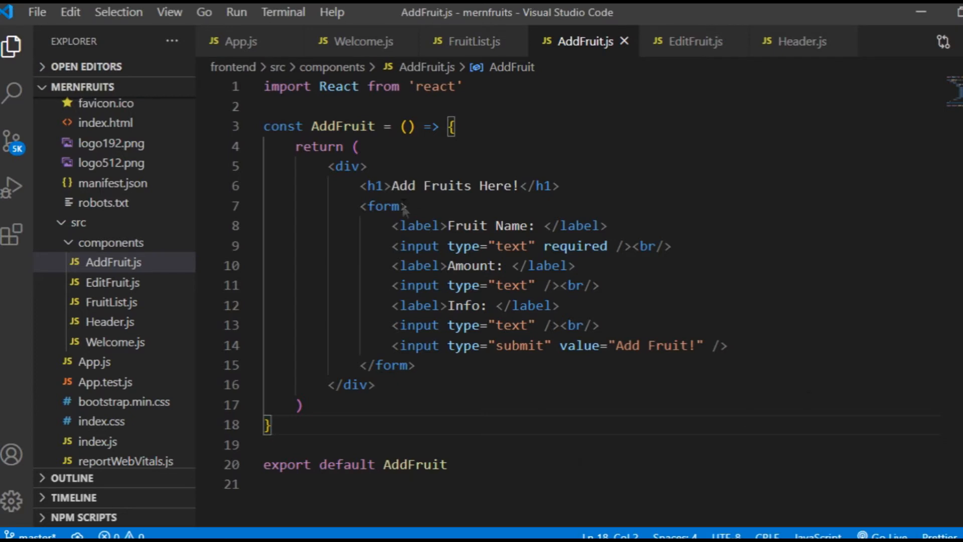
Step: Wire the form's onSubmit to a handleSubmit that calls e.preventDefault() and console.log()
text(onSubmit)
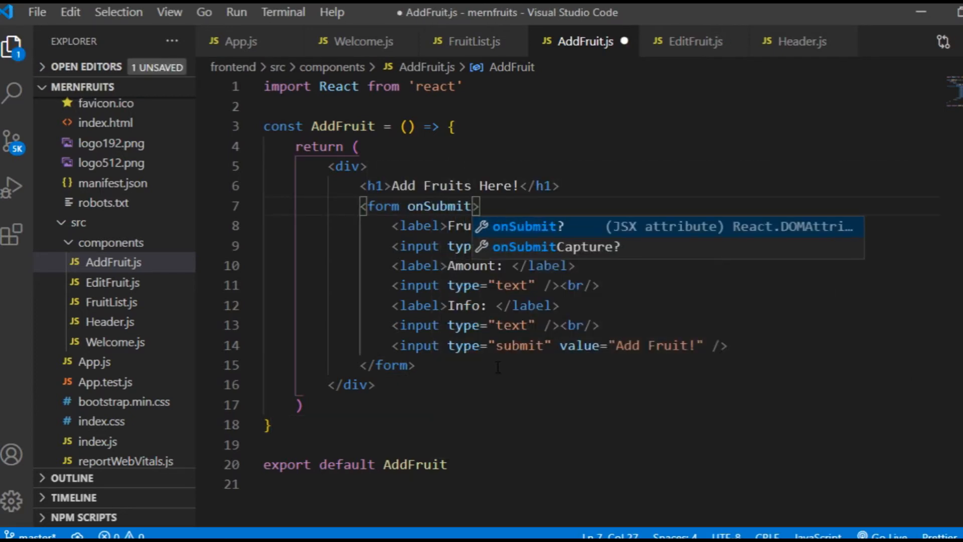
text({handleSubmit})
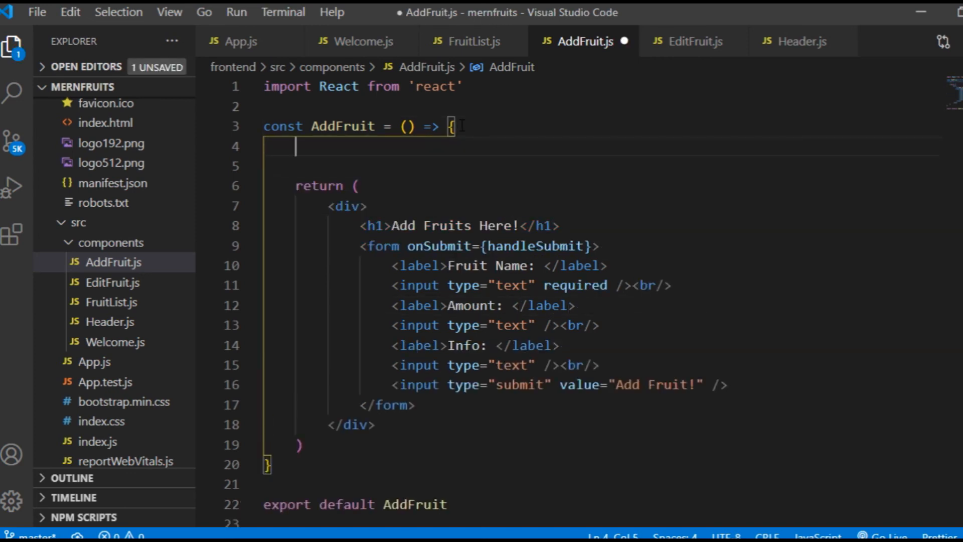
text(const handleSubmit = (e) => {)
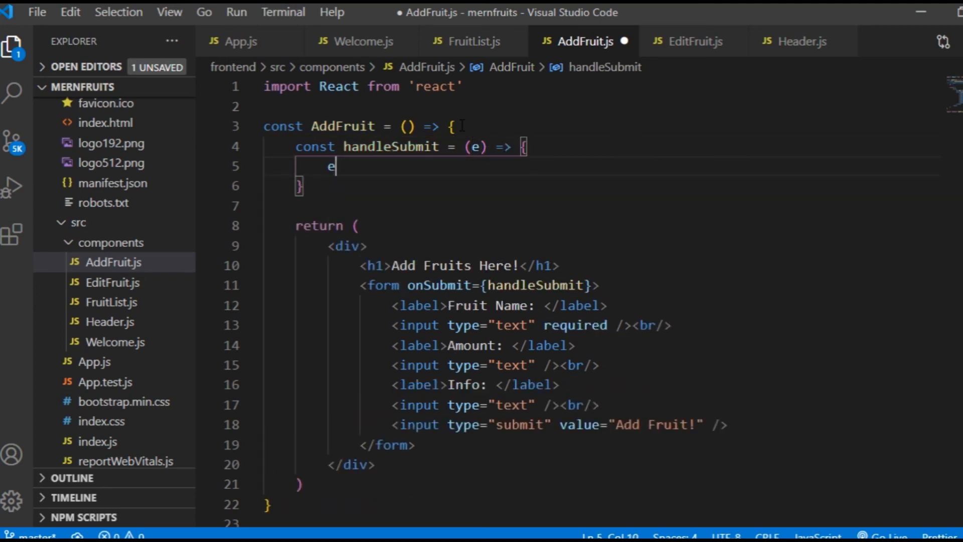
text(.preventDefault();)
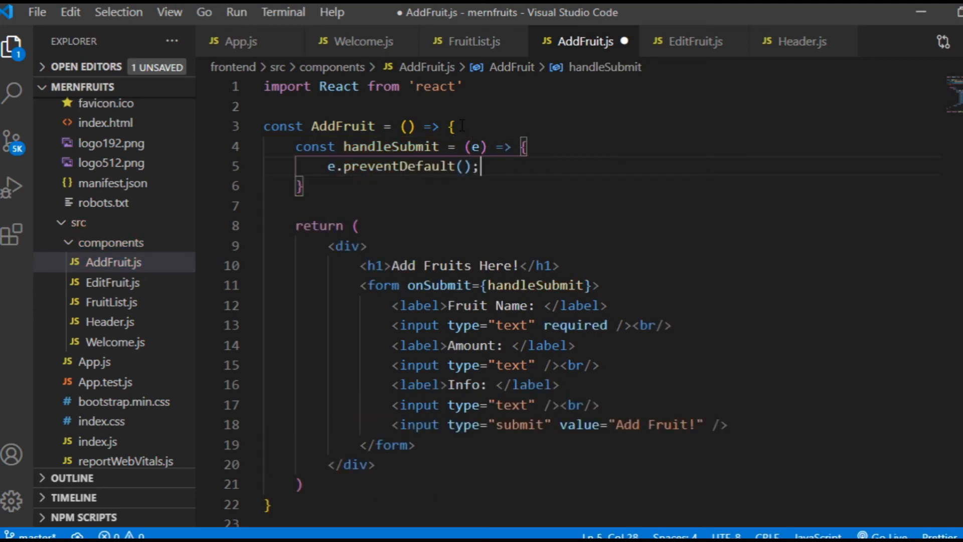
text(console.log();)
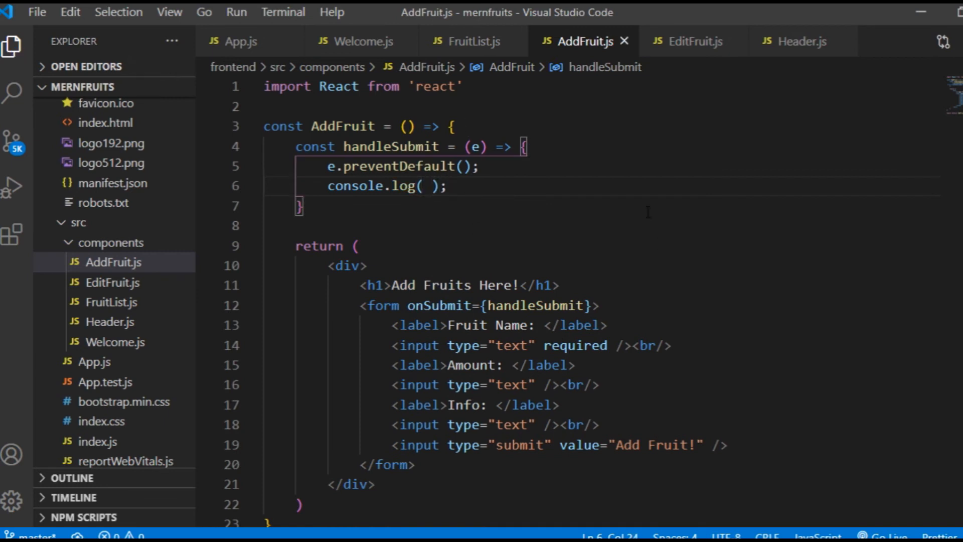
Step: Import { useState } from React and start a const [fruit, ] state declaration
click(362, 86)
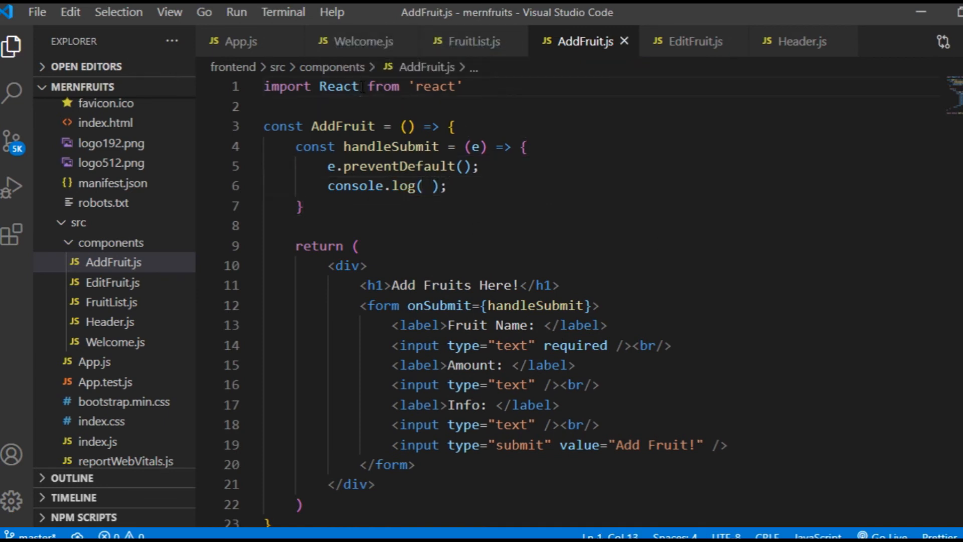
text(, {})
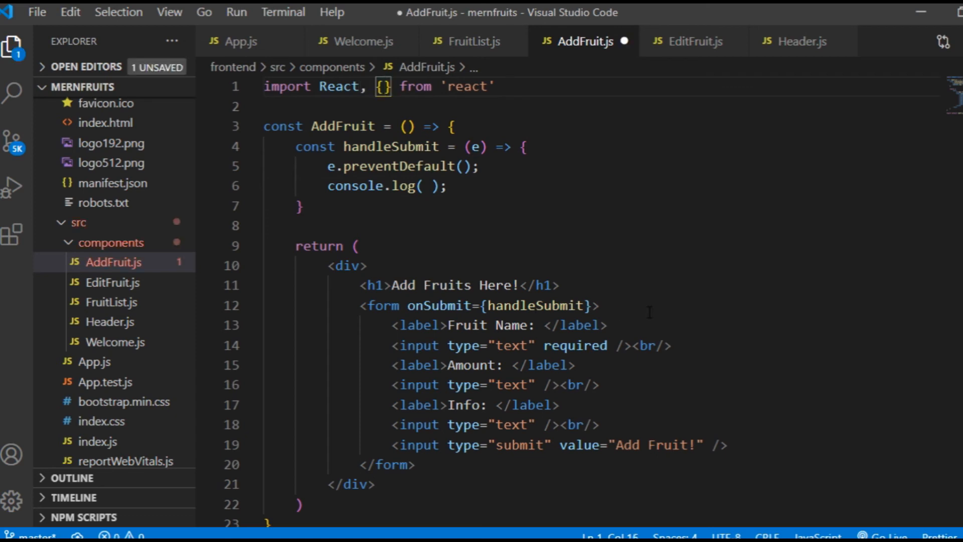
text(useState)
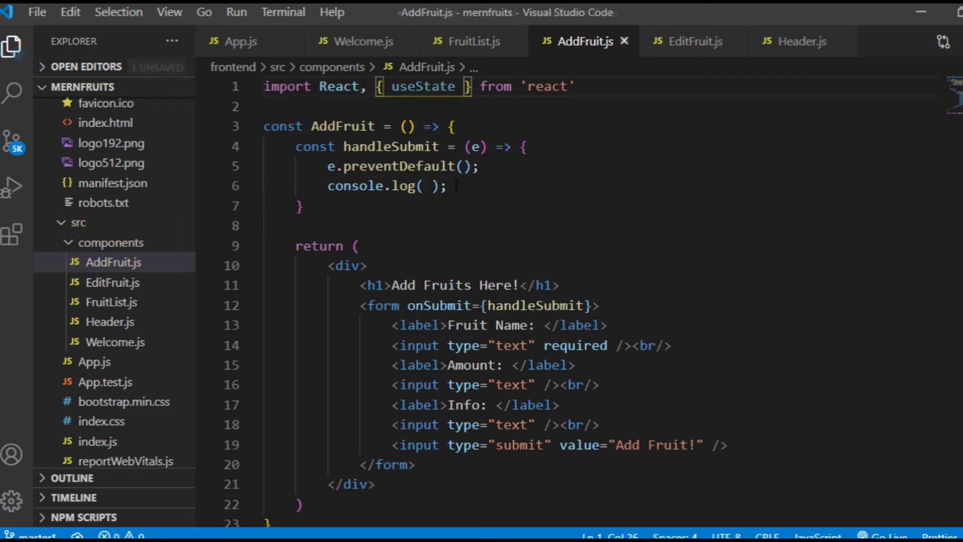
key(Enter)
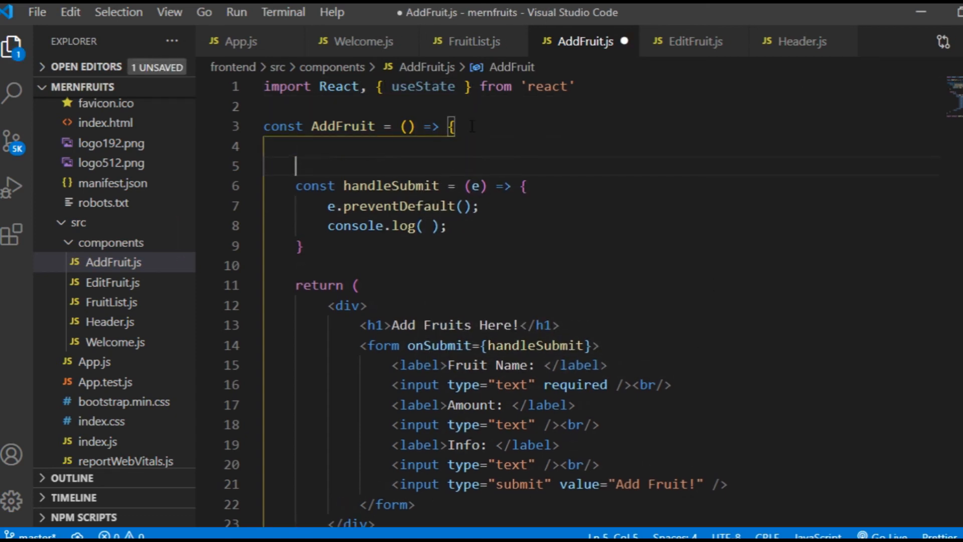
text(const [fruit, ])
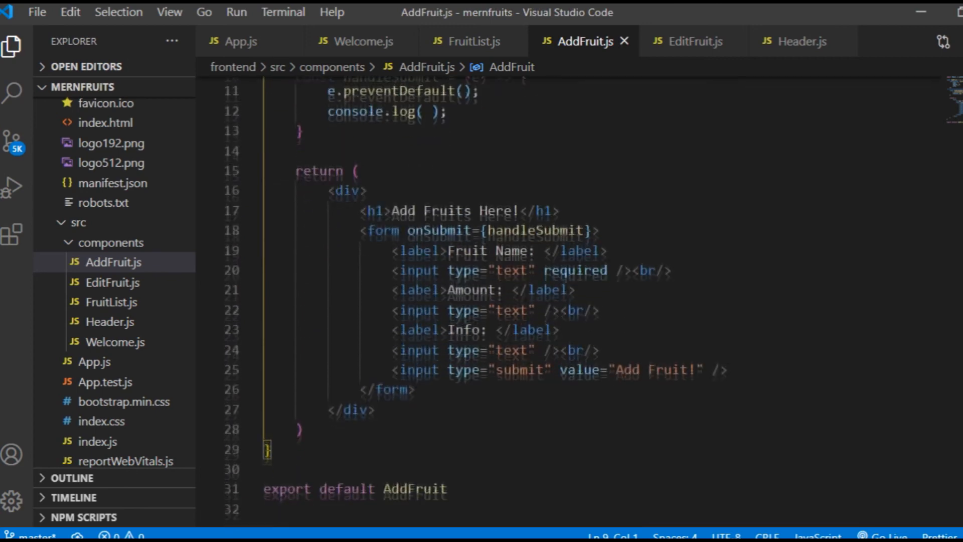
Step: Give inputs name attributes and a handleChange that calls setFruit with ...oldFruit and [name]: value
text(name="")
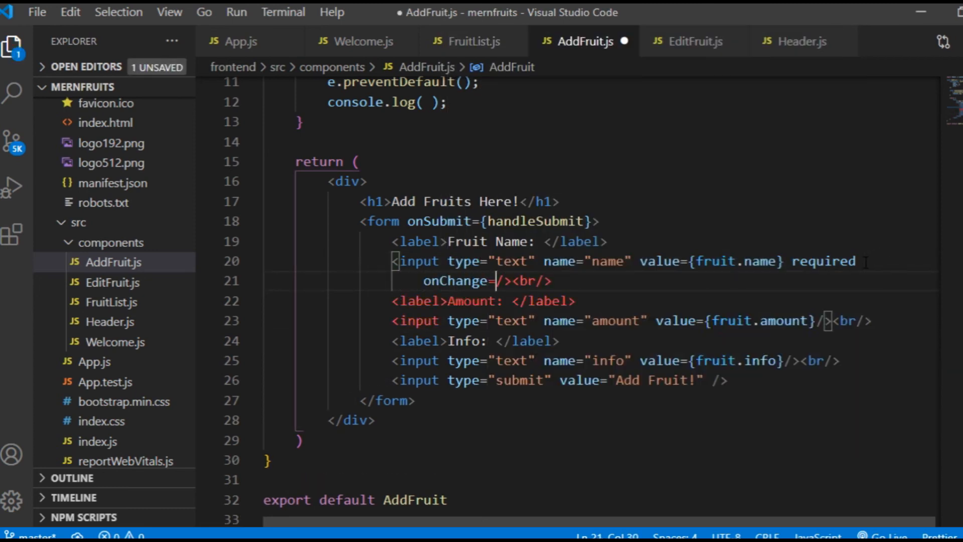
text({handleChange})
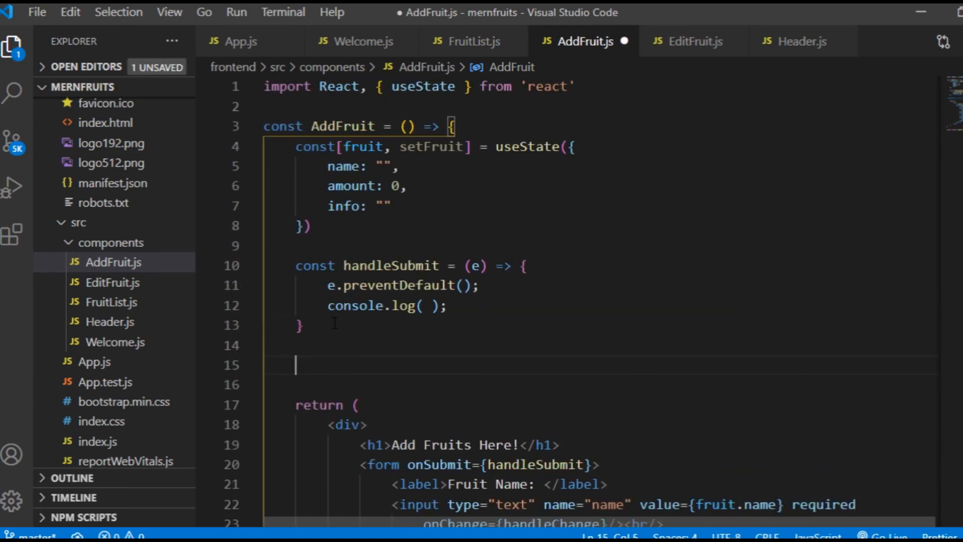
text(const handleChange)
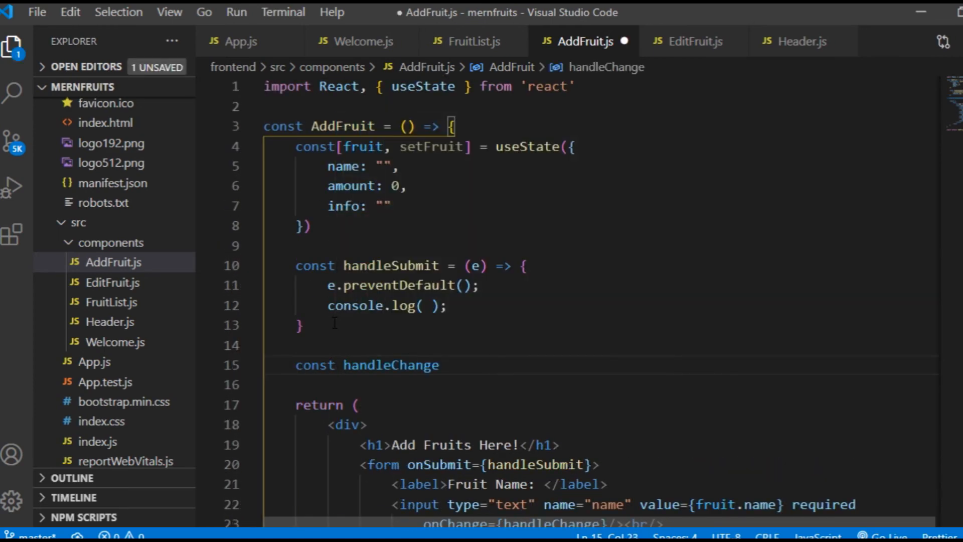
text(= (e) =>)
click(602, 384)
text(const)
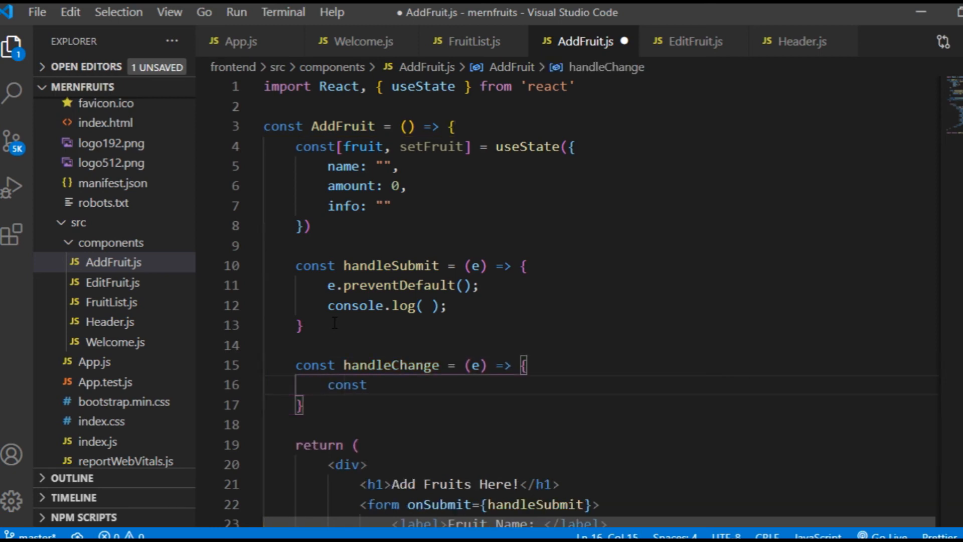
text({ name, value } = e.target)
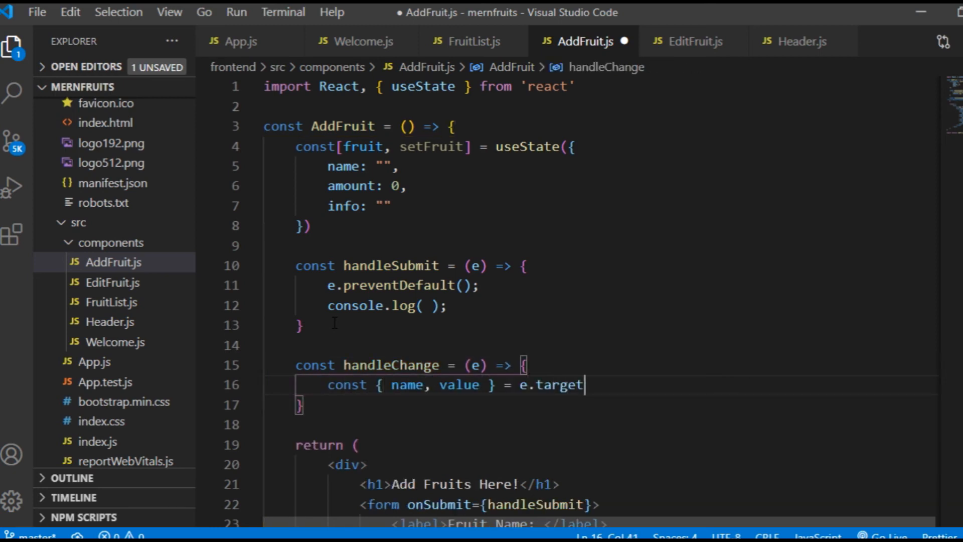
text(setFruit(oldFruit => {)
text(...oldFruit,)
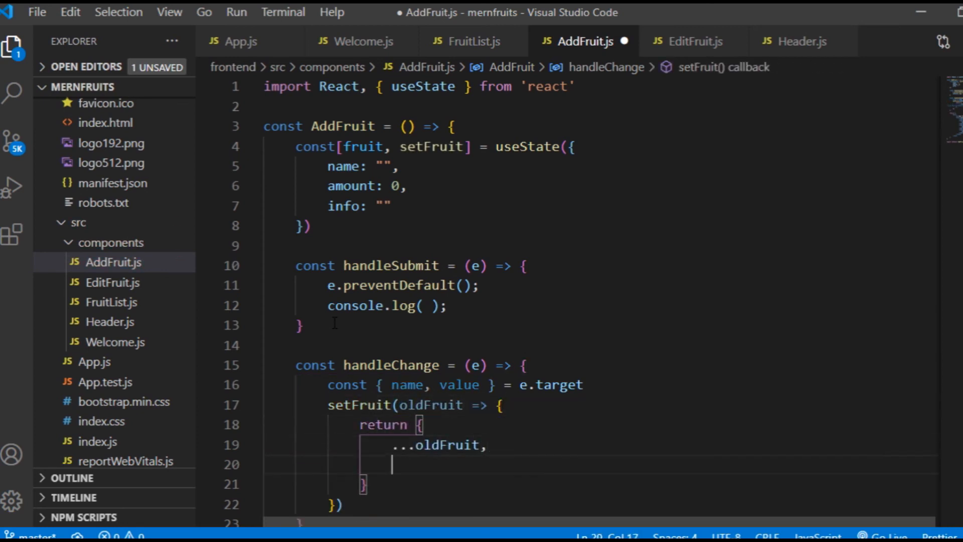
text([name]: value)
click(387, 306)
text(`${)
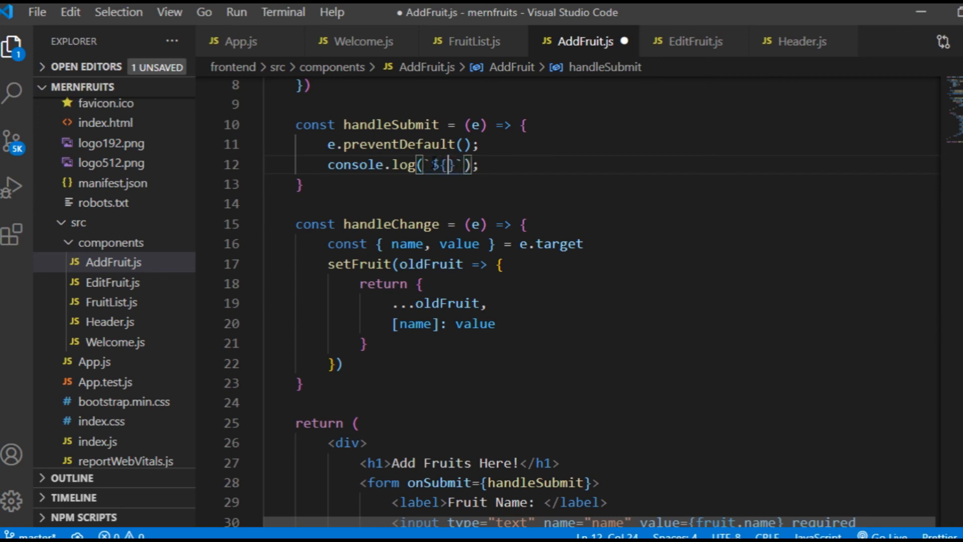
Step: Log `${fruit.name} - ${fruit.amount} - ${fruit.info}` in handleSubmit
text(fruit.name} -)
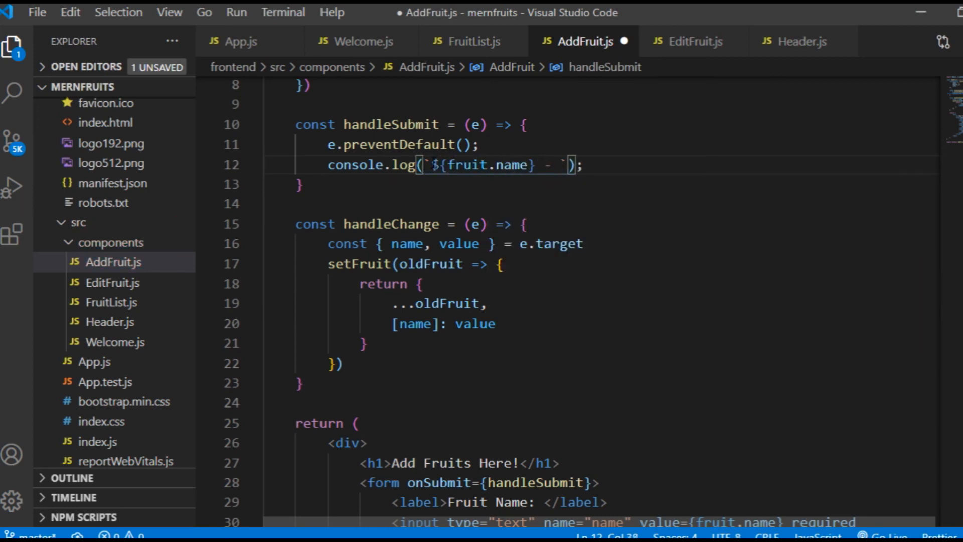
text(${fruit.amount} - $)
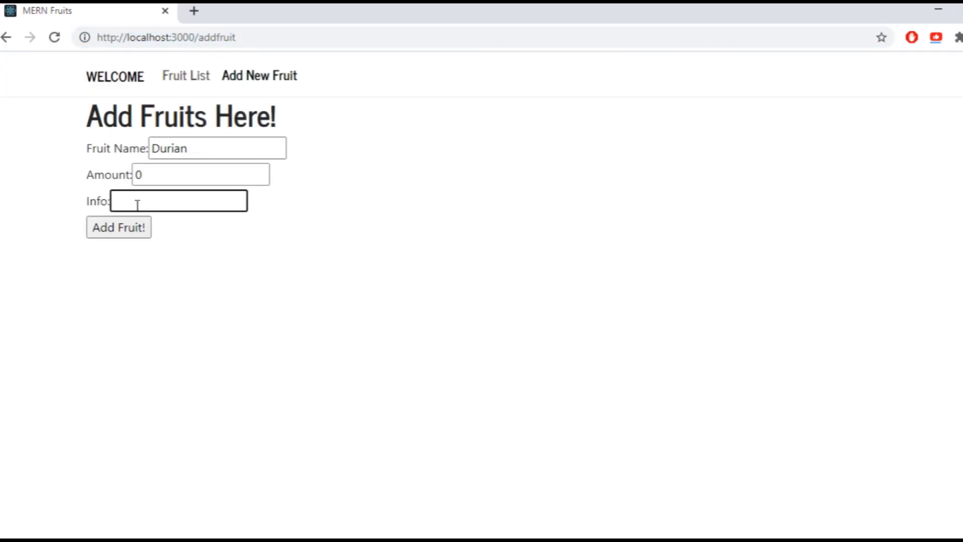
Step: Fill in Info as Strange and submit the form so Durian - 0 - Strange is logged
text(Strange)
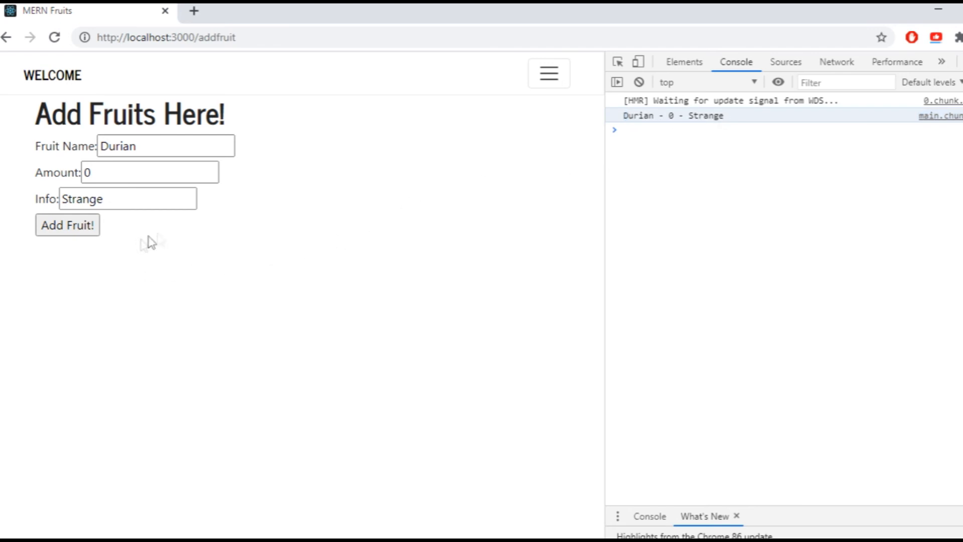
mouse_move(562, 423)
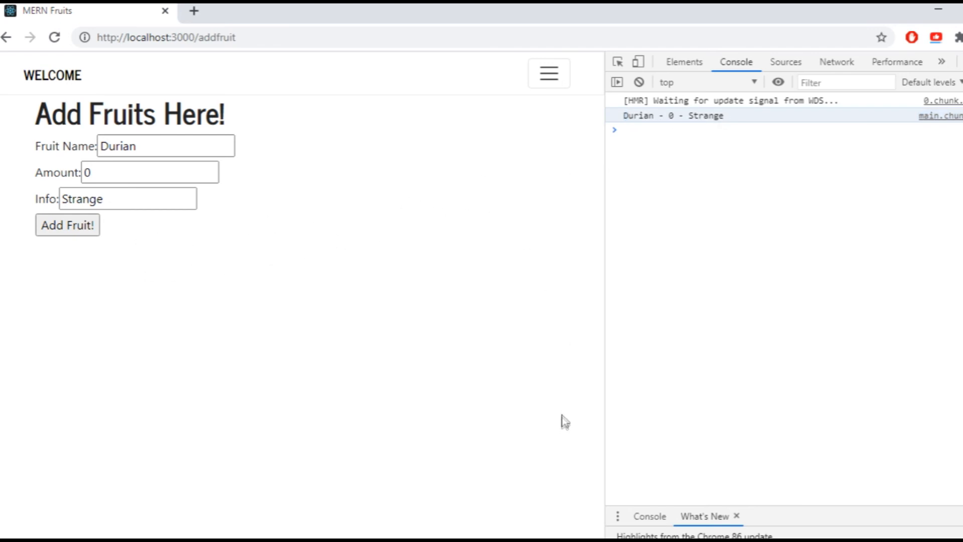
click(150, 172)
text(1)
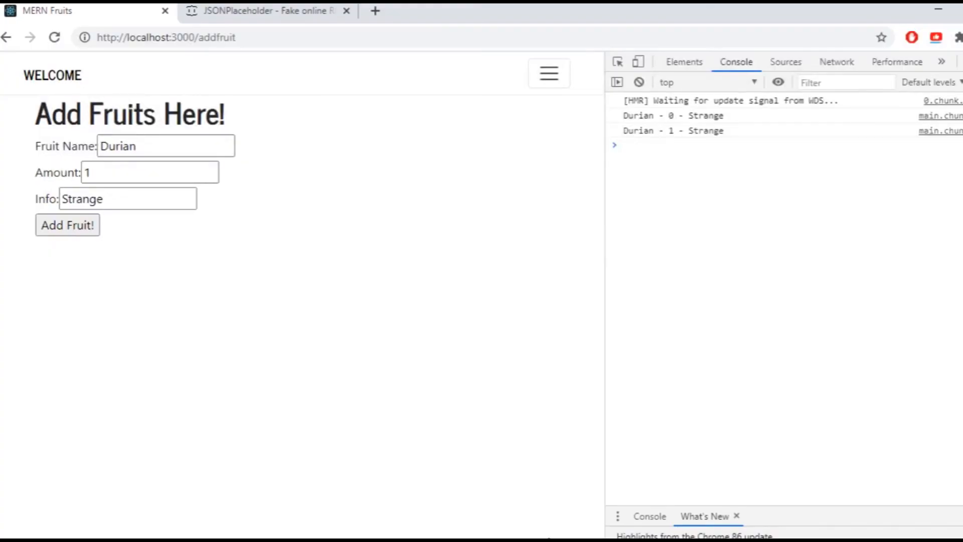
Step: Browse /users on jsonplaceholder.typicode.com, return home and select the 'Try it' fetch snippet to copy
click(263, 11)
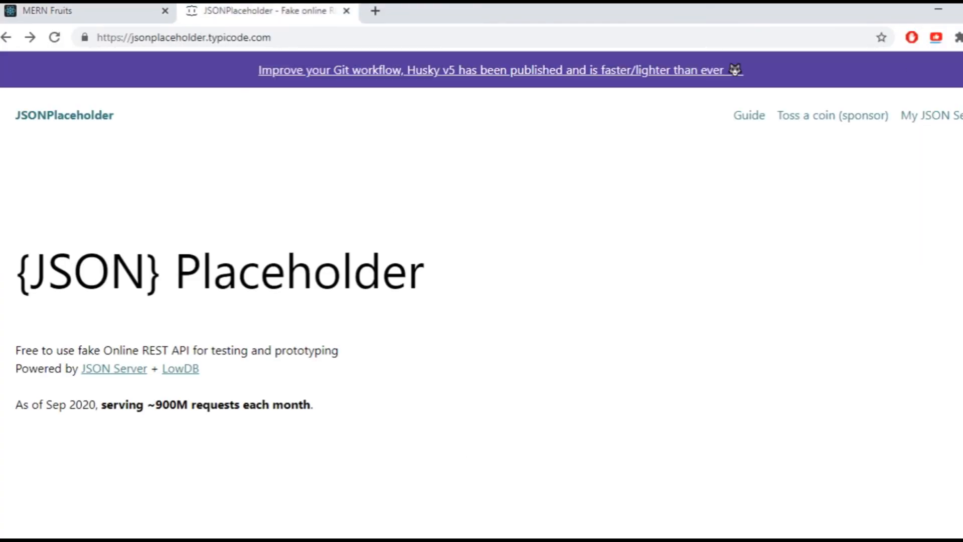
scroll(down, 3)
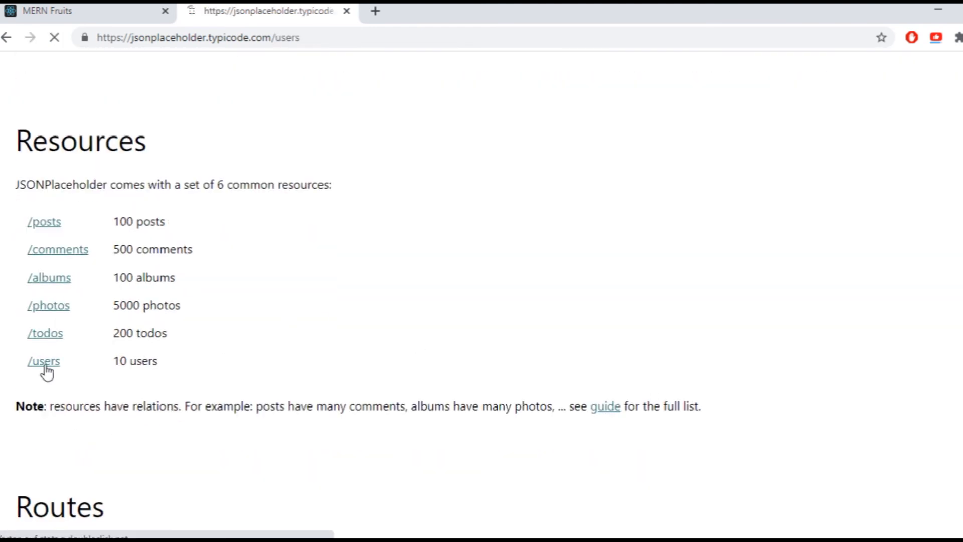
click(43, 361)
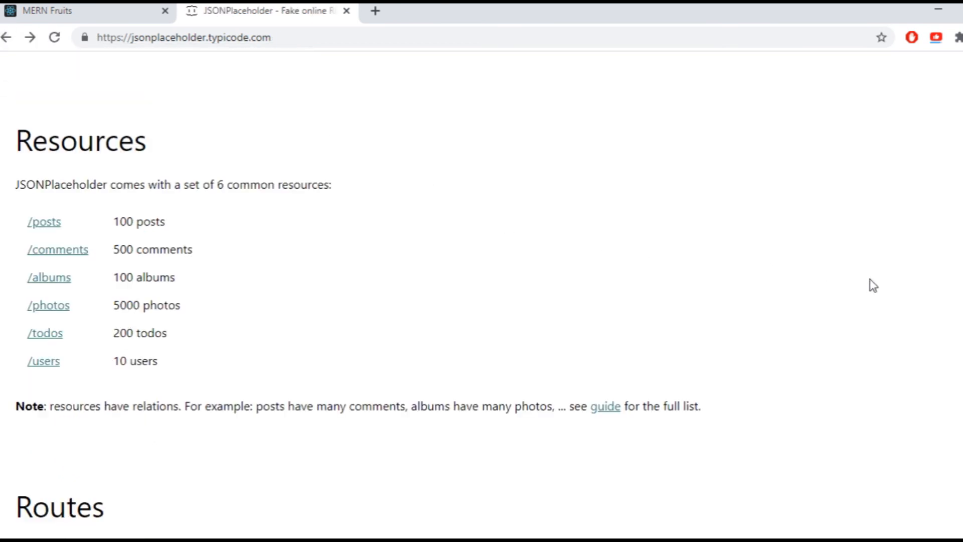
scroll(up, 3)
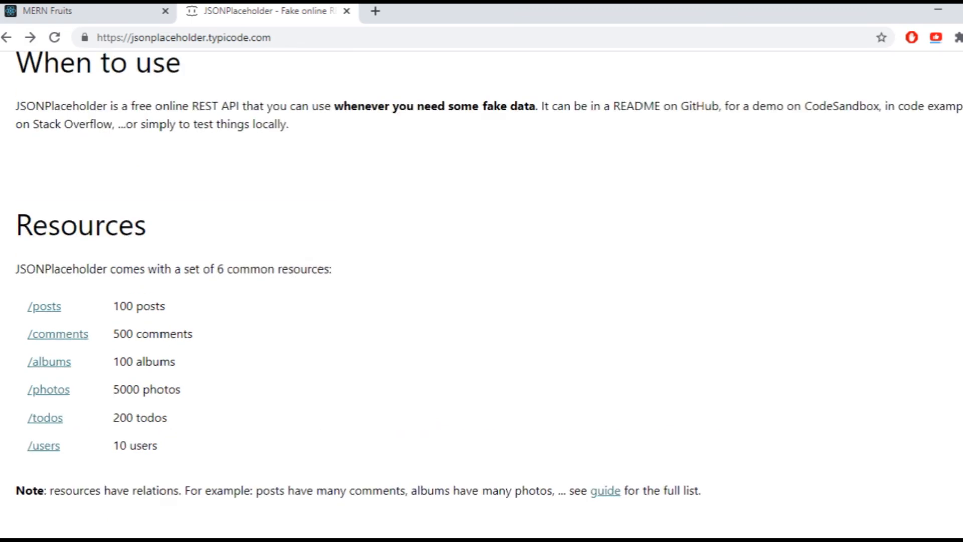
scroll(down, 3)
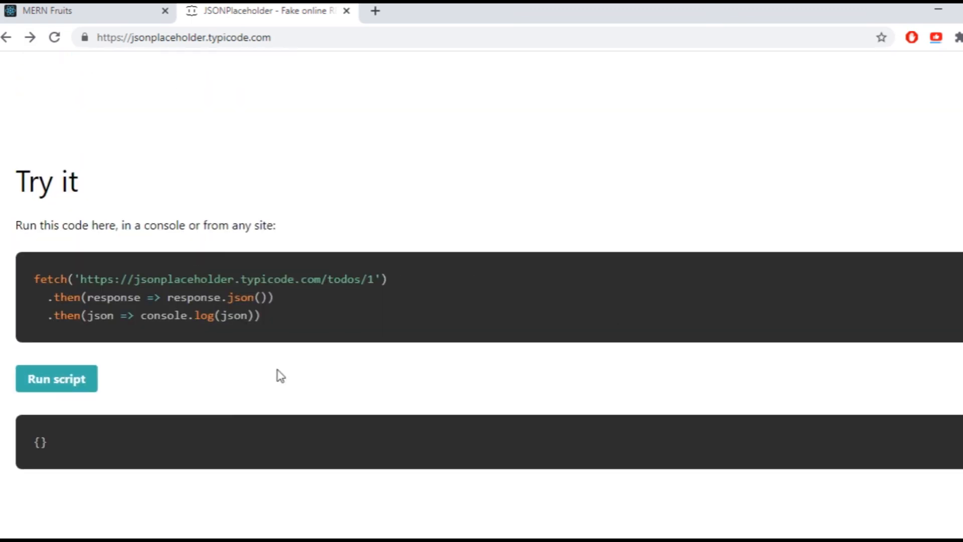
drag(61, 279, 259, 315)
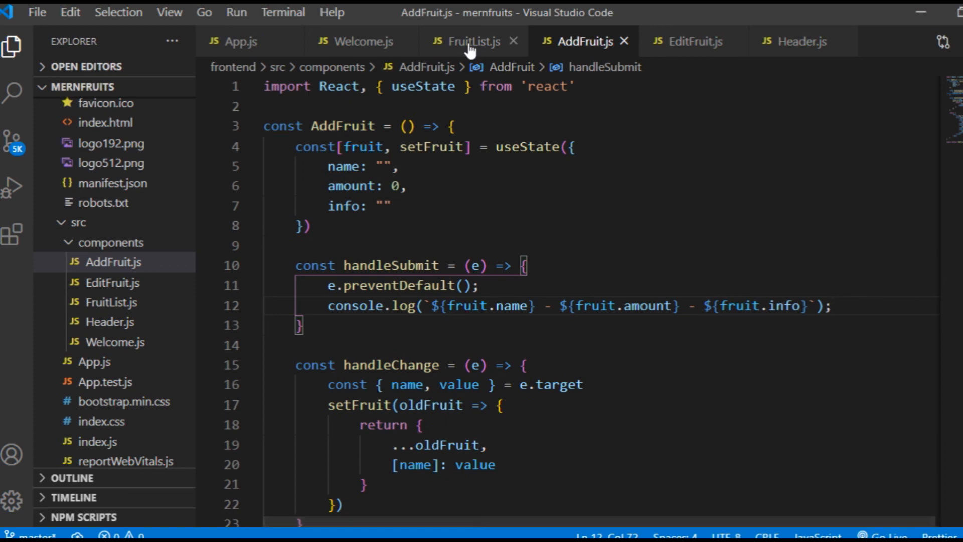
Step: Paste the fetch snippet into FruitList.js, import useEffect and wrap the fetch in useEffect(() => {...}, []), then save
click(471, 40)
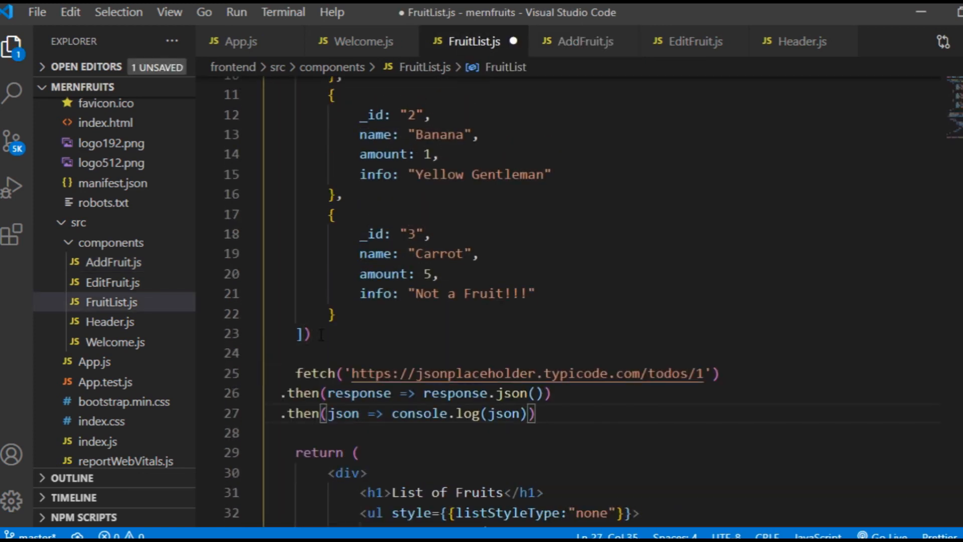
key(ctrl+s)
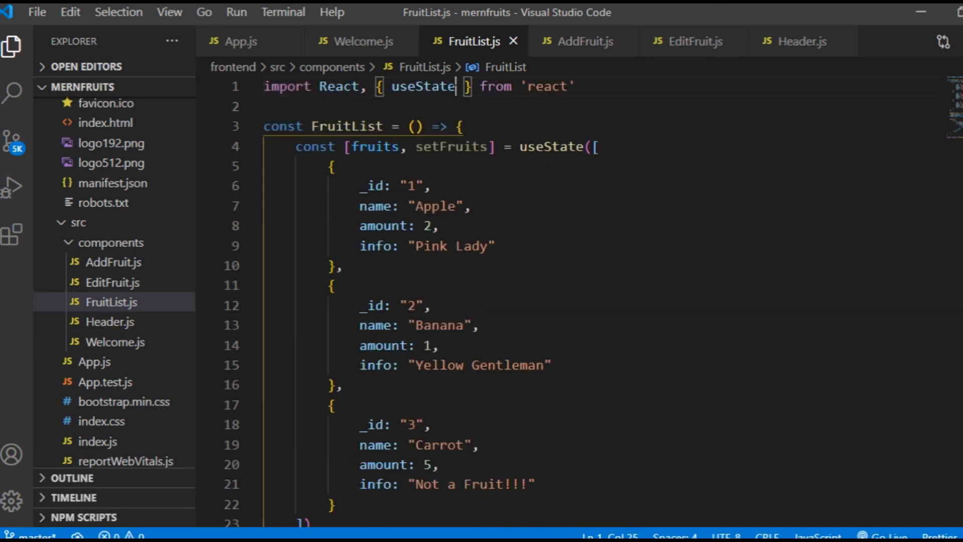
text(, useE)
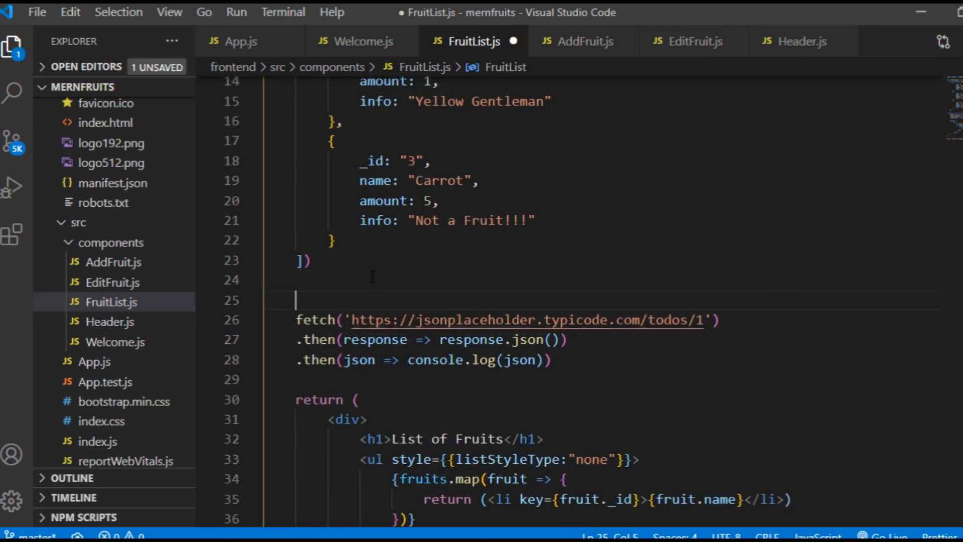
text(use)
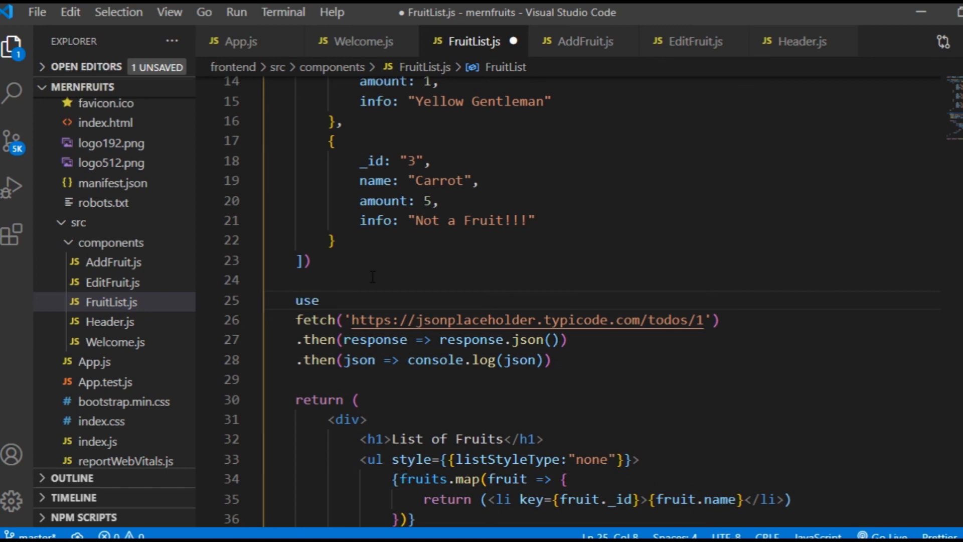
text(Effect(() => {)
click(601, 379)
text(}, []))
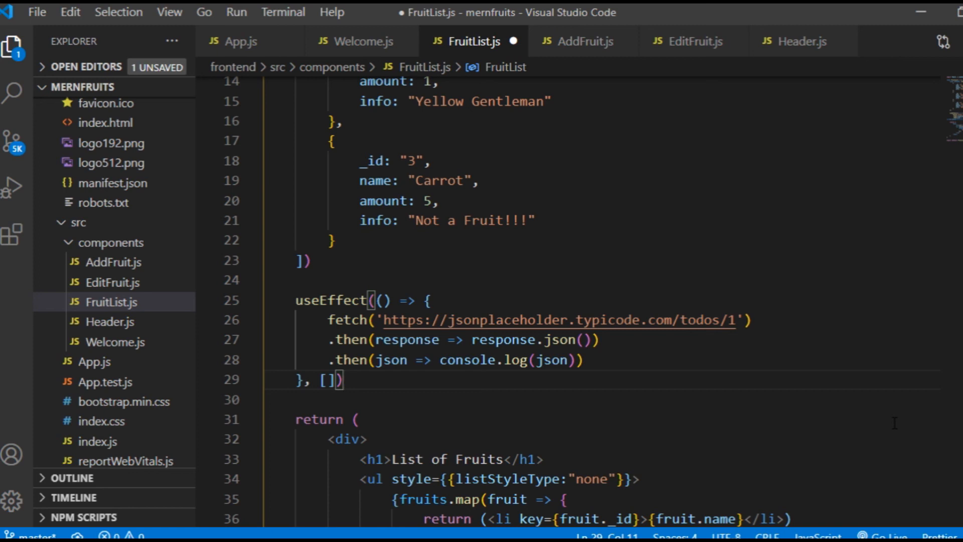
key(Ctrl+s)
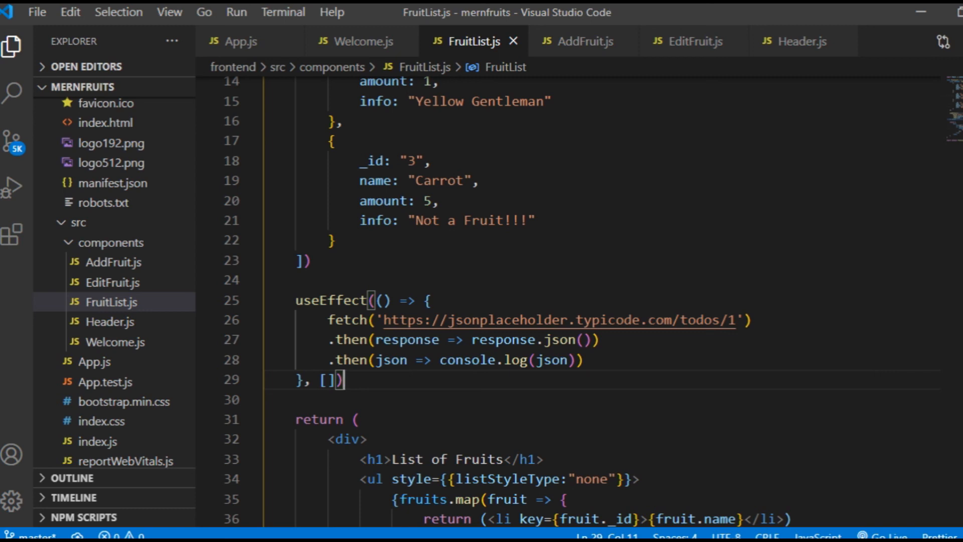
Step: Rename the state to user/setUser with an empty initial value and call setUser(json) on the /users/1 response
scroll(up, 3)
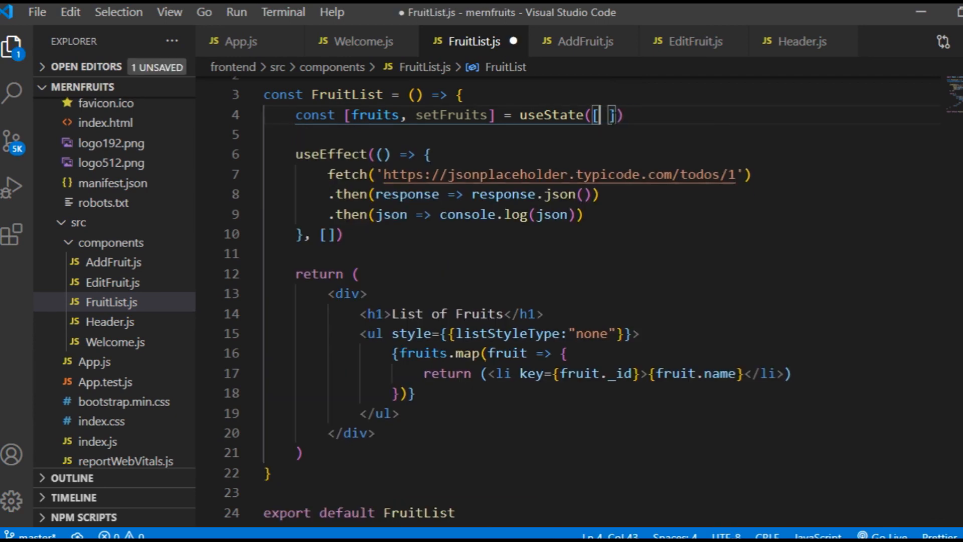
double_click(374, 115)
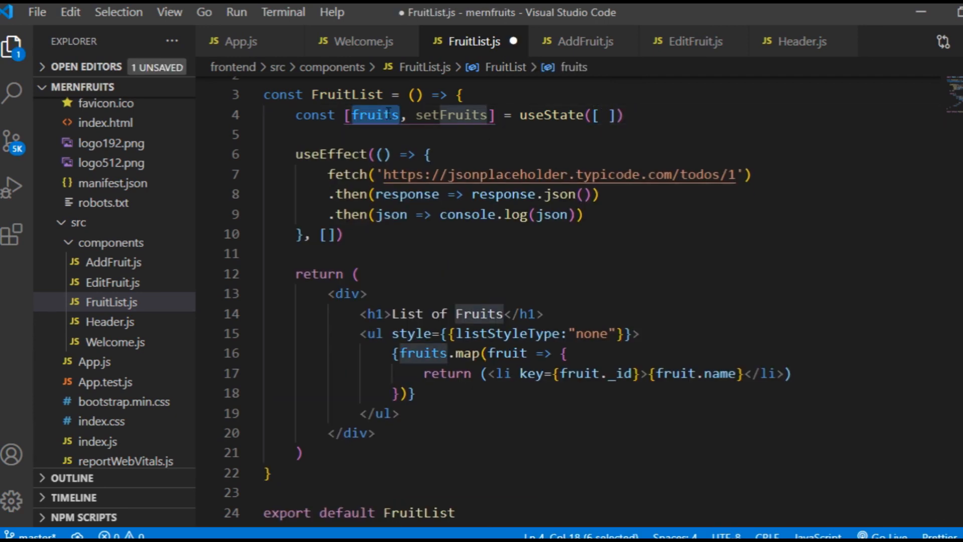
text(user)
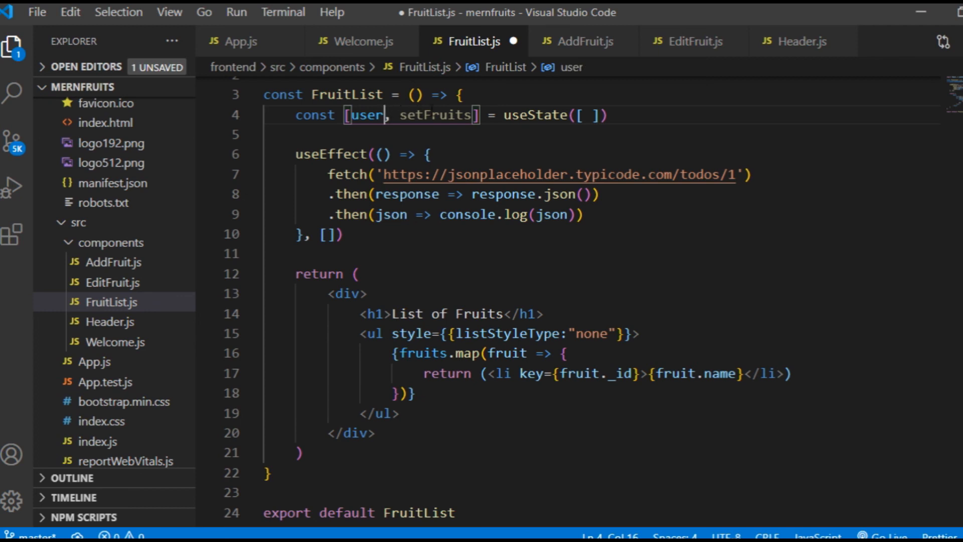
text(set)
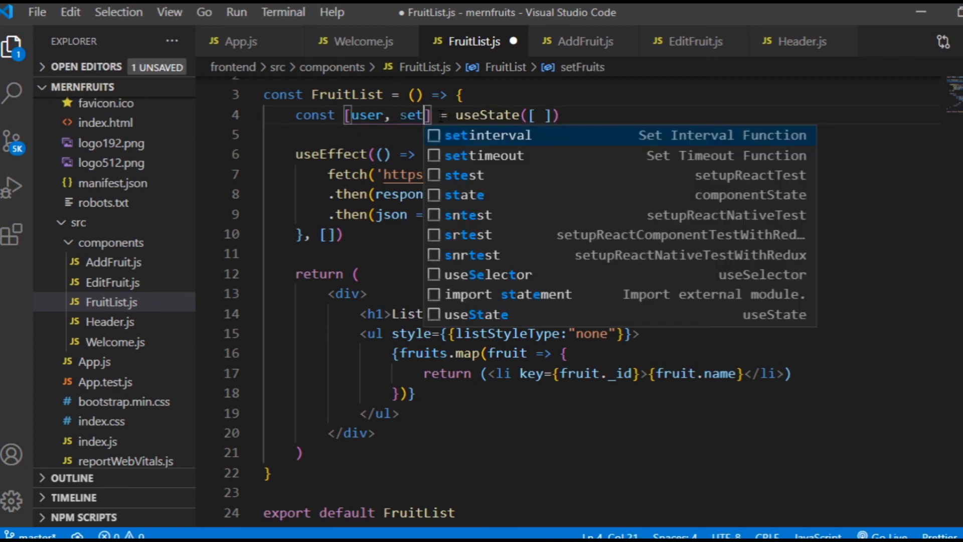
text(User)
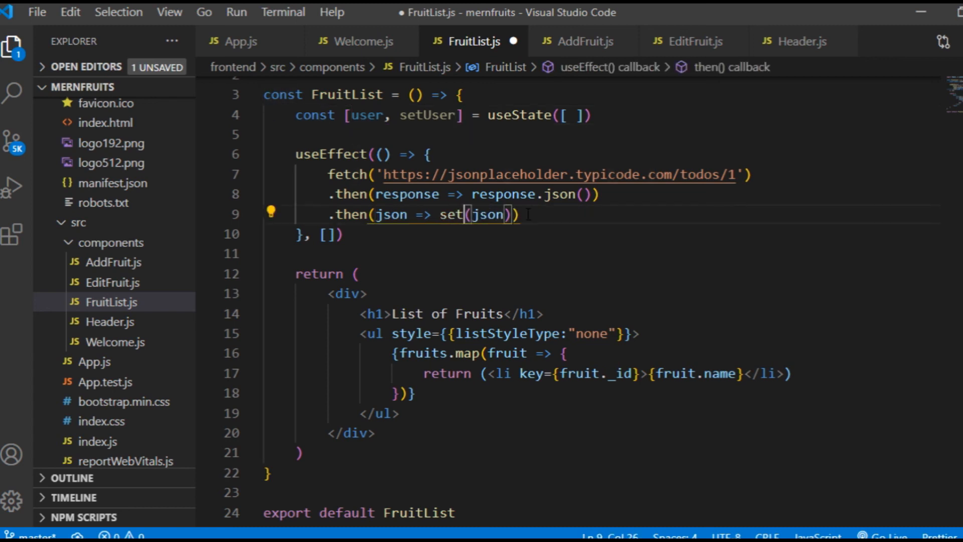
text(User)
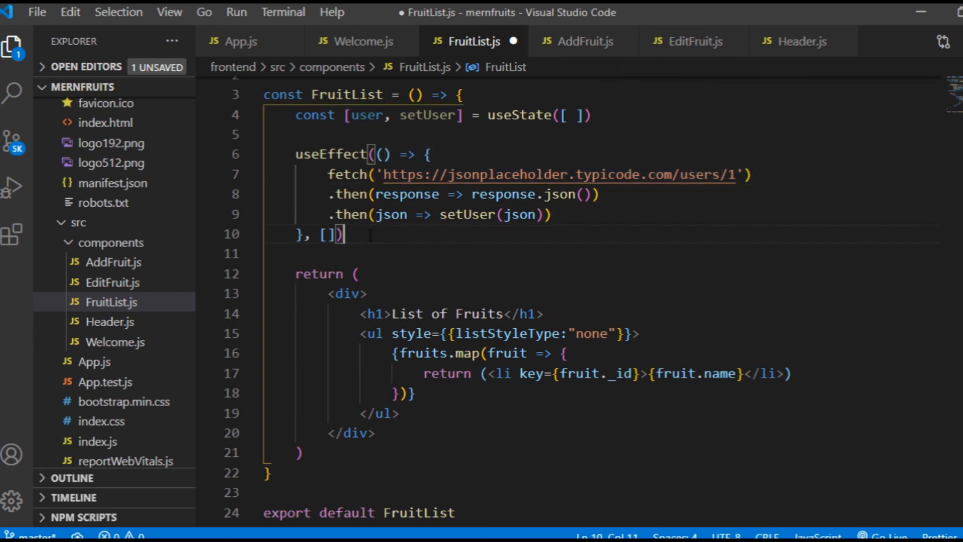
Step: Render <li>{user.name}</li>, comment out the fruits map and save FruitList.js
key(Ctrl+s)
text(<li>{user.name}</li>)
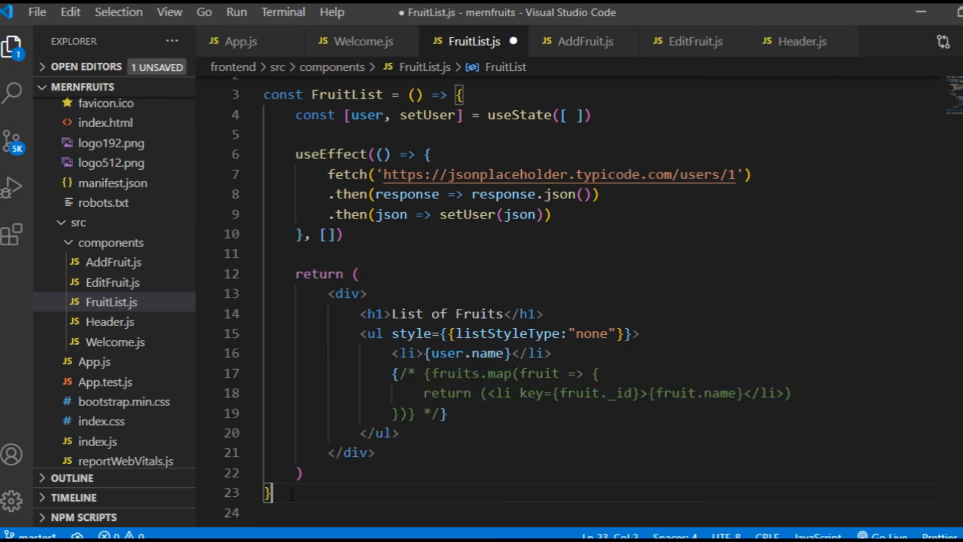
key(Ctrl+s)
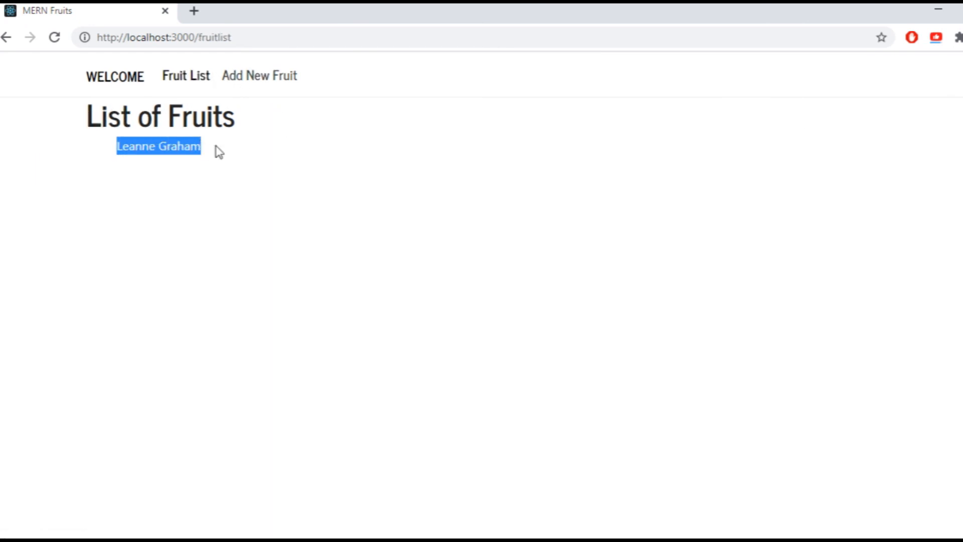
mouse_move(243, 152)
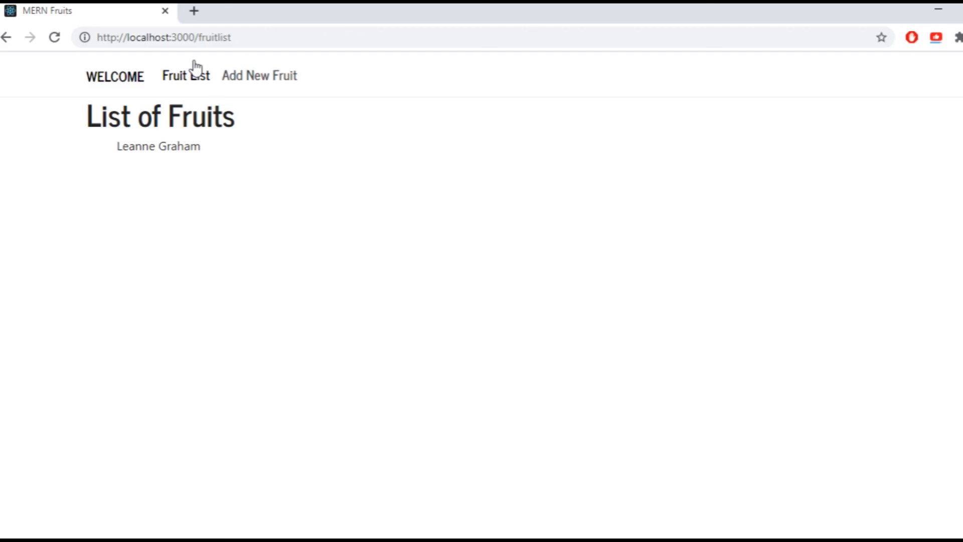
Step: Reload localhost:3000/fruitlist to confirm Leanne Graham renders under List of Fruits
click(186, 77)
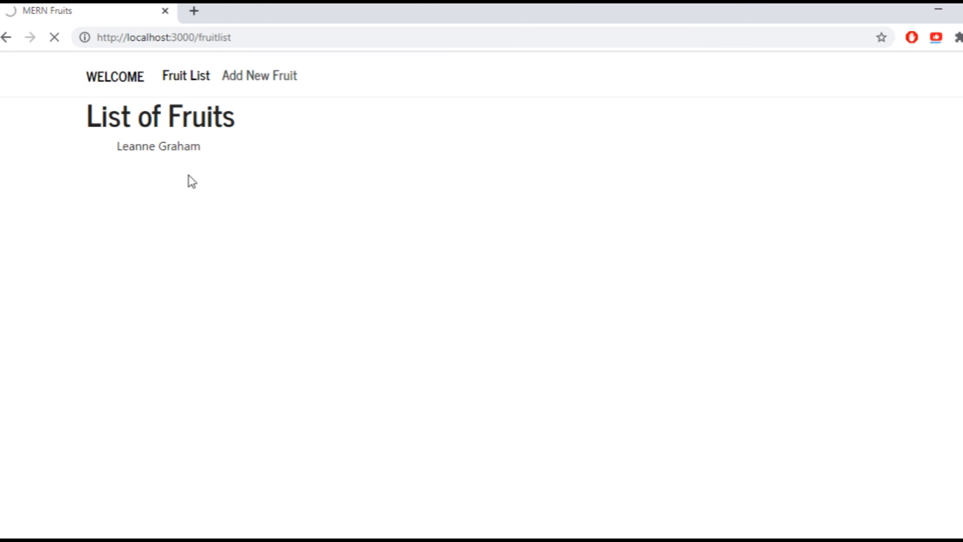